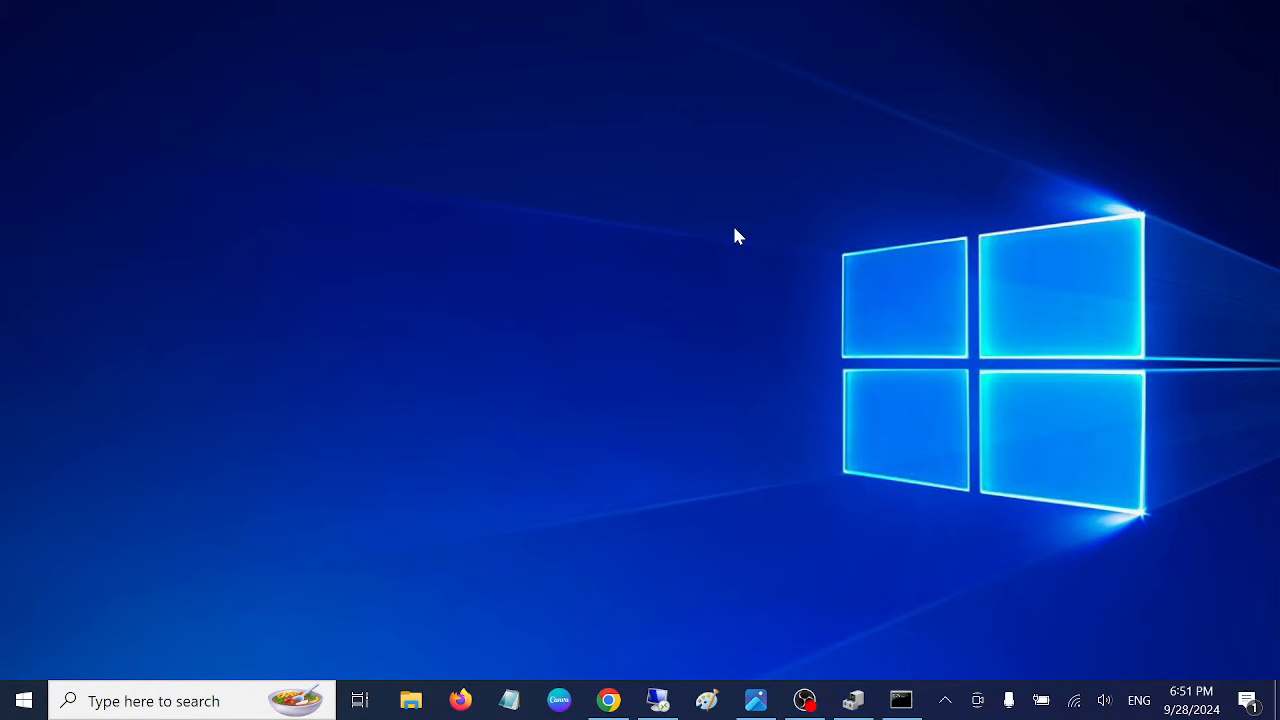
mouse_move(644, 252)
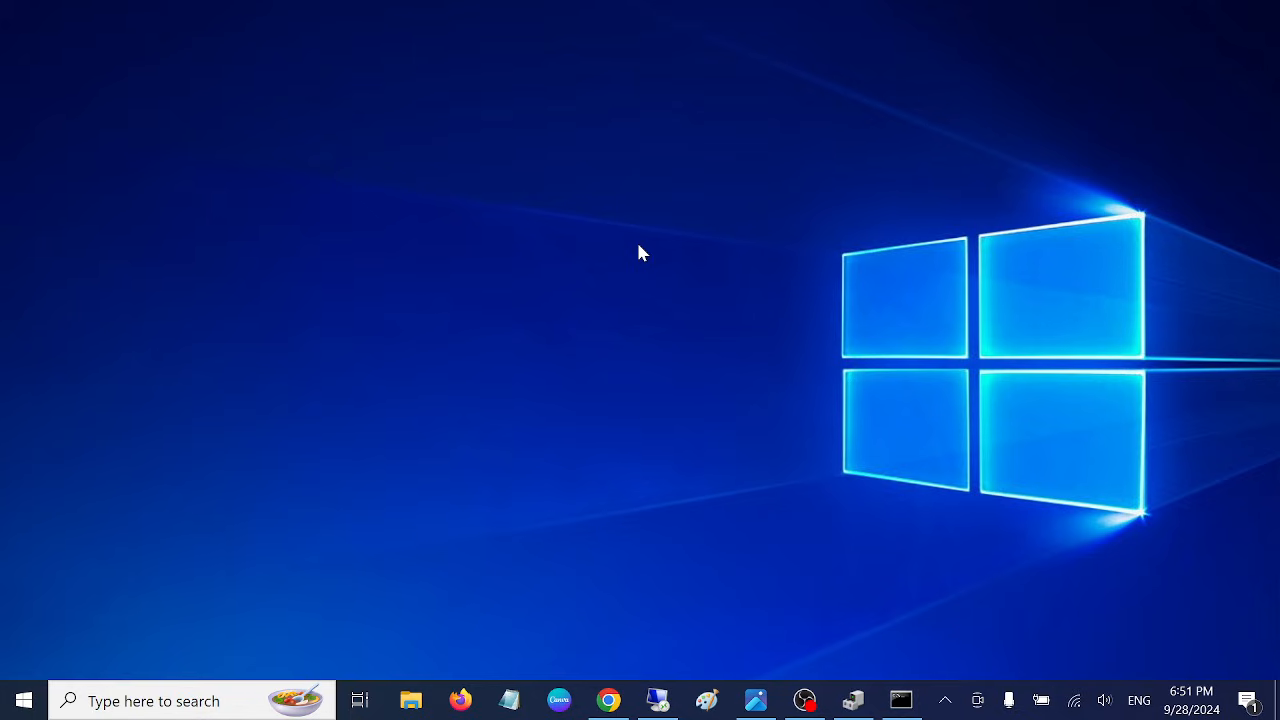
mouse_move(658, 252)
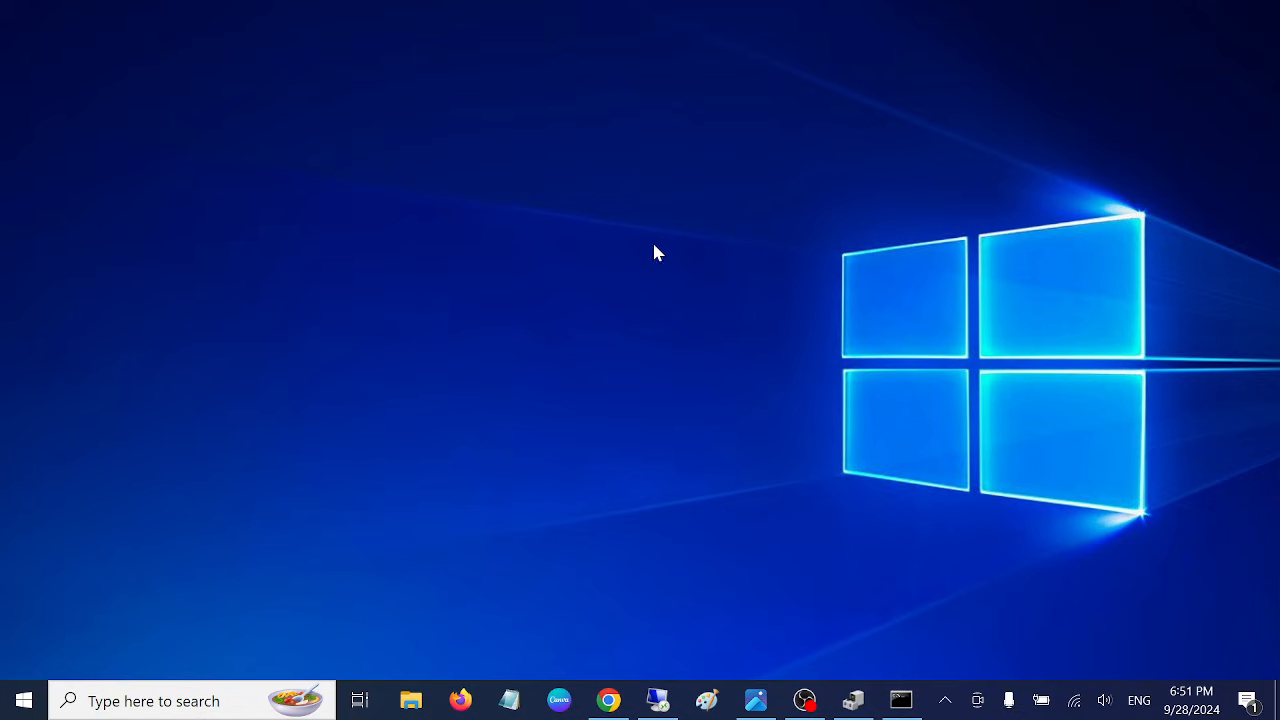
mouse_move(558, 322)
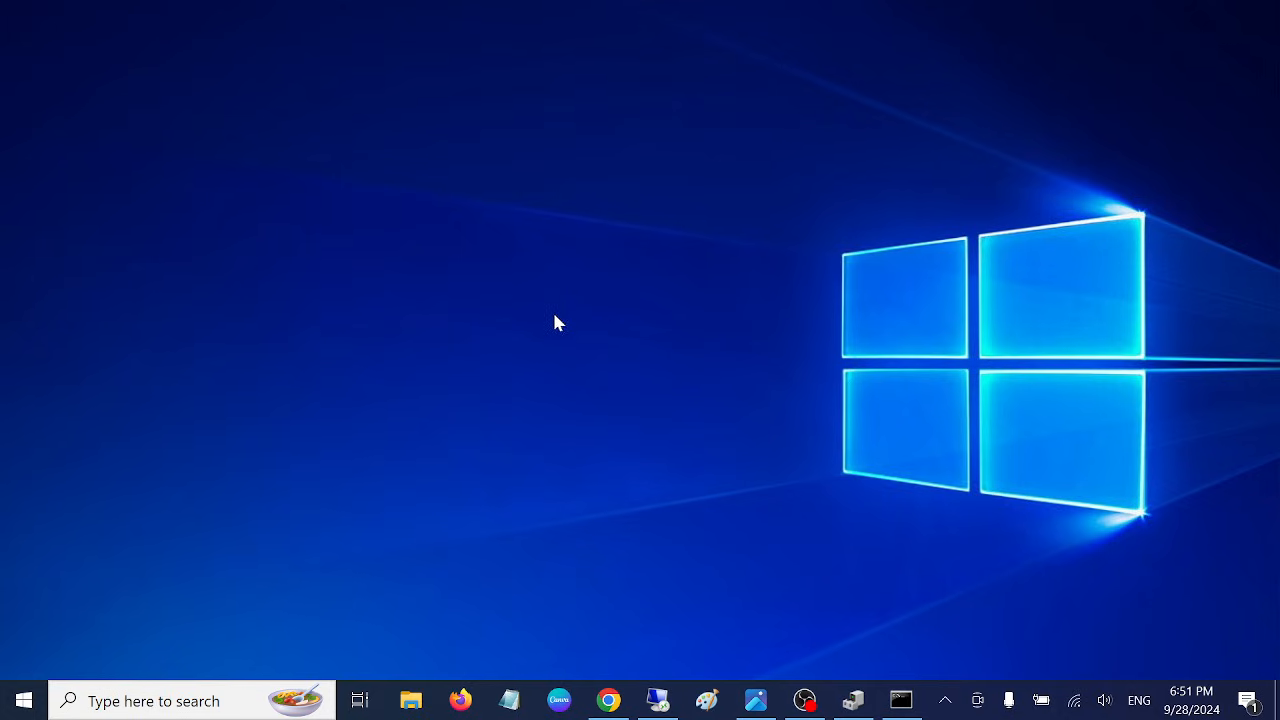
mouse_move(508, 452)
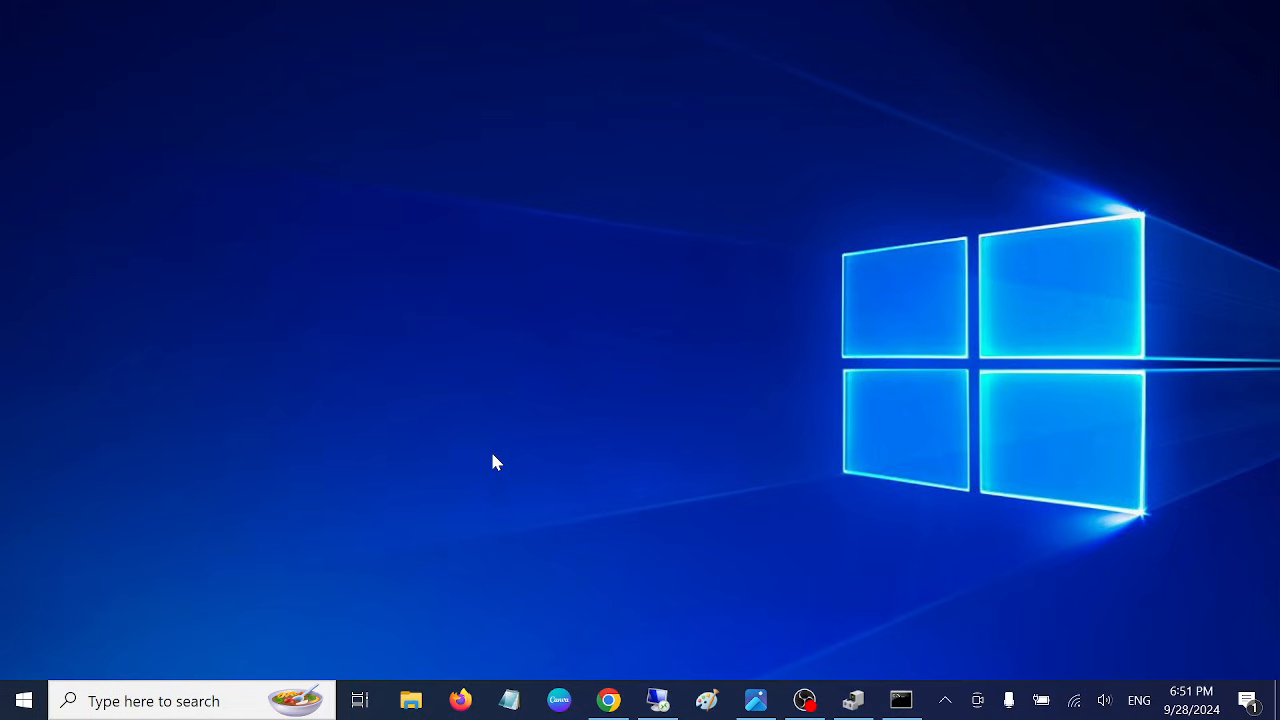
mouse_move(532, 464)
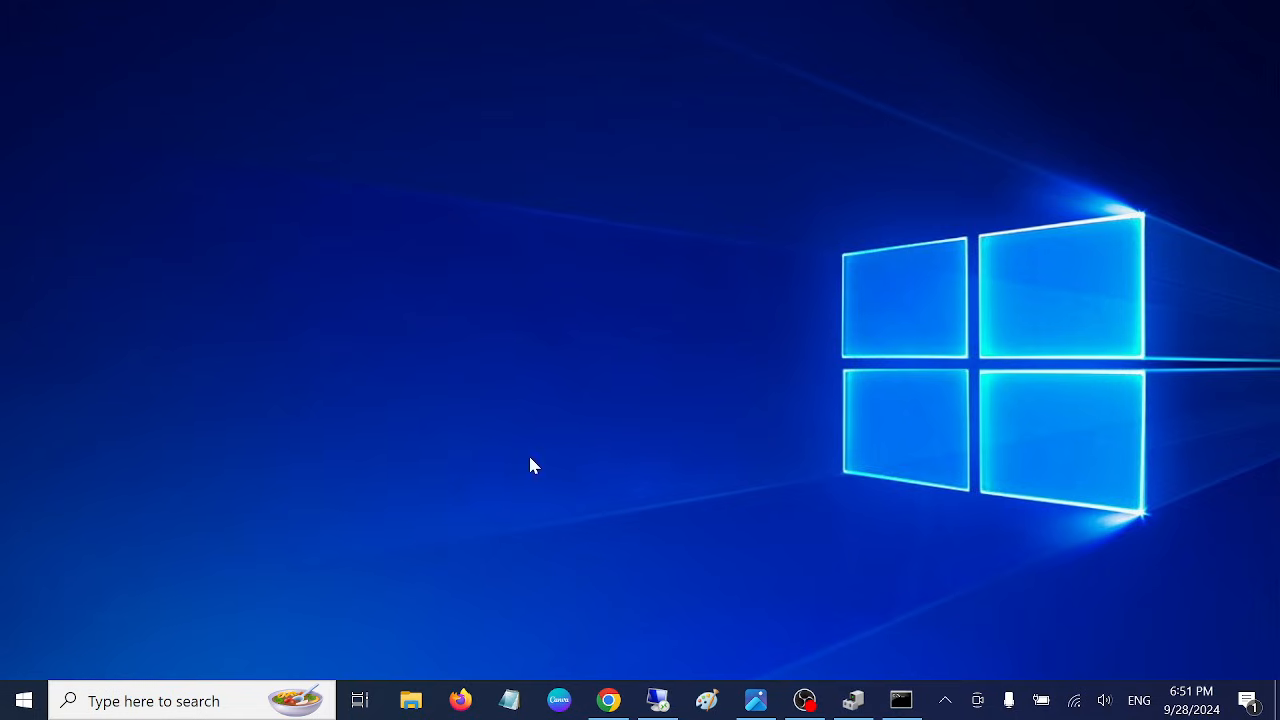
mouse_move(862, 658)
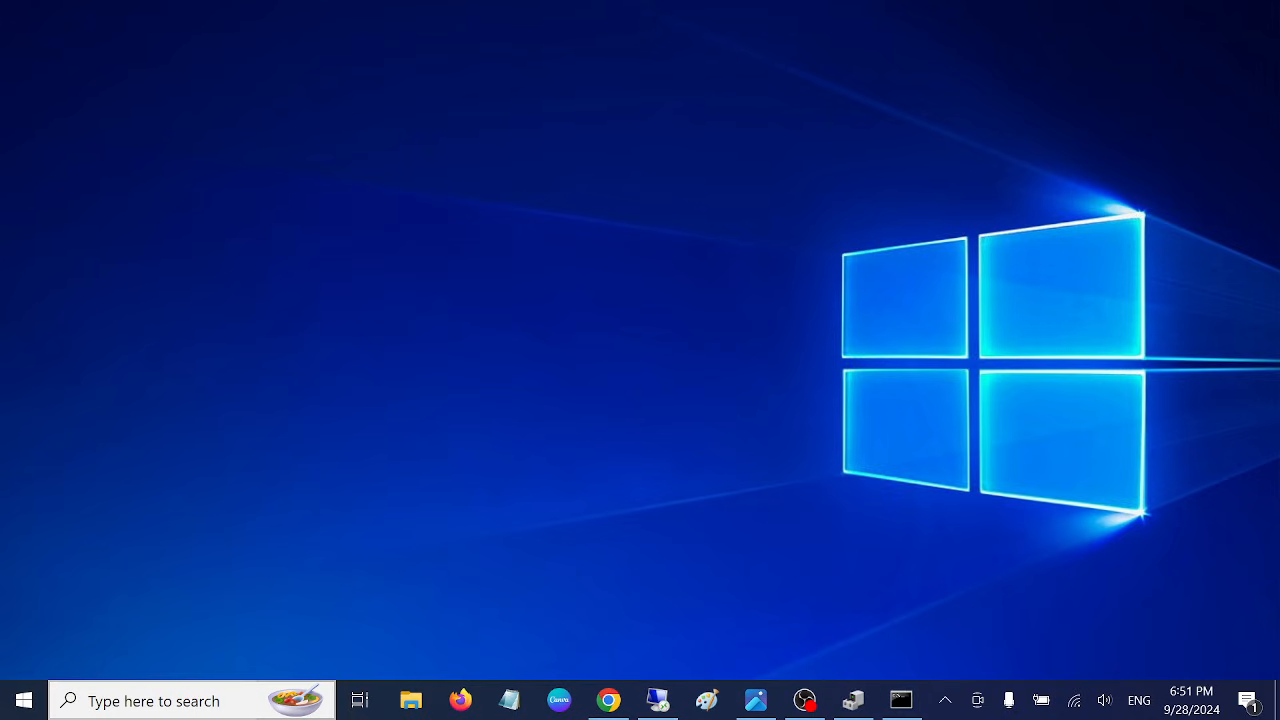
Close the Command Prompt window to return to the Windows 11 desktop
text(devcieddiagnostic)
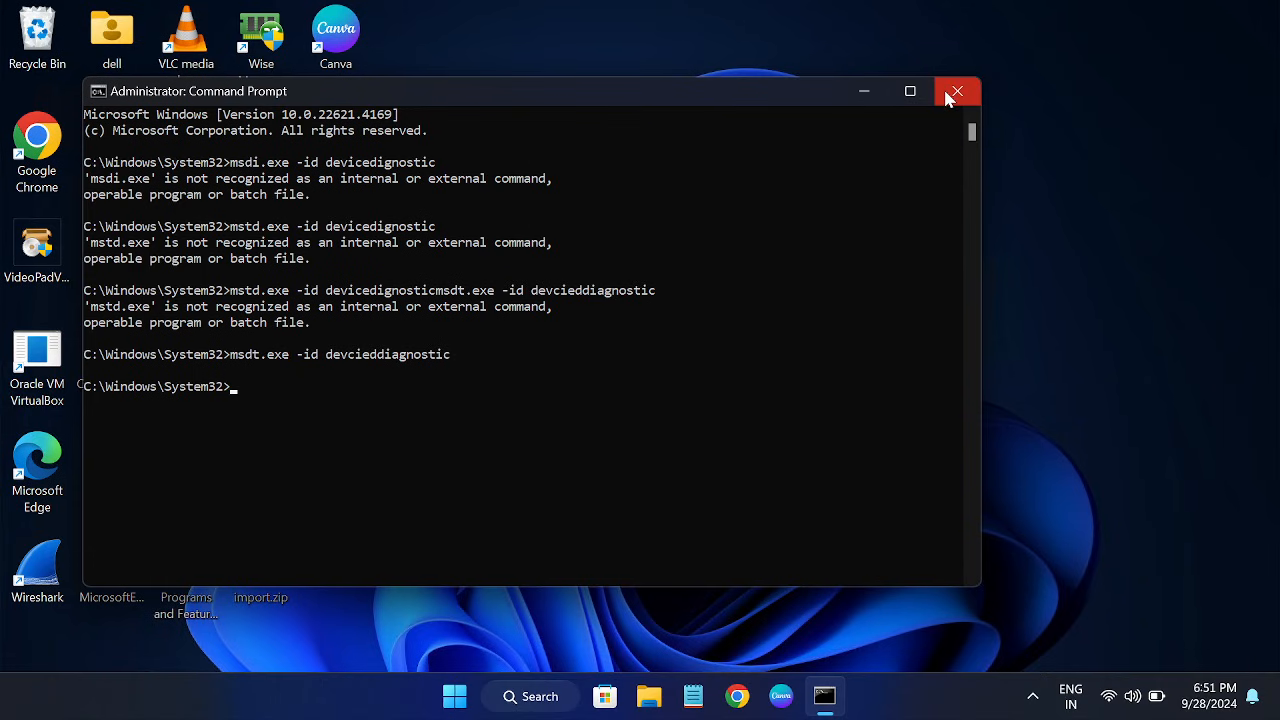
click(956, 92)
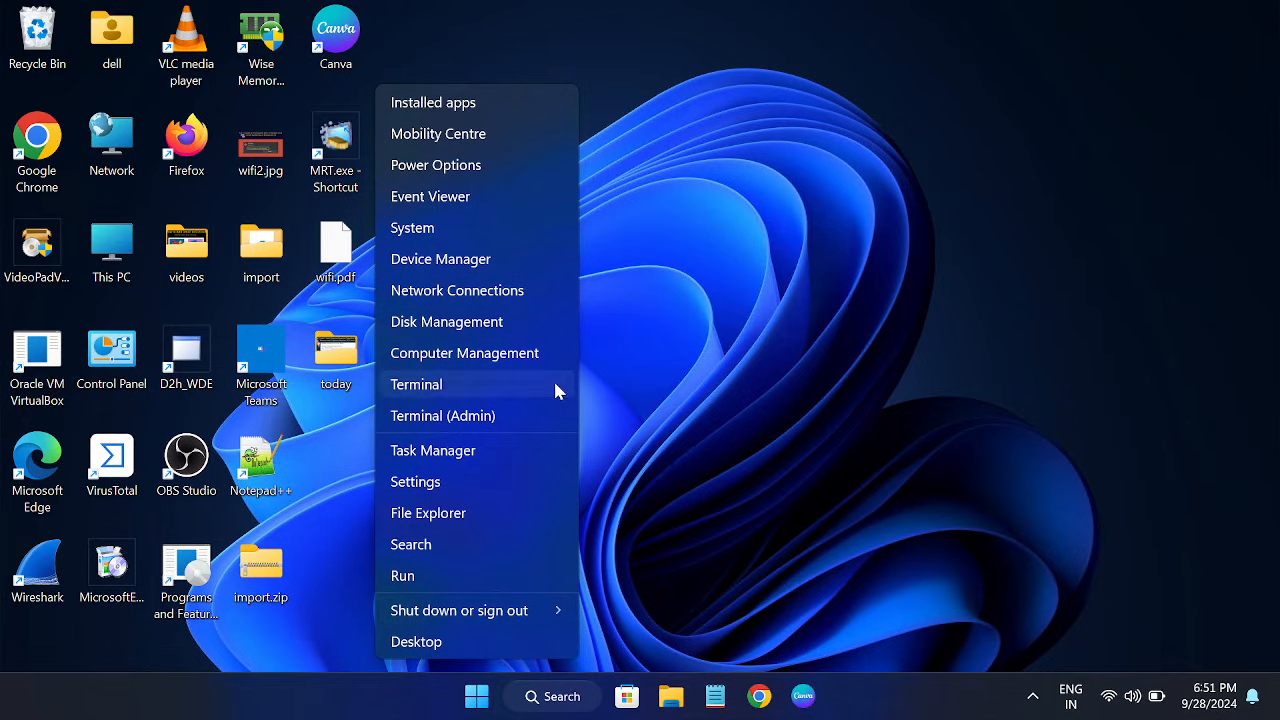
mouse_move(430, 396)
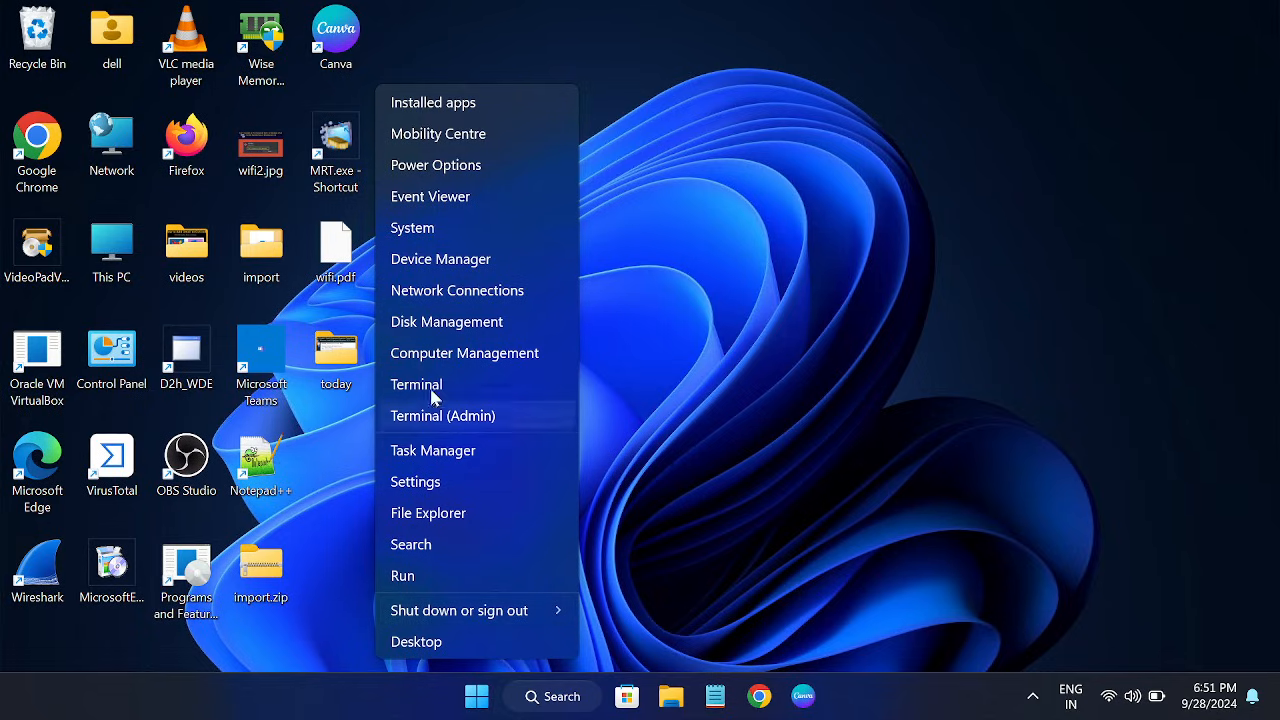
mouse_move(444, 196)
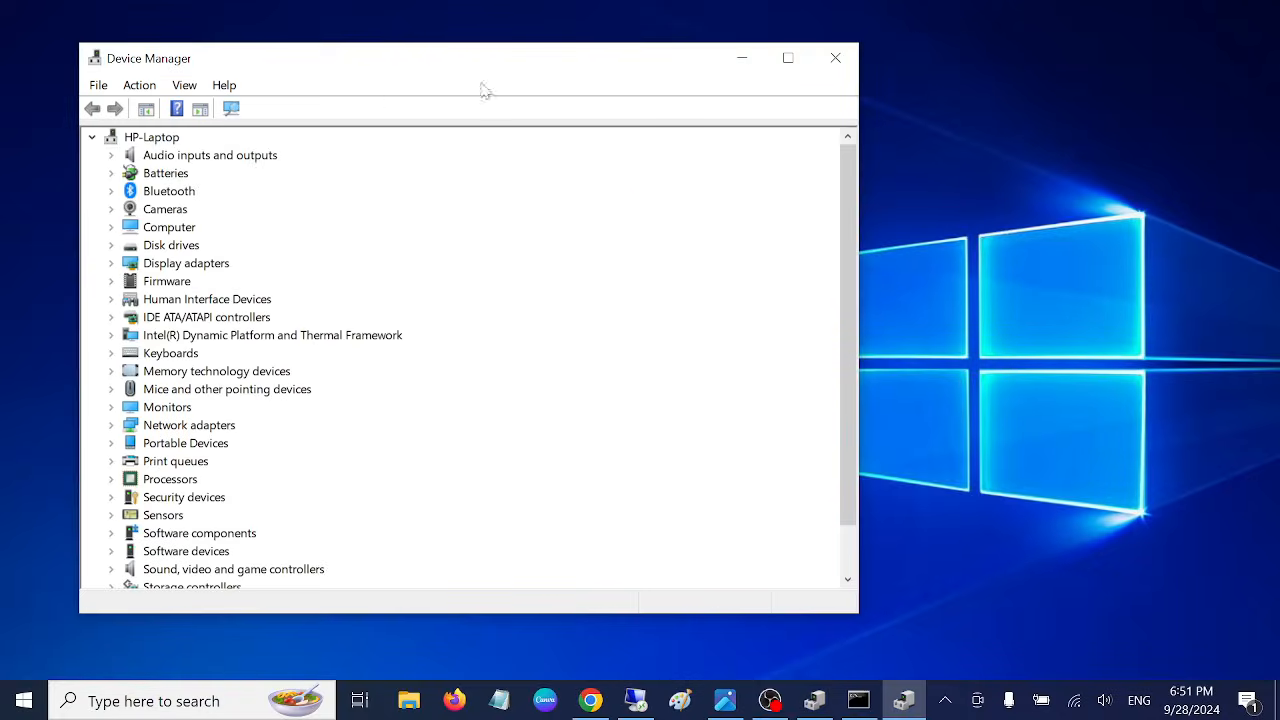
mouse_move(500, 208)
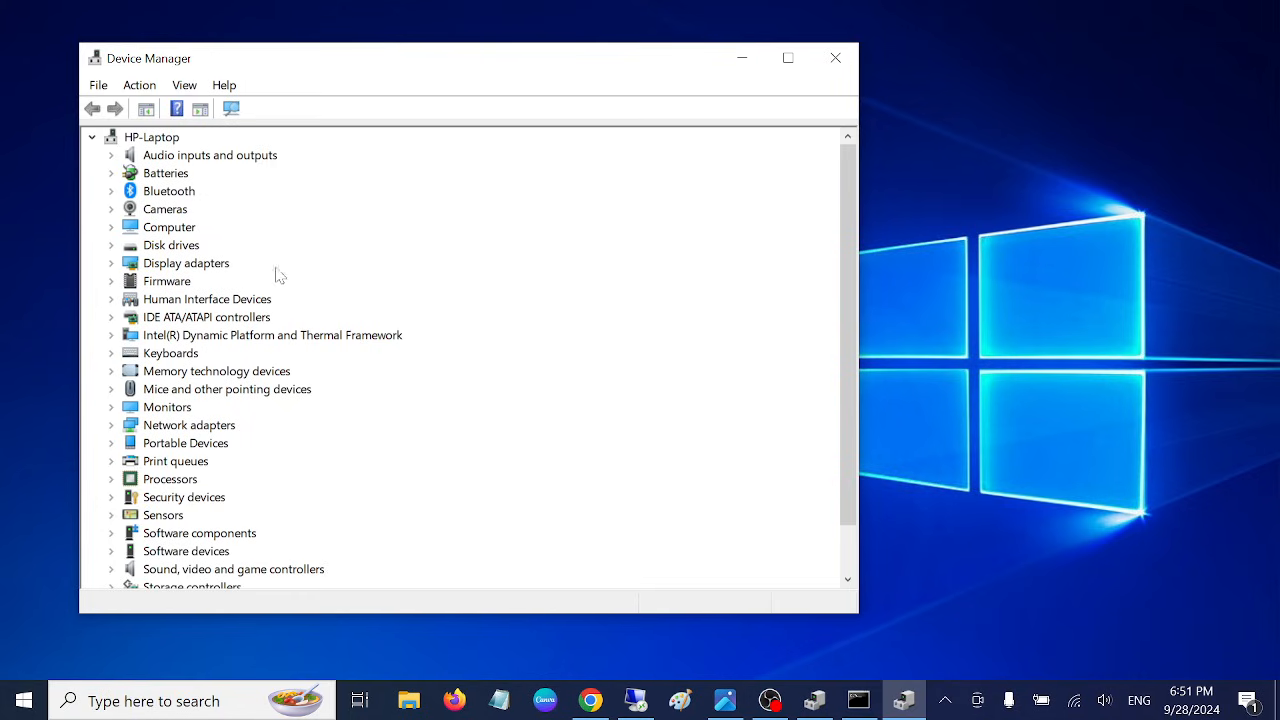
Maximize Device Manager and expand Human Interface Devices to show the HID-compliant touch screen
click(788, 56)
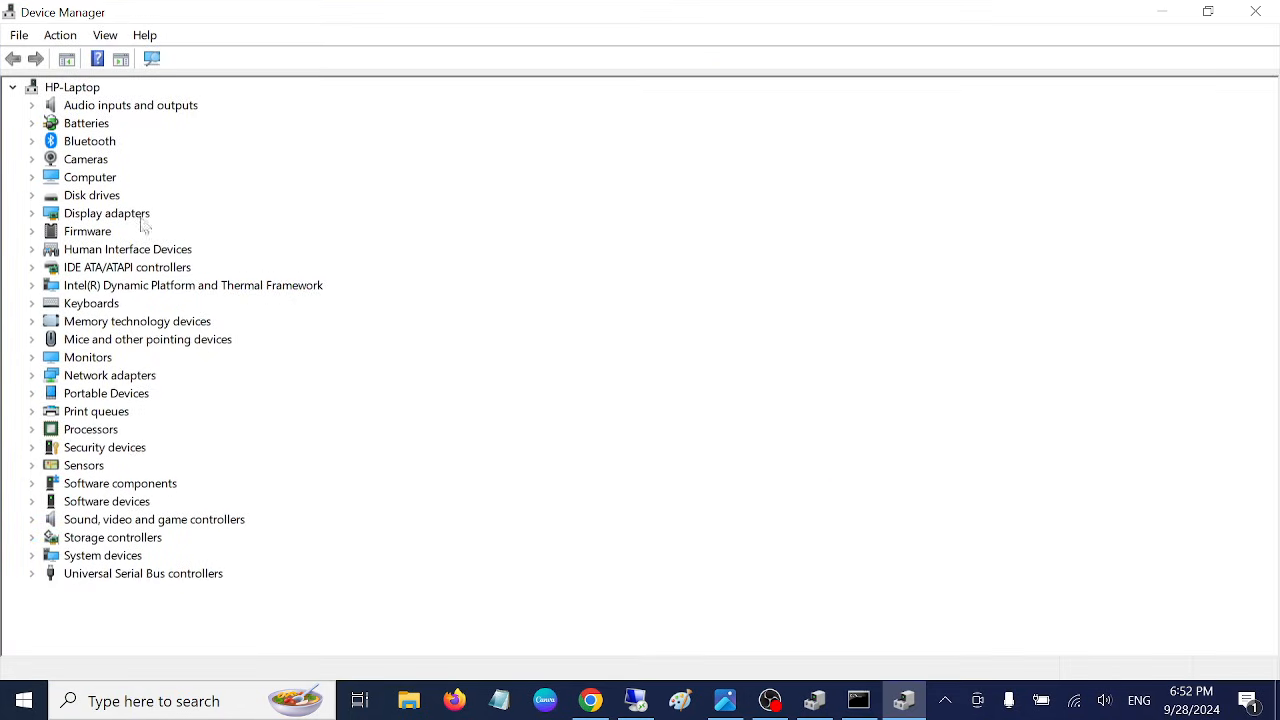
mouse_move(124, 398)
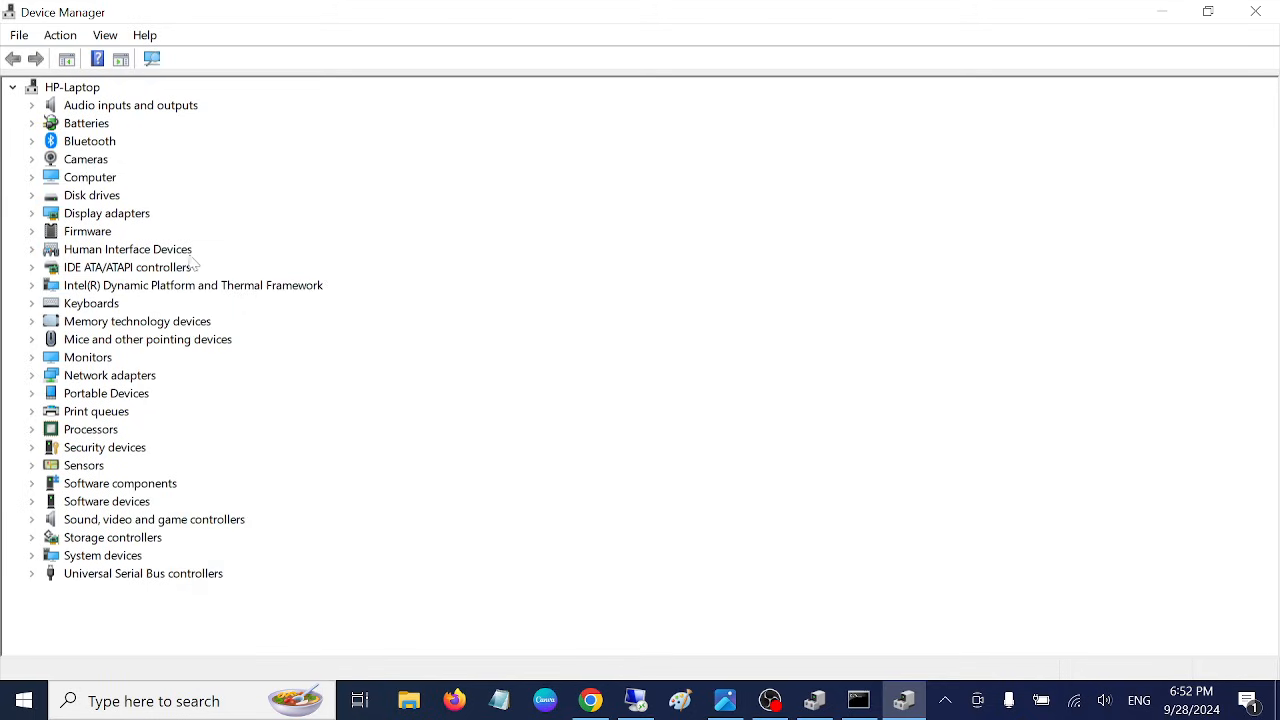
mouse_move(130, 260)
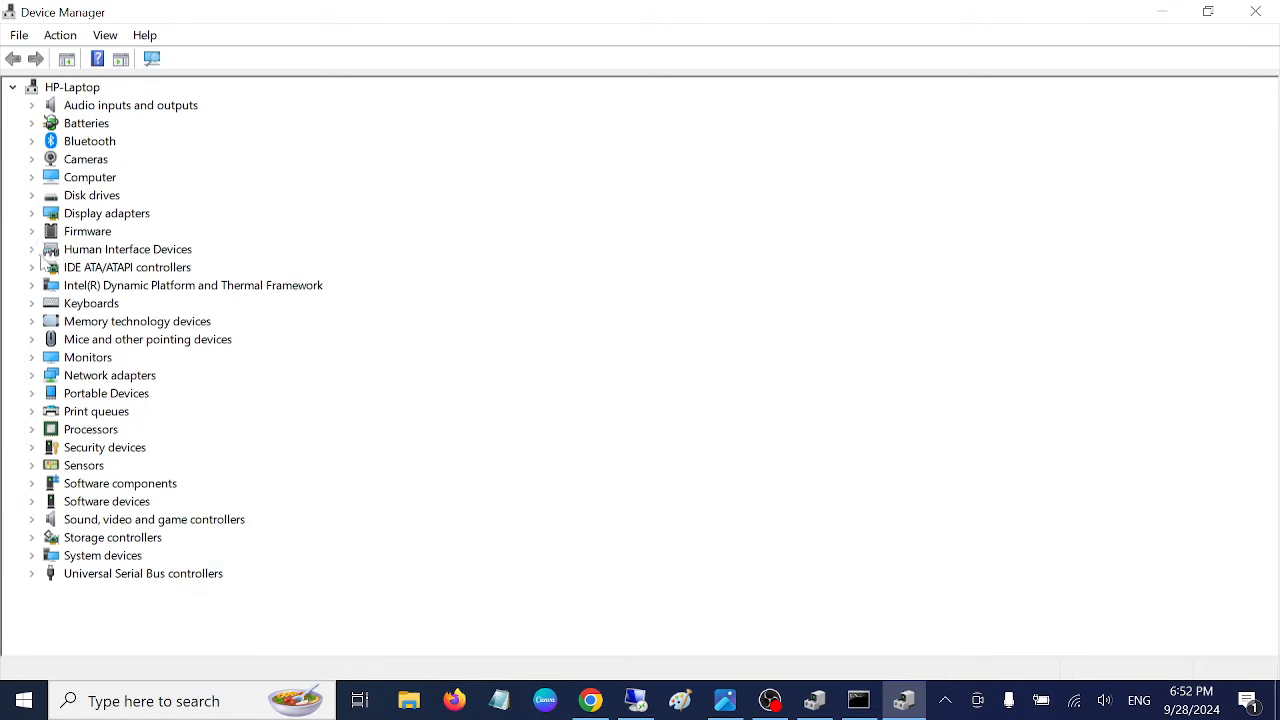
click(32, 248)
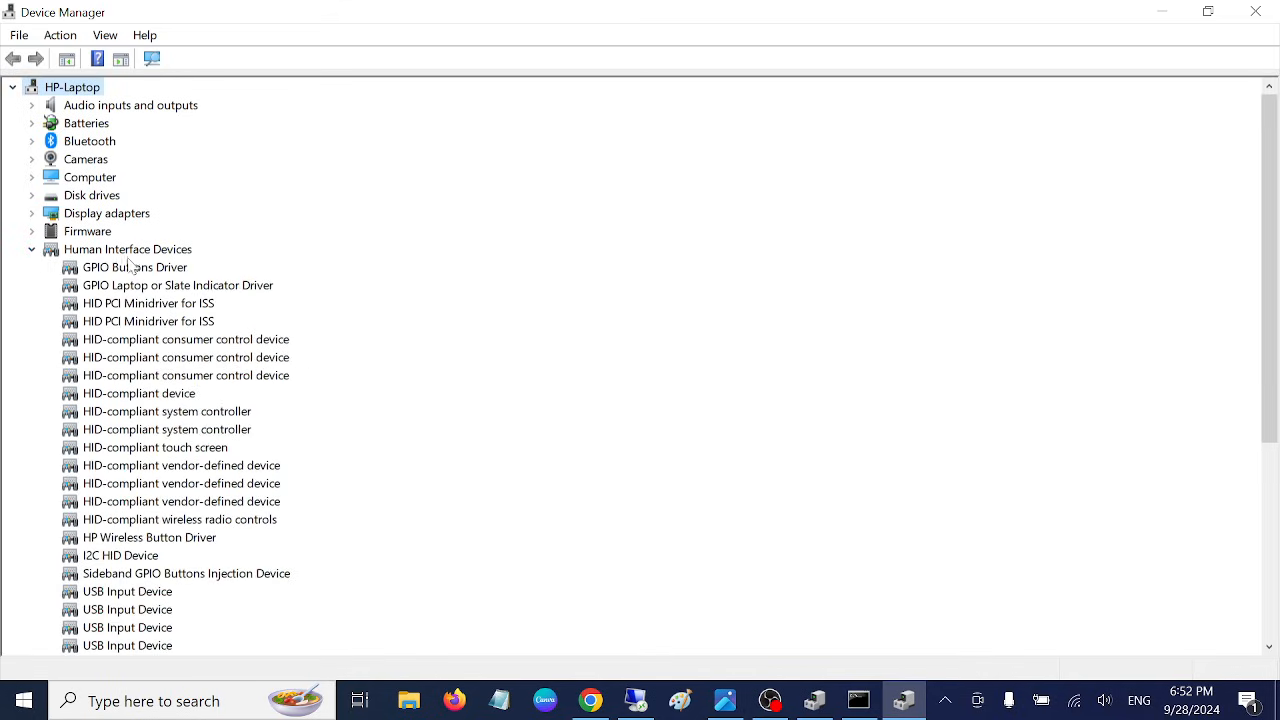
mouse_move(140, 504)
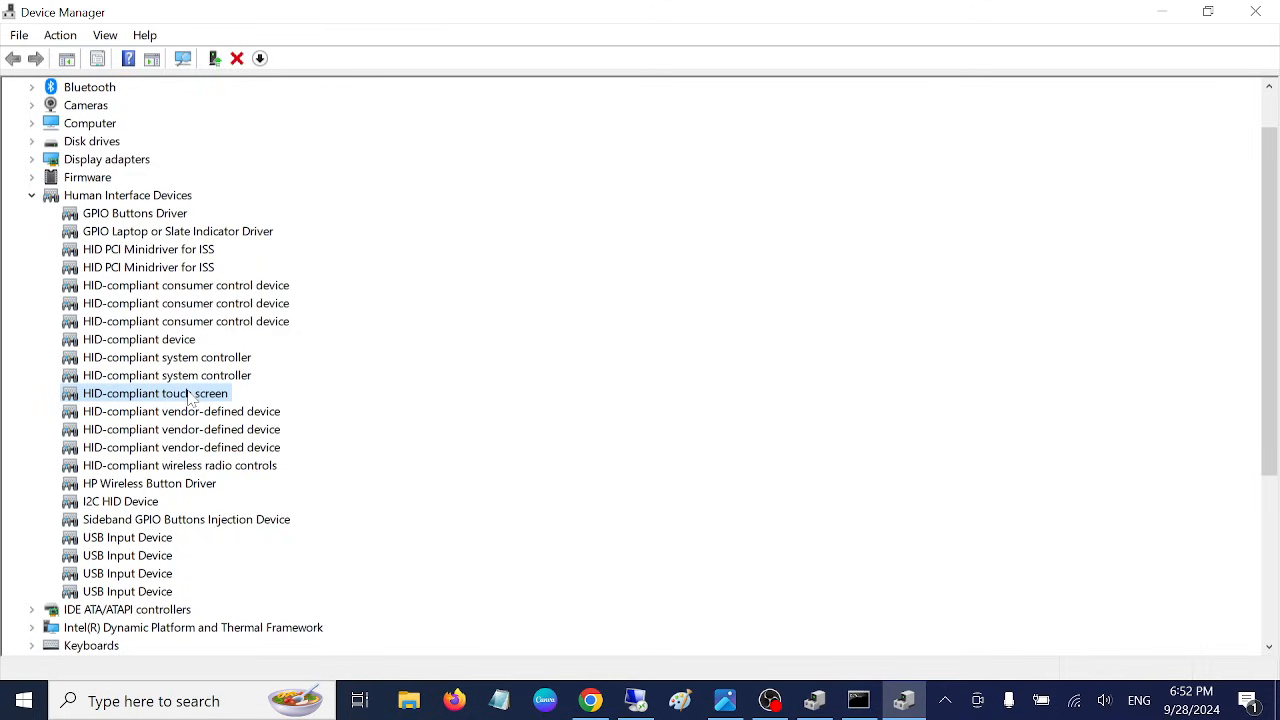
mouse_move(190, 410)
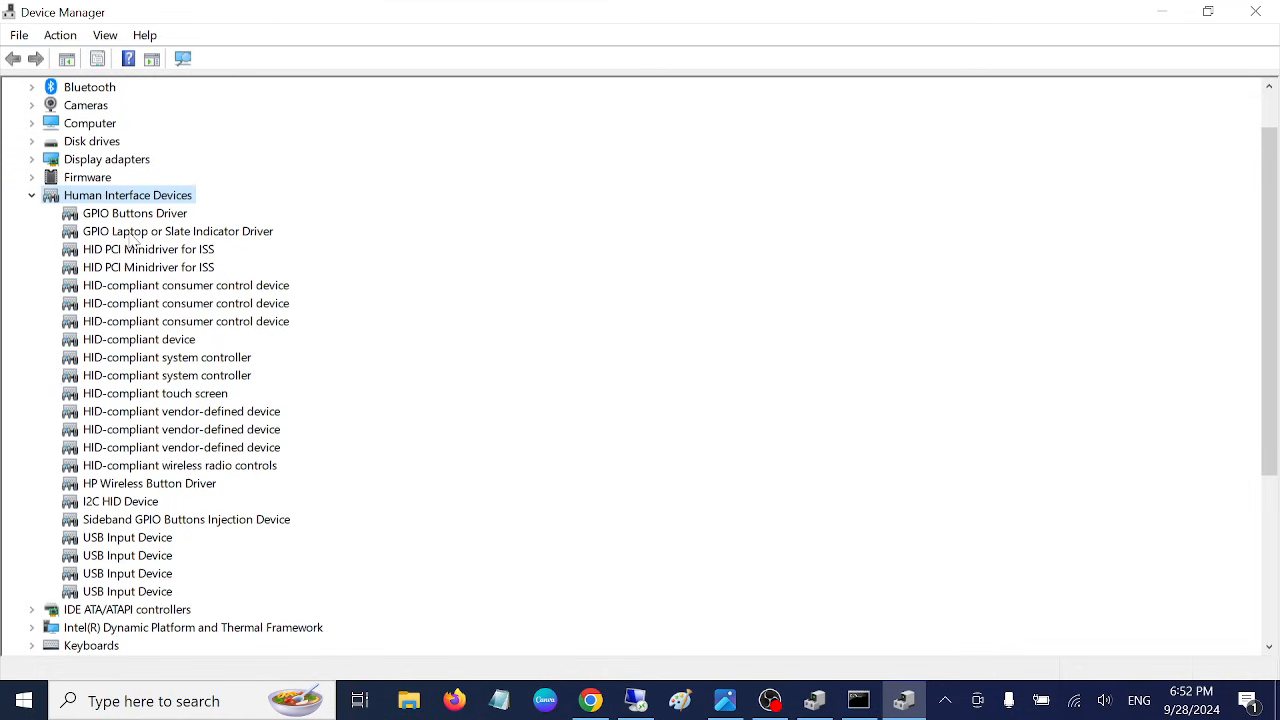
Select the HP-Laptop root and scan for hardware changes so new HID devices appear
click(60, 36)
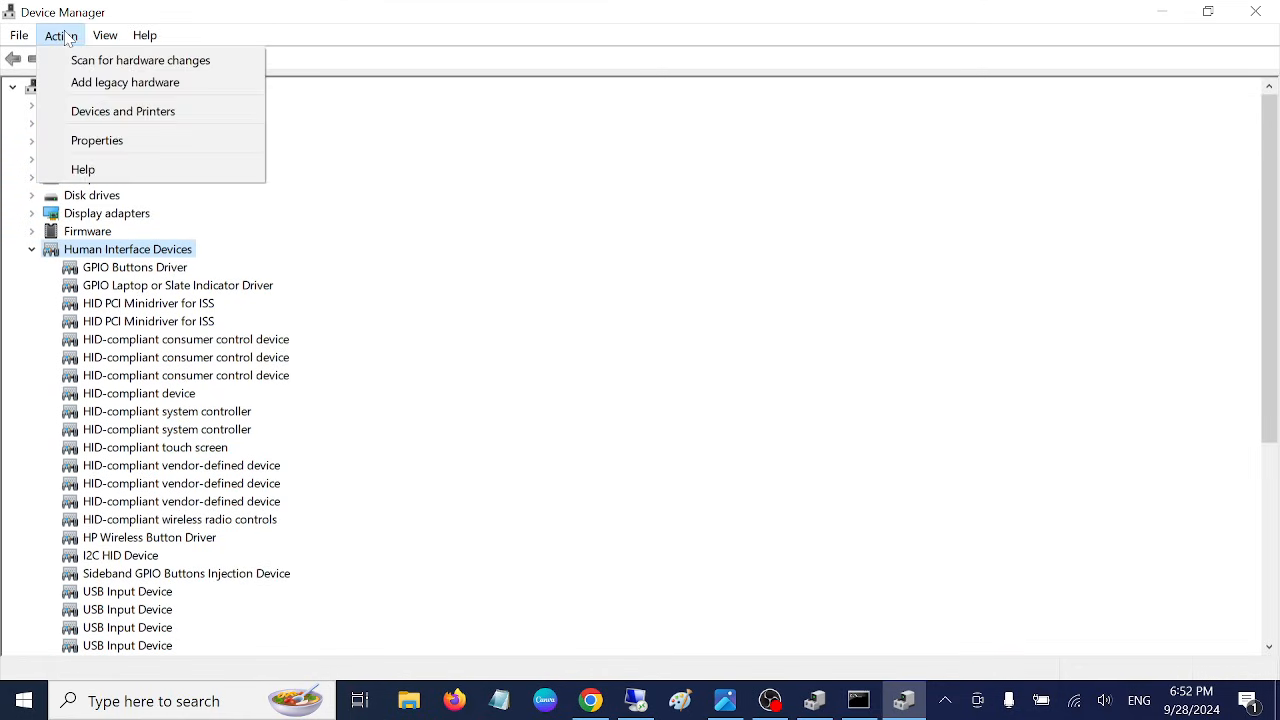
click(140, 60)
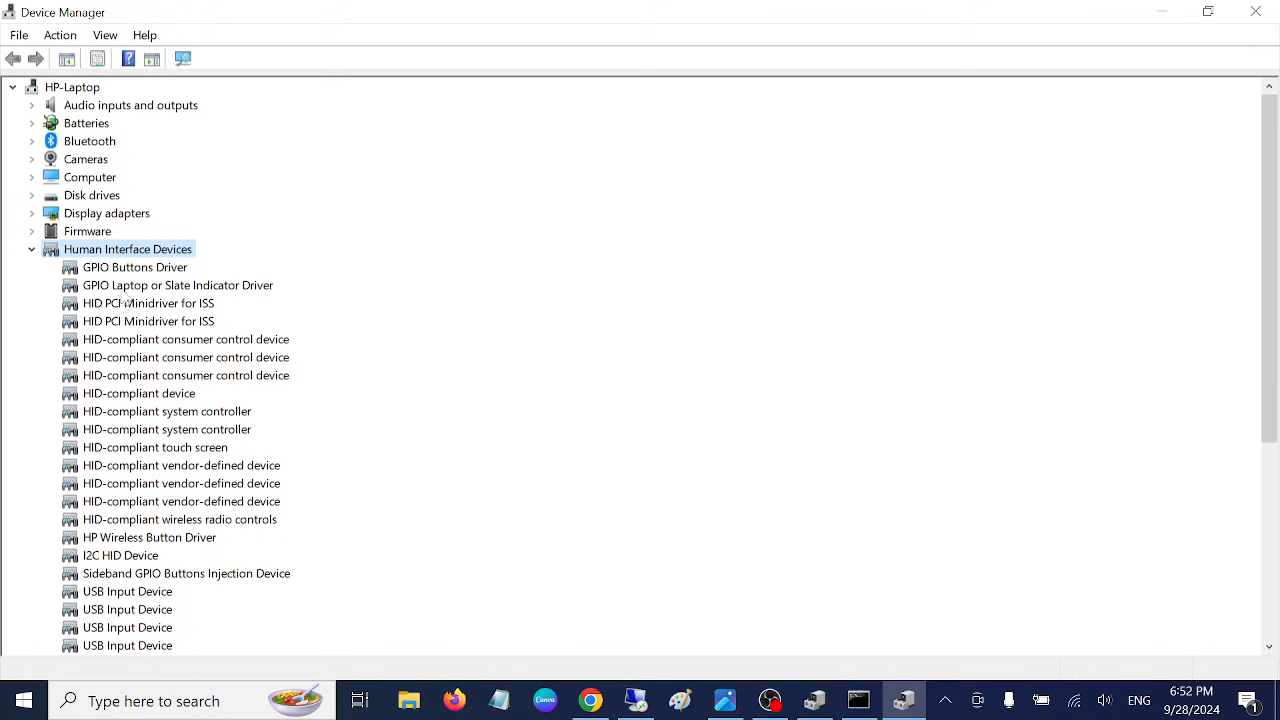
click(156, 448)
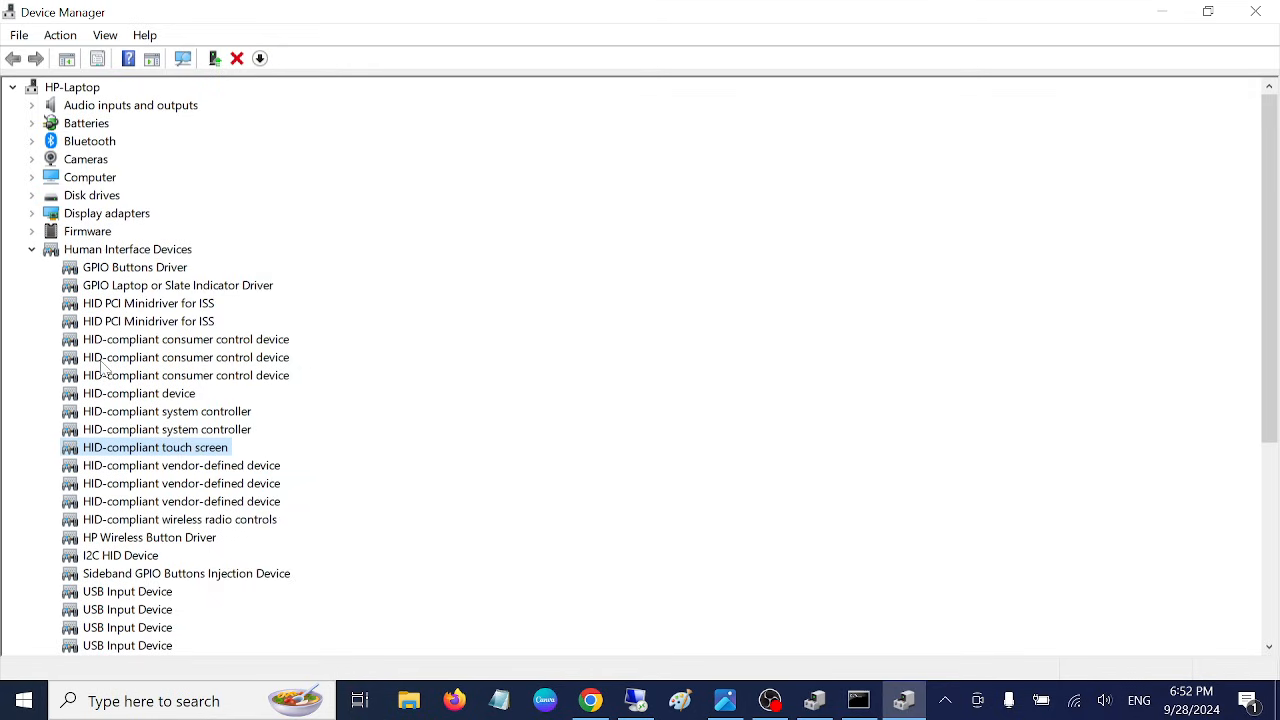
click(72, 88)
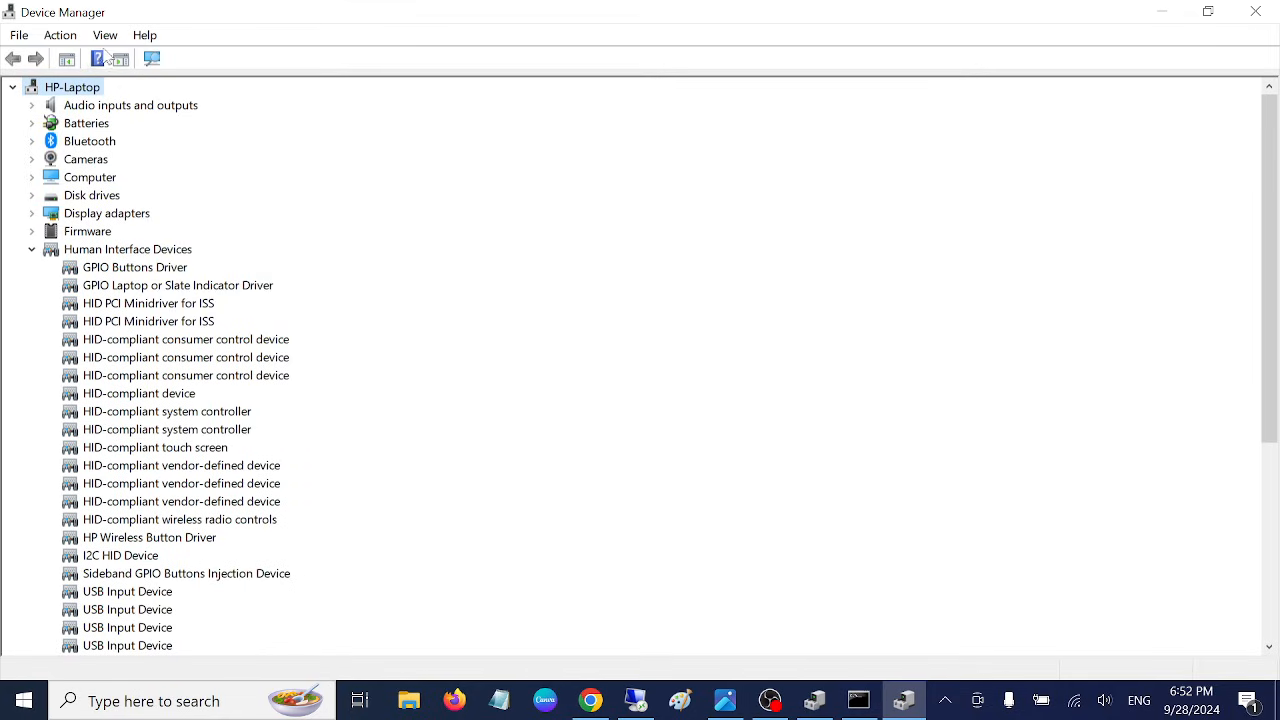
click(104, 36)
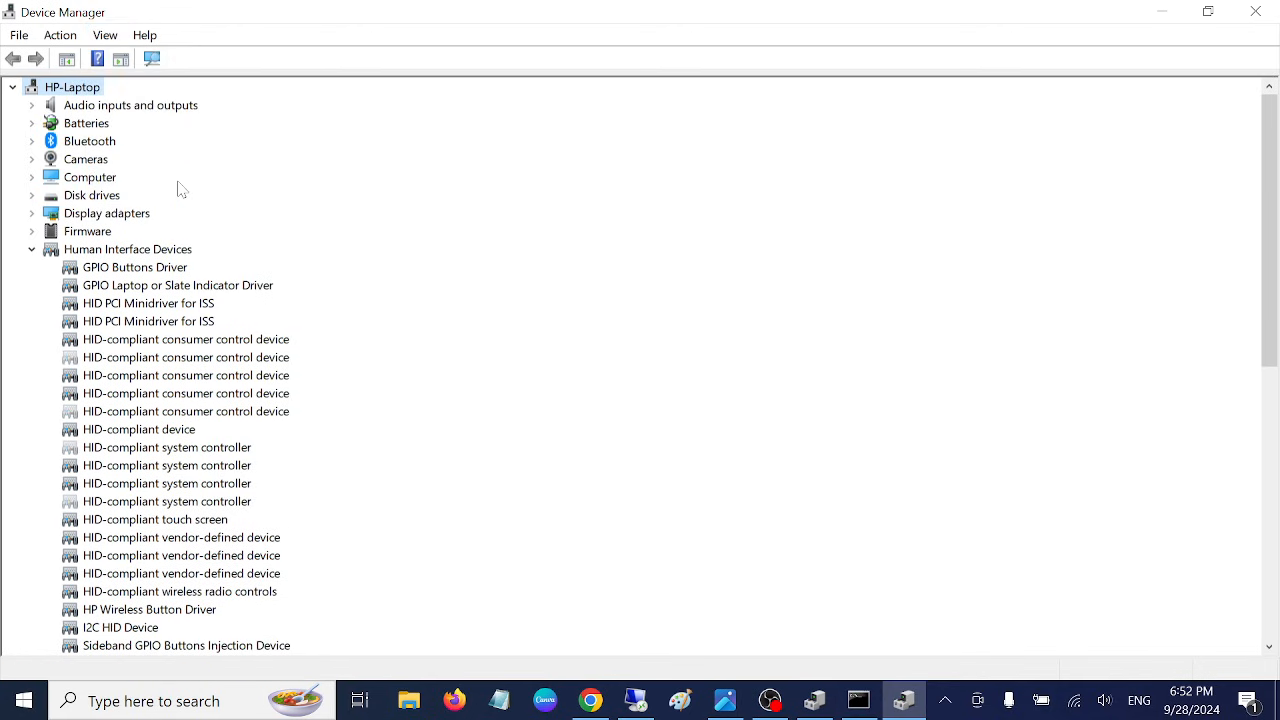
mouse_move(176, 296)
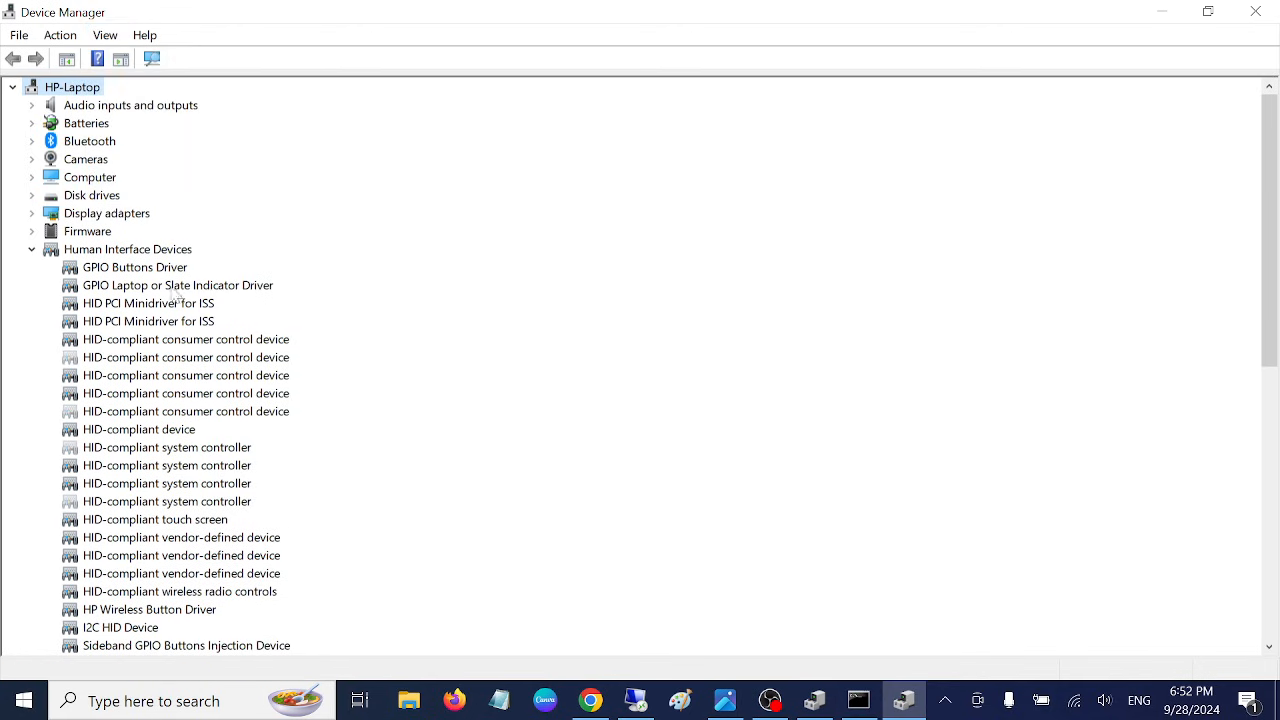
scroll(down, 3)
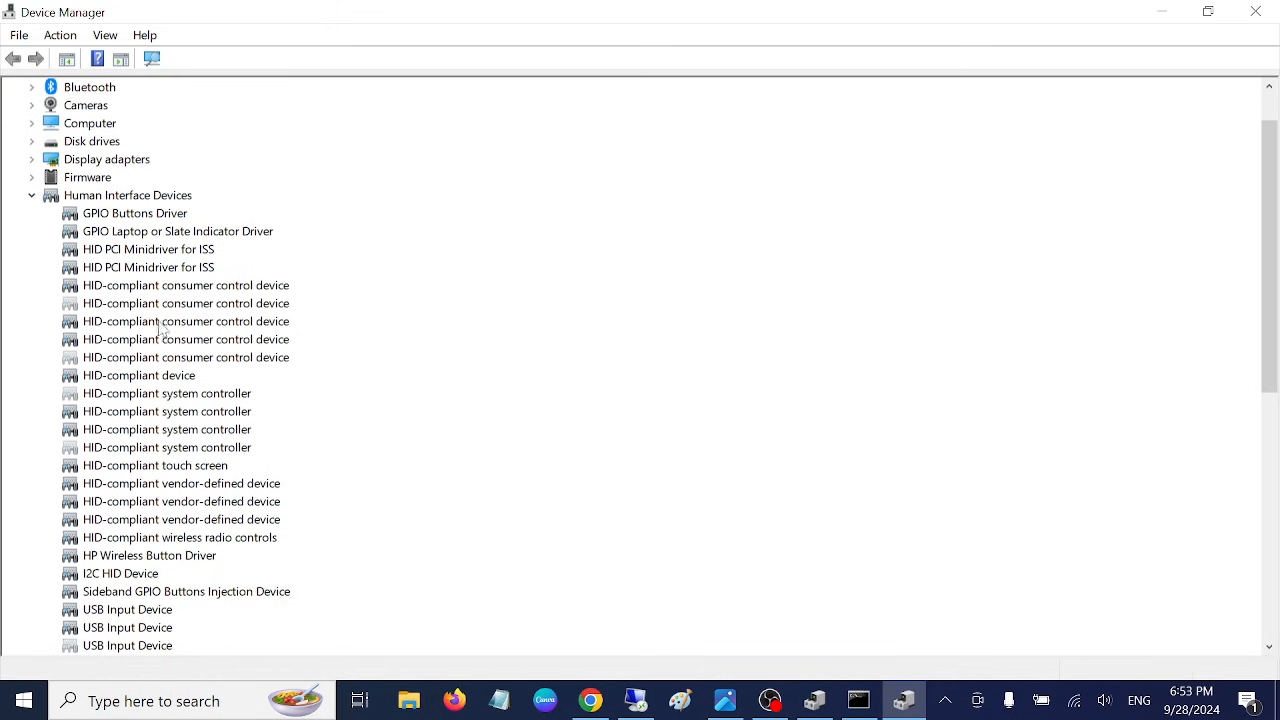
right_click(156, 464)
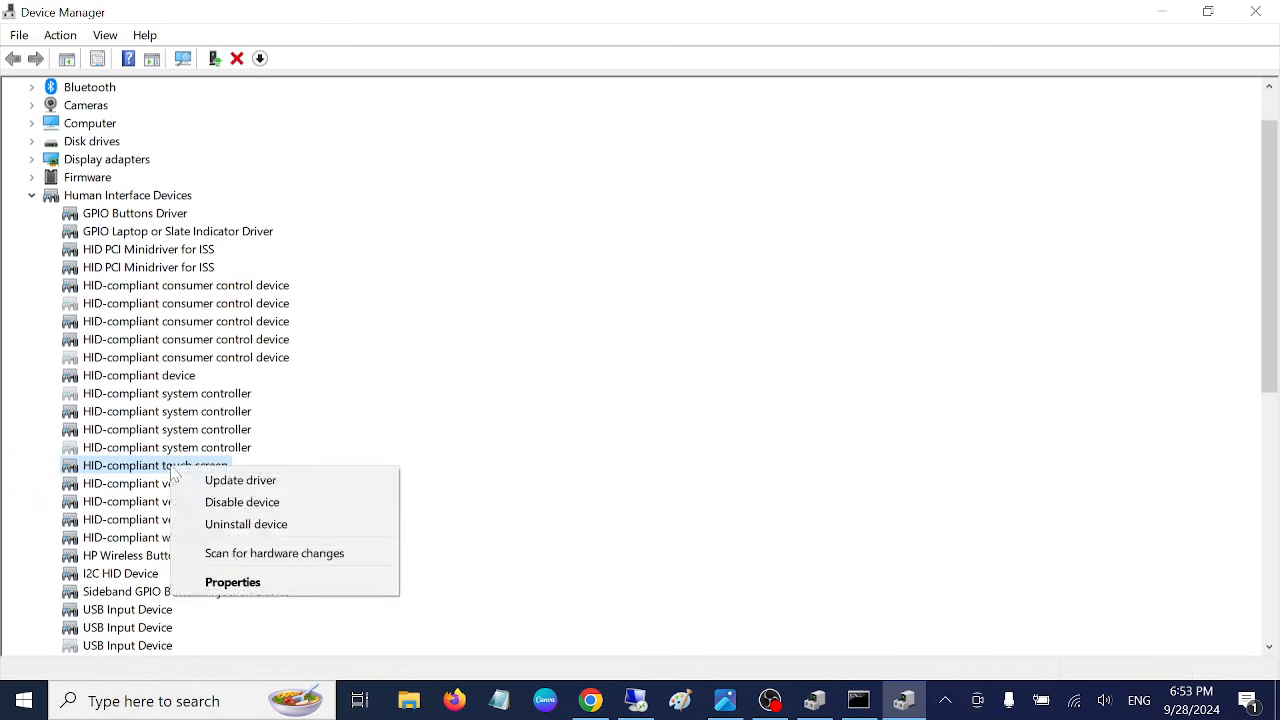
click(242, 502)
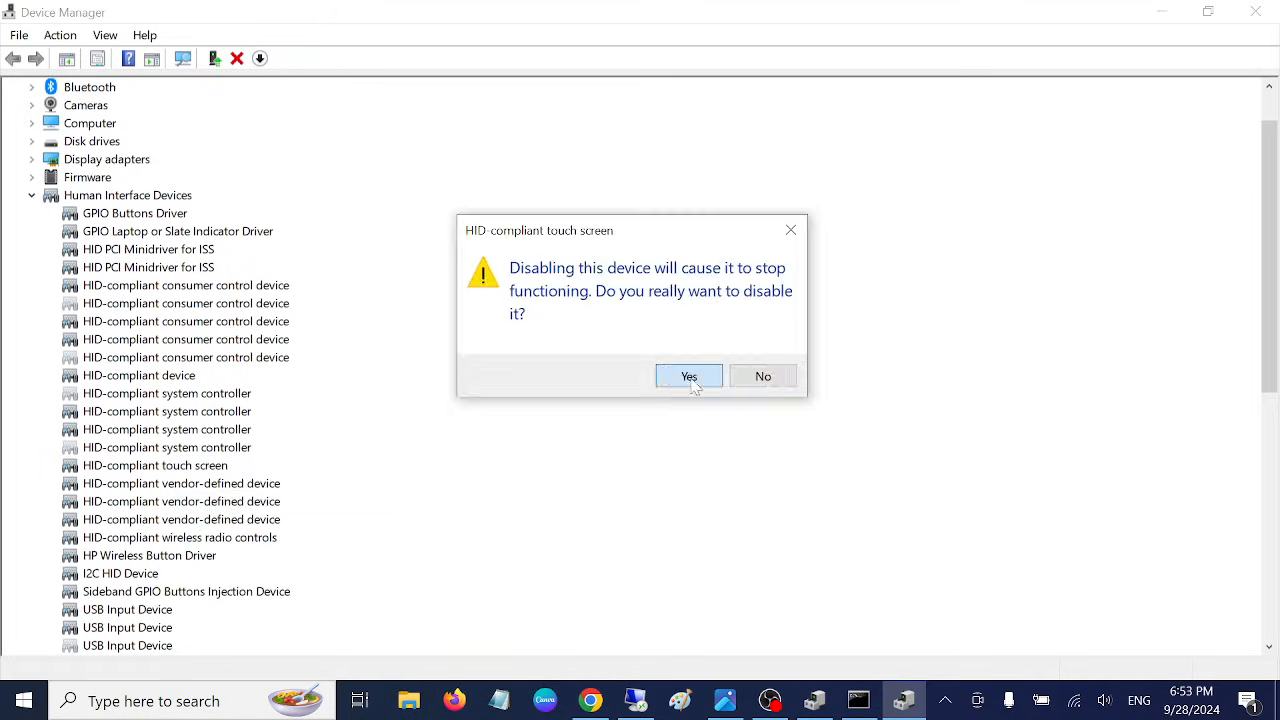
click(688, 376)
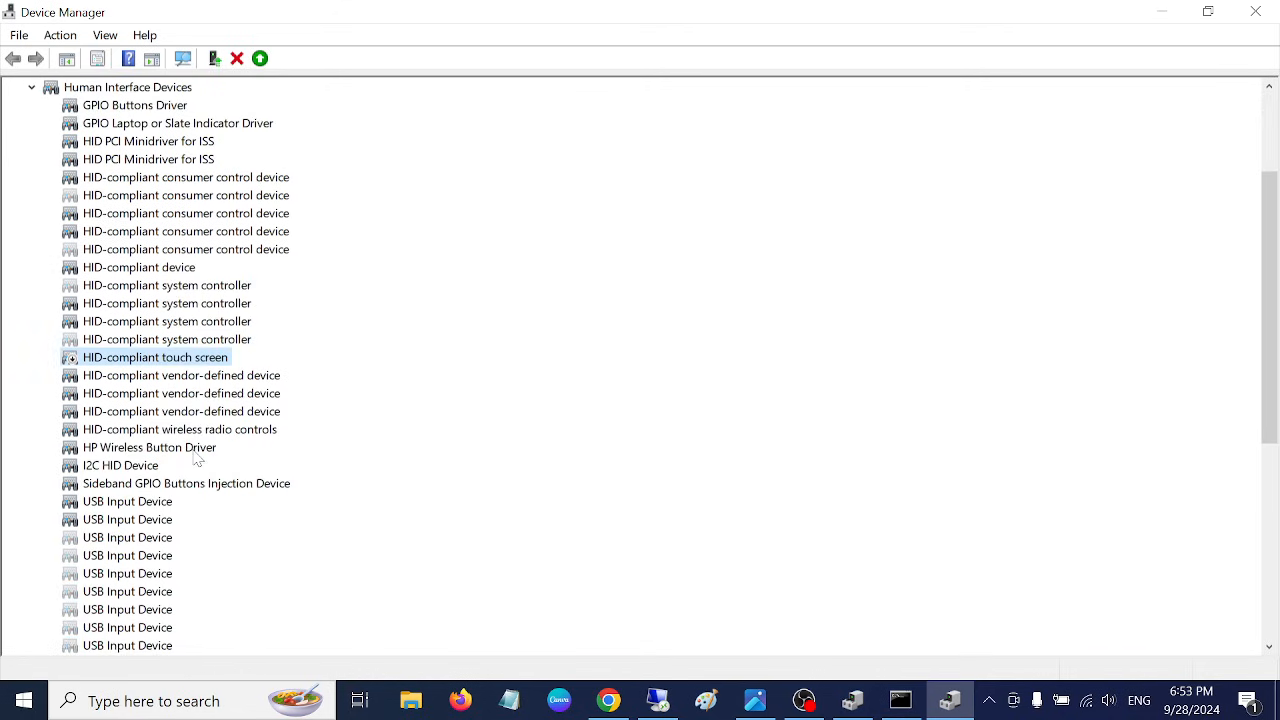
mouse_move(170, 364)
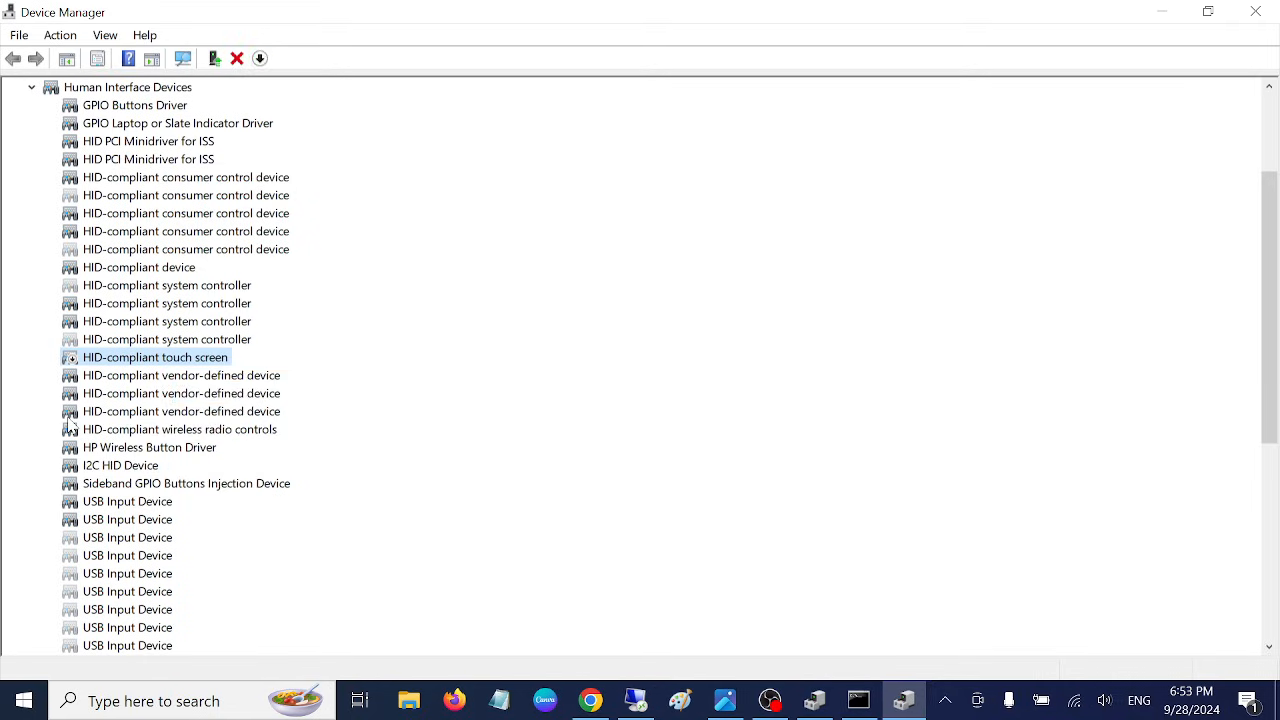
scroll(up, 3)
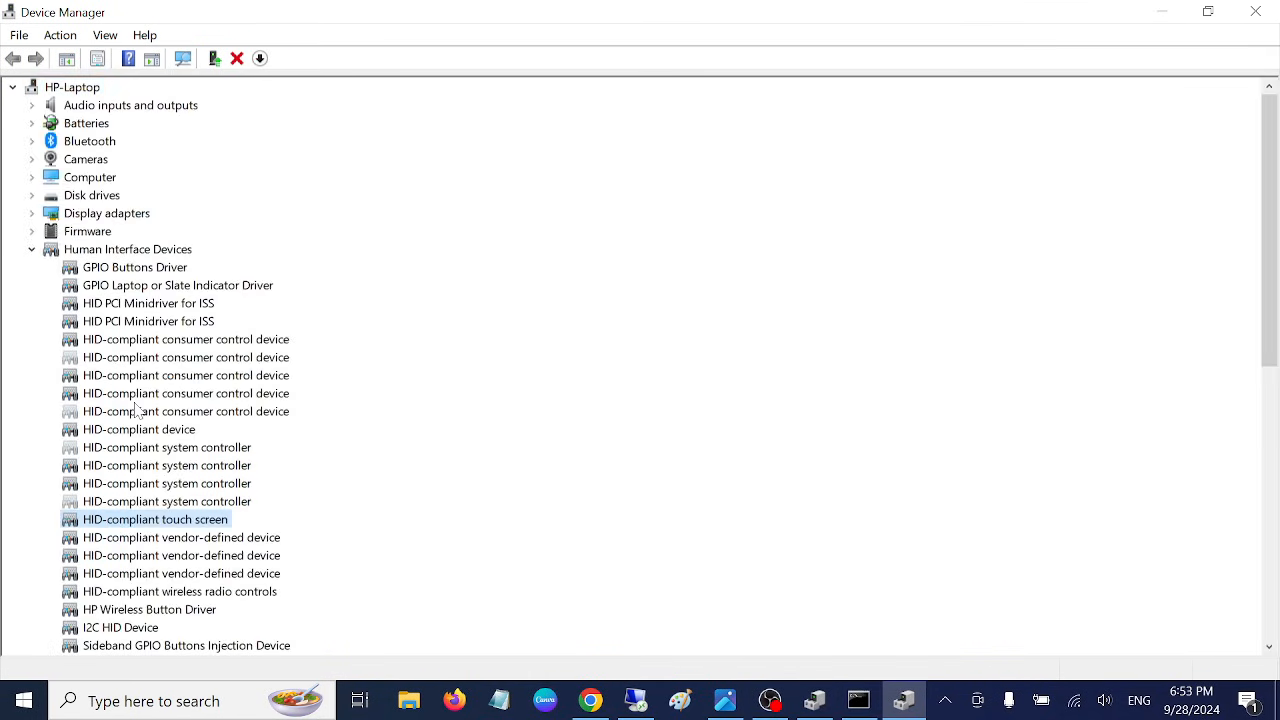
click(176, 284)
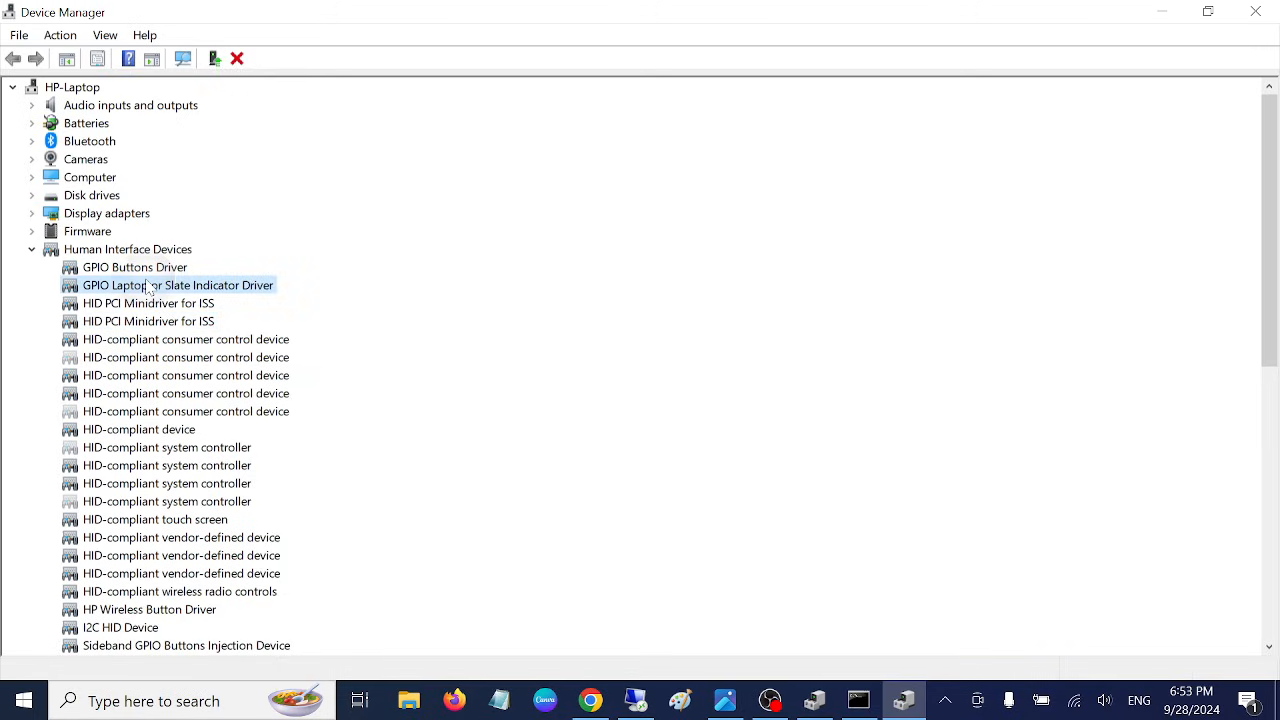
click(90, 176)
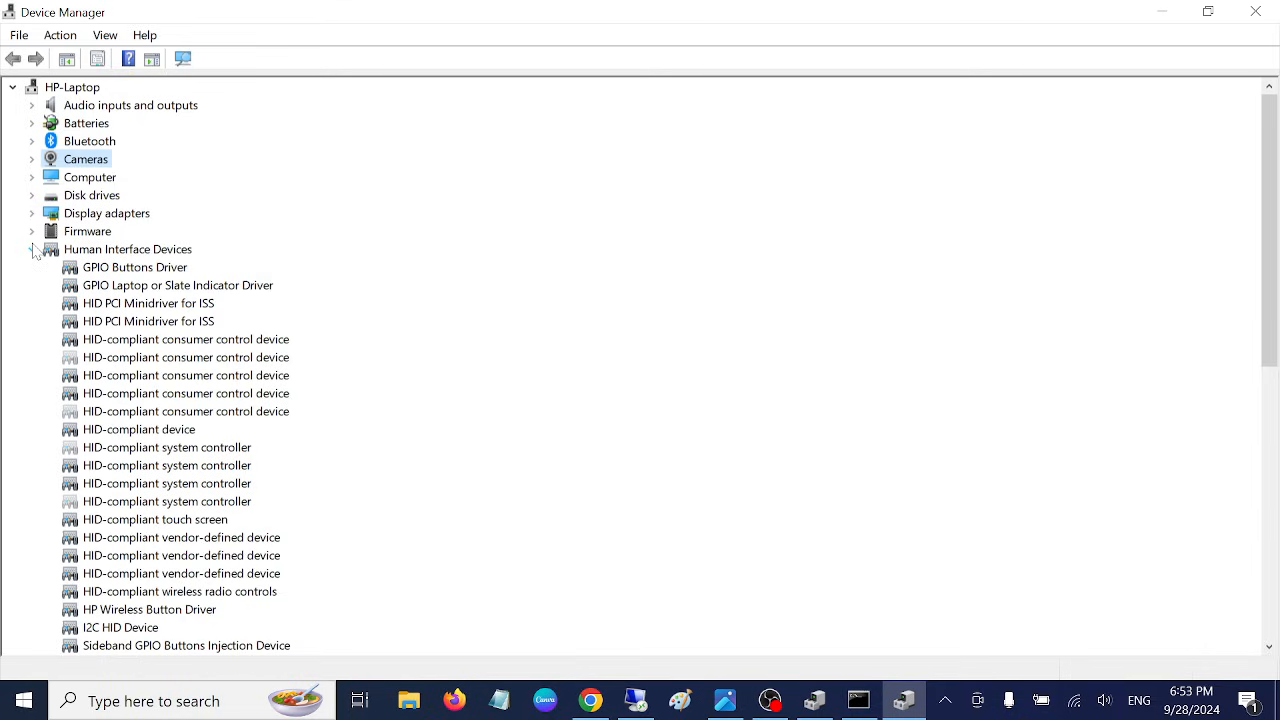
click(32, 248)
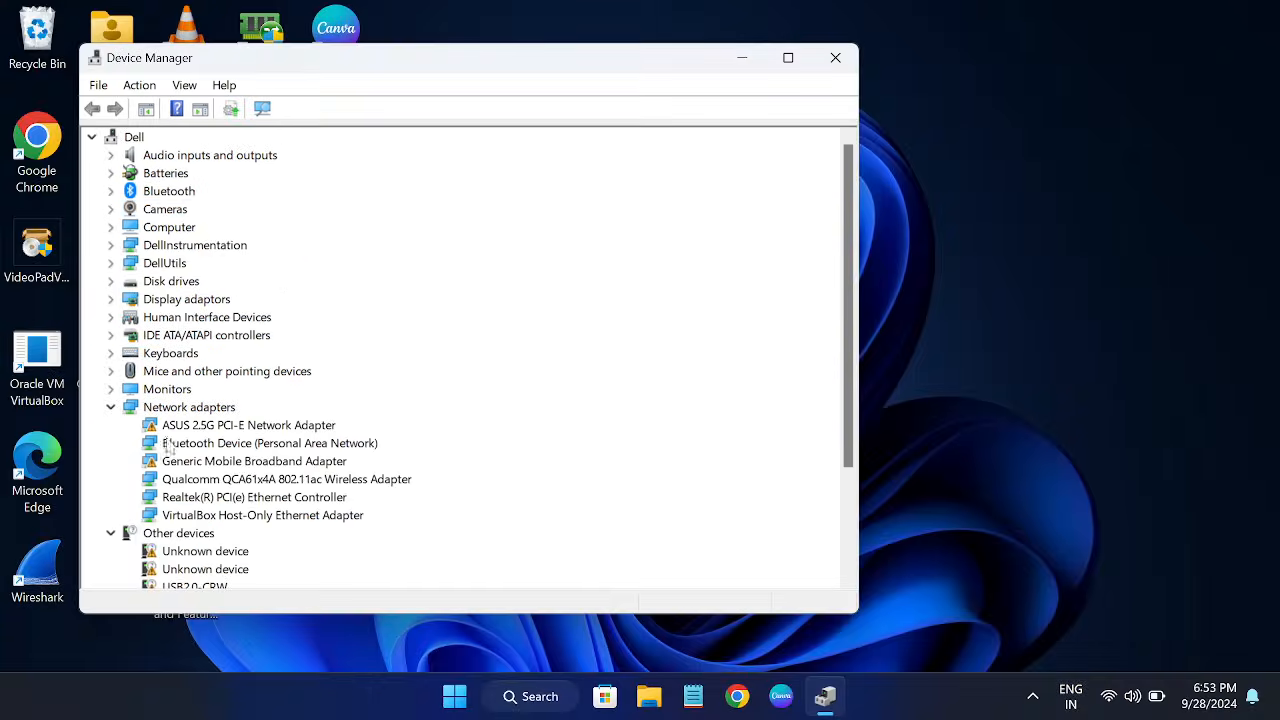
Expand Human Interface Devices and Network adapters, then enable View > Show hidden devices
click(110, 408)
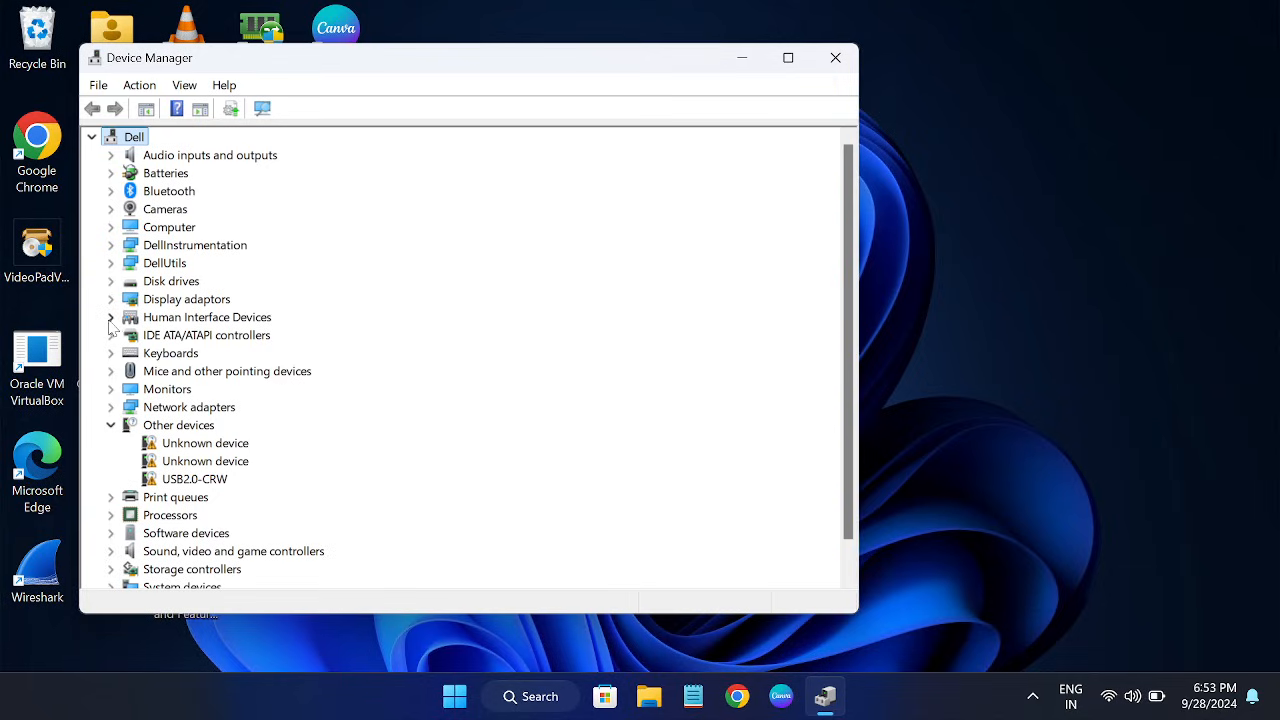
click(110, 316)
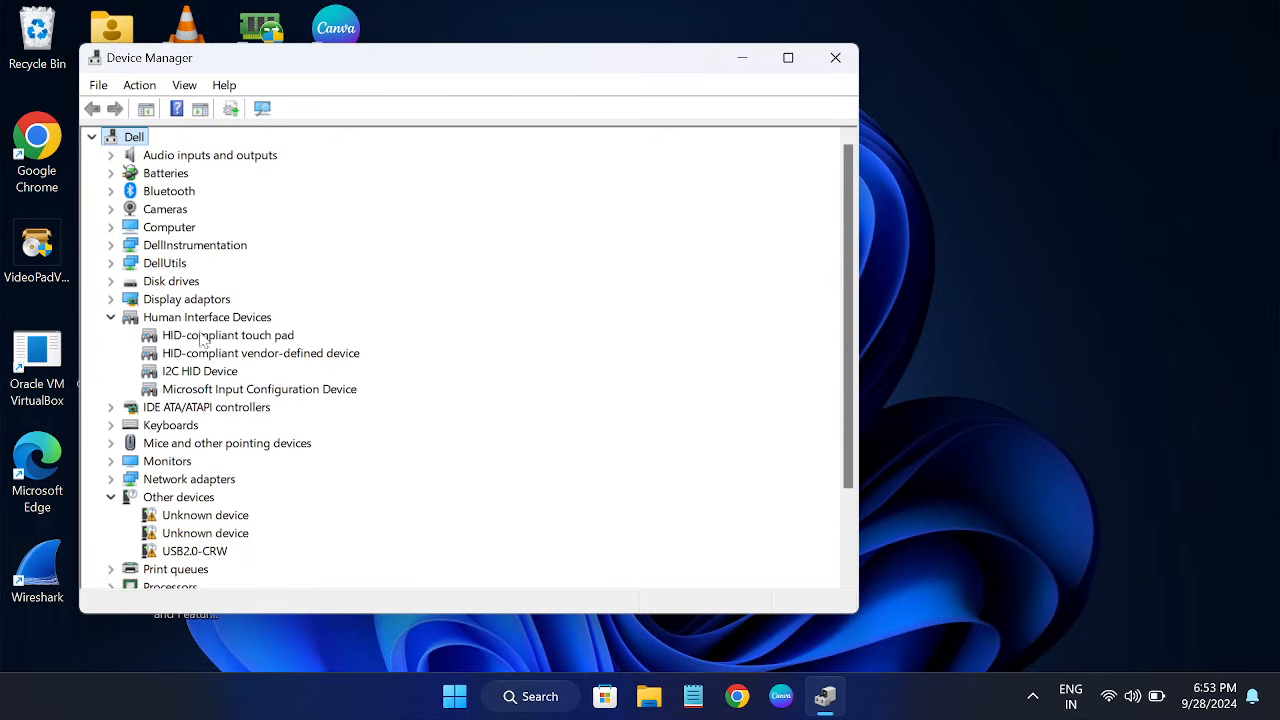
mouse_move(216, 404)
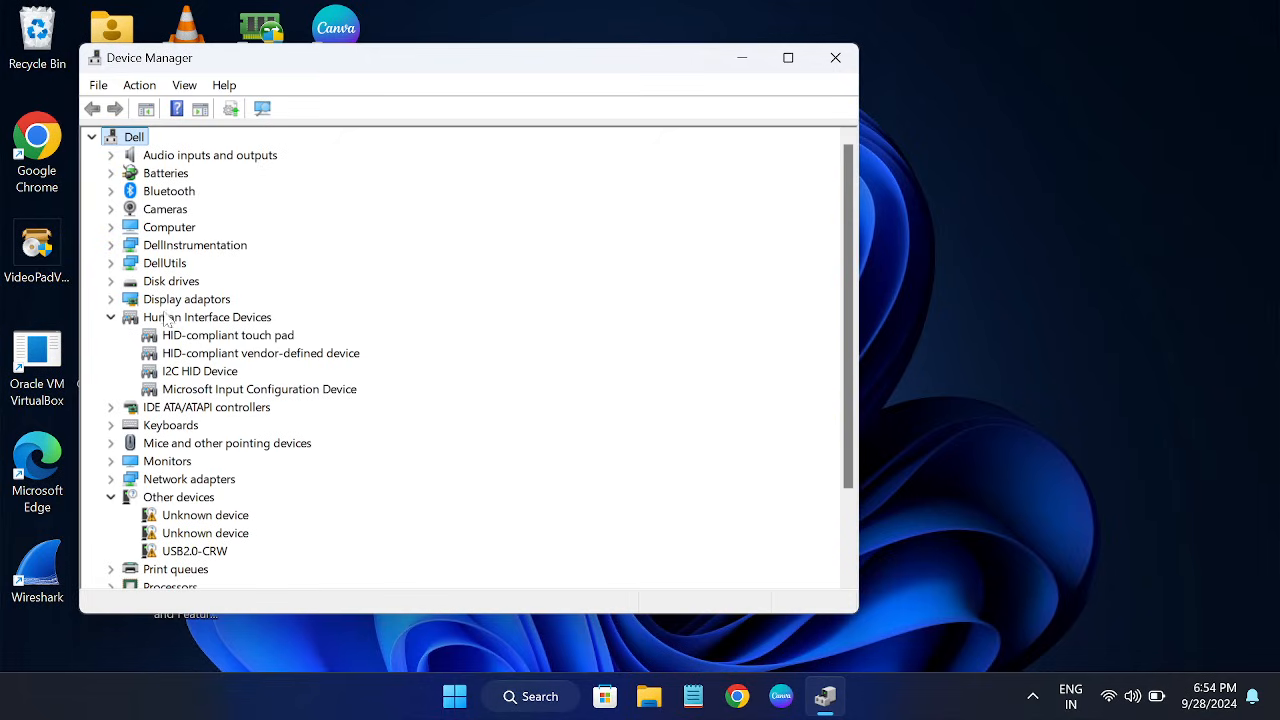
click(140, 84)
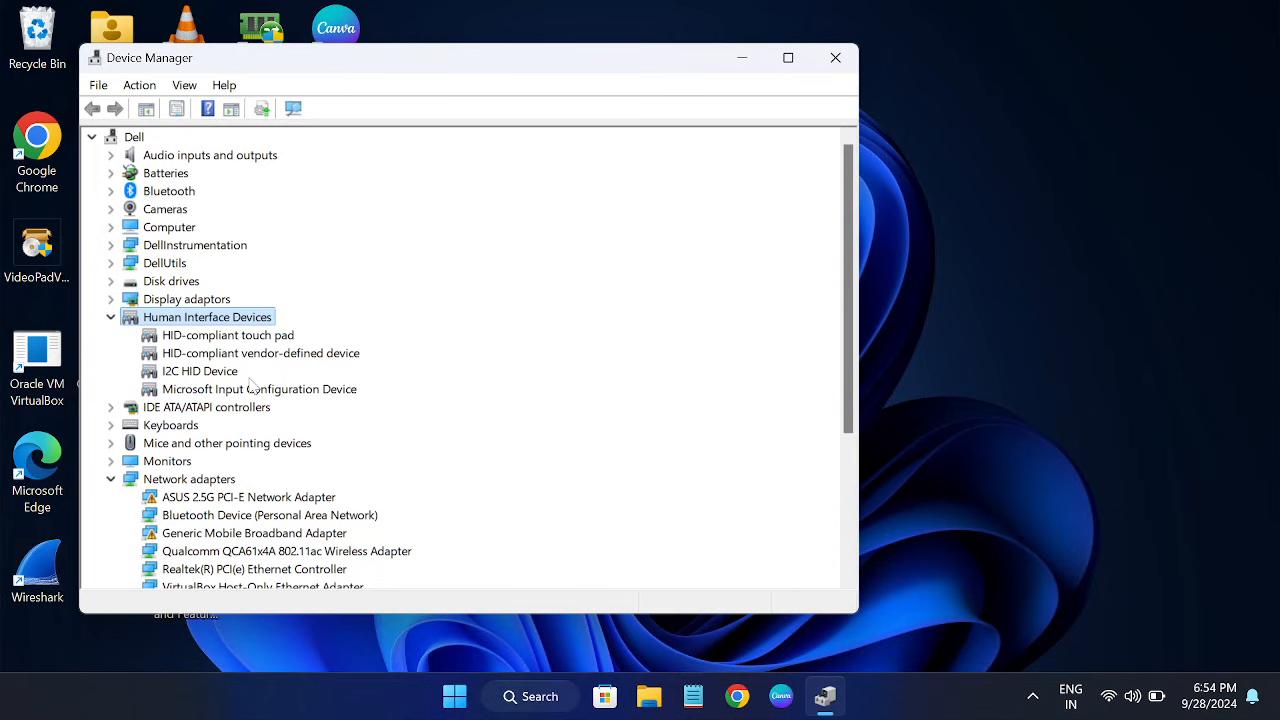
mouse_move(136, 150)
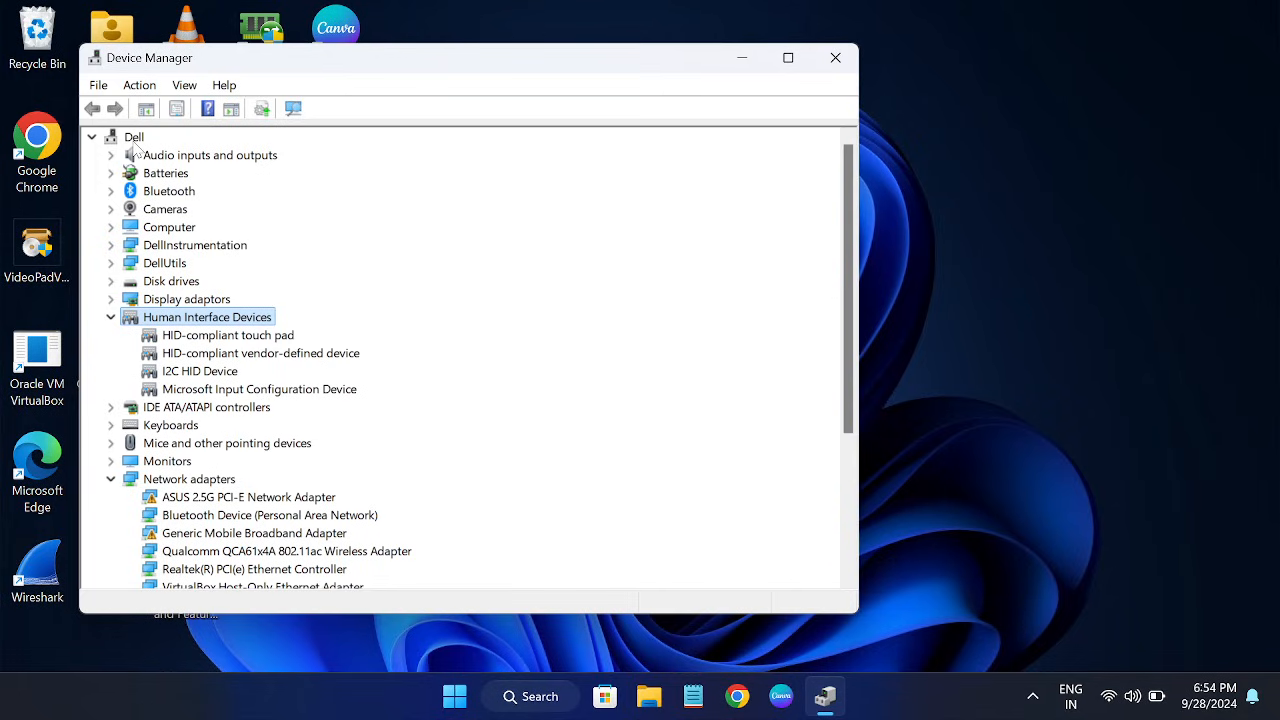
click(140, 84)
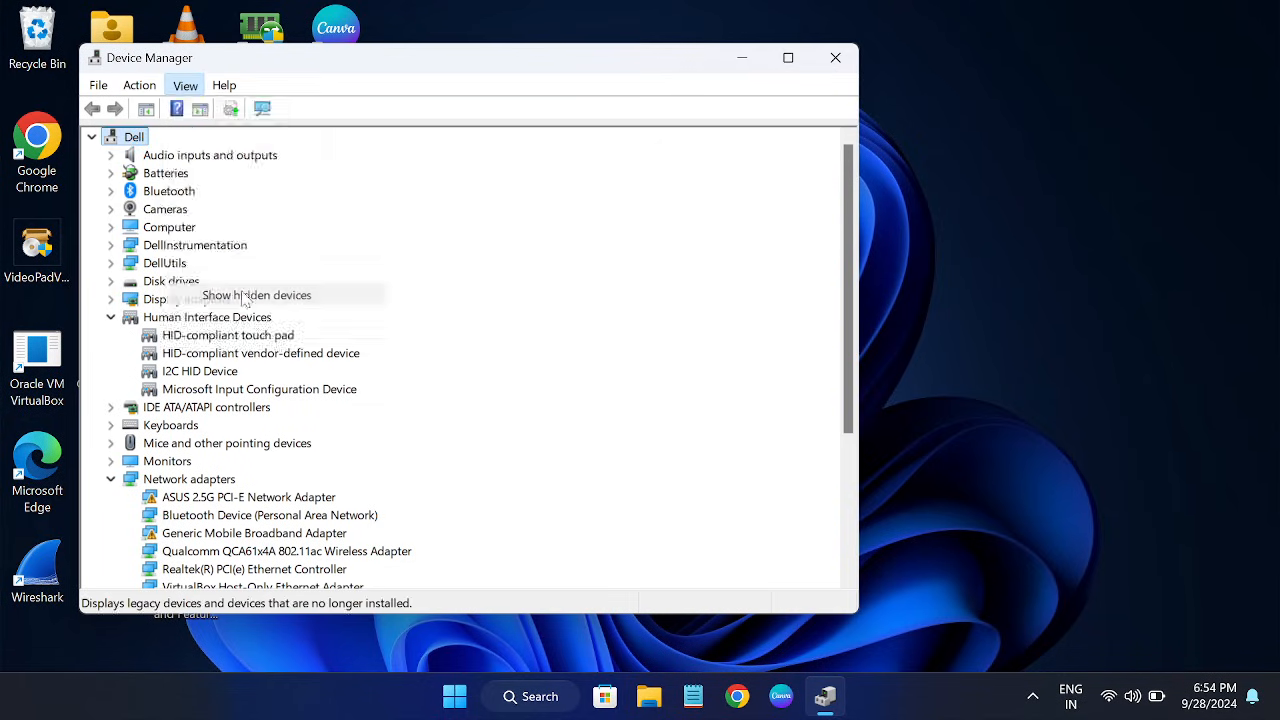
click(256, 294)
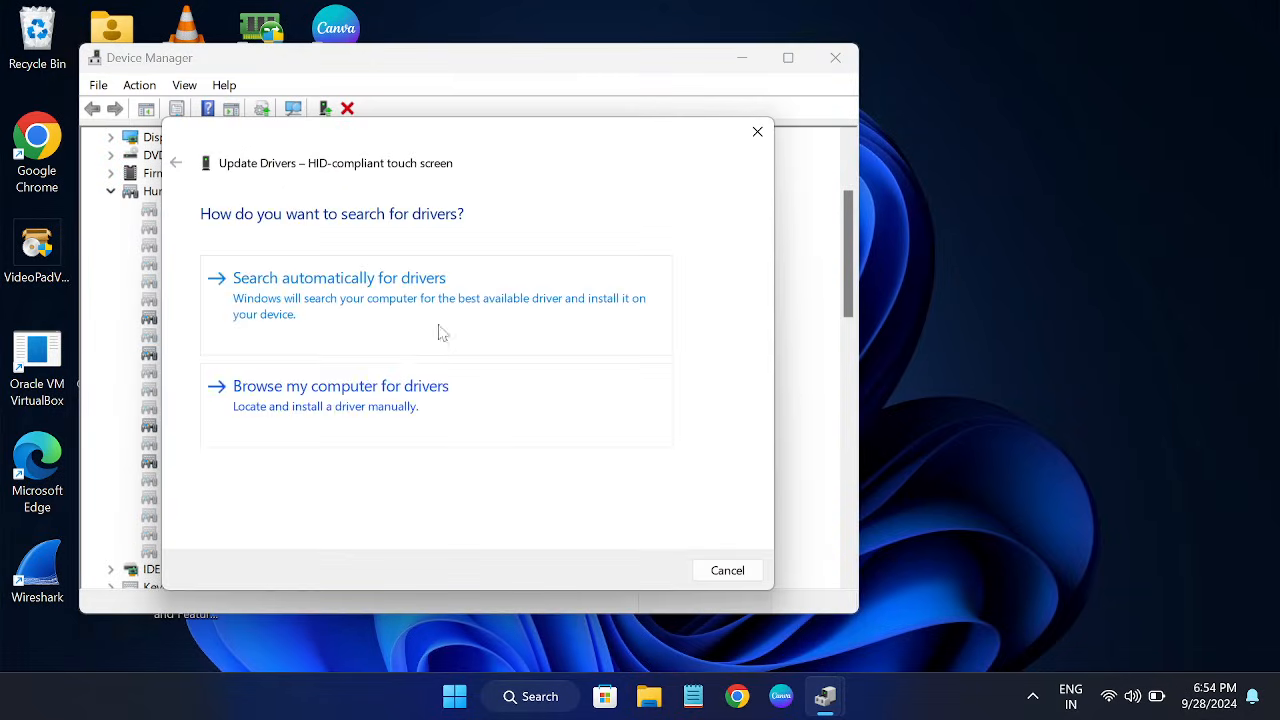
Reinstall the HID-compliant touch screen driver from the compatible drivers already on this computer
click(340, 276)
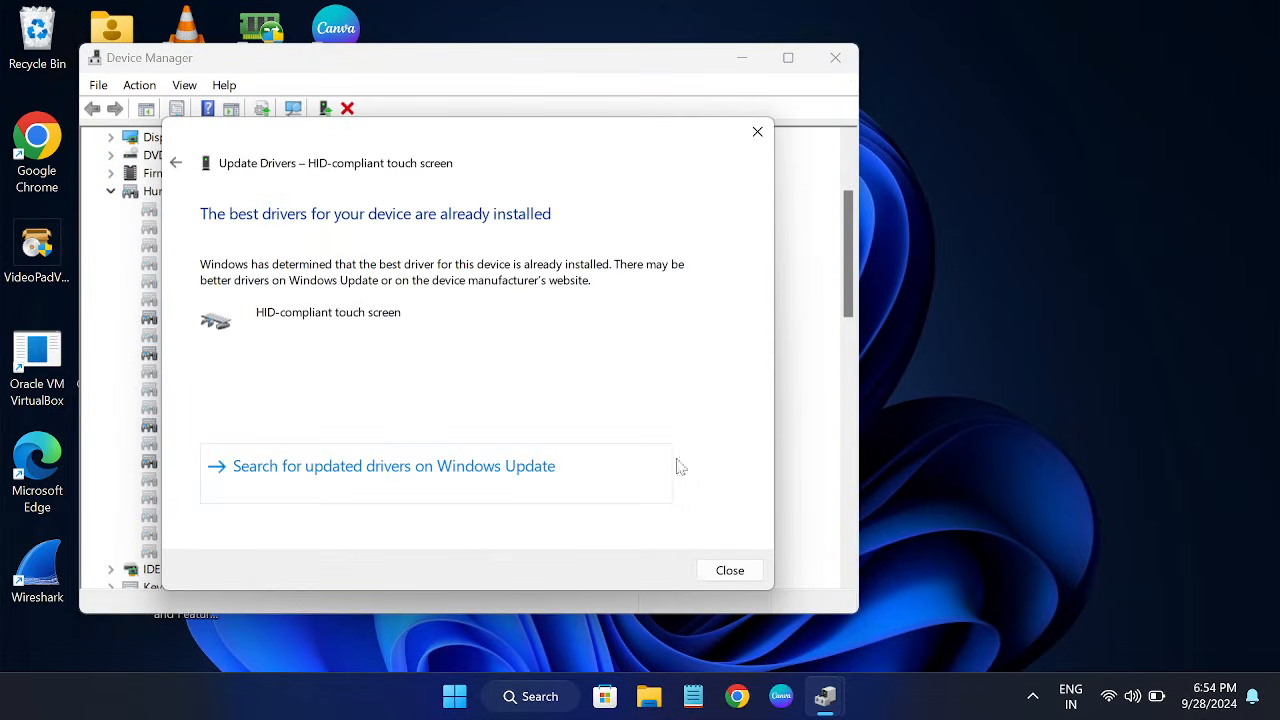
click(728, 570)
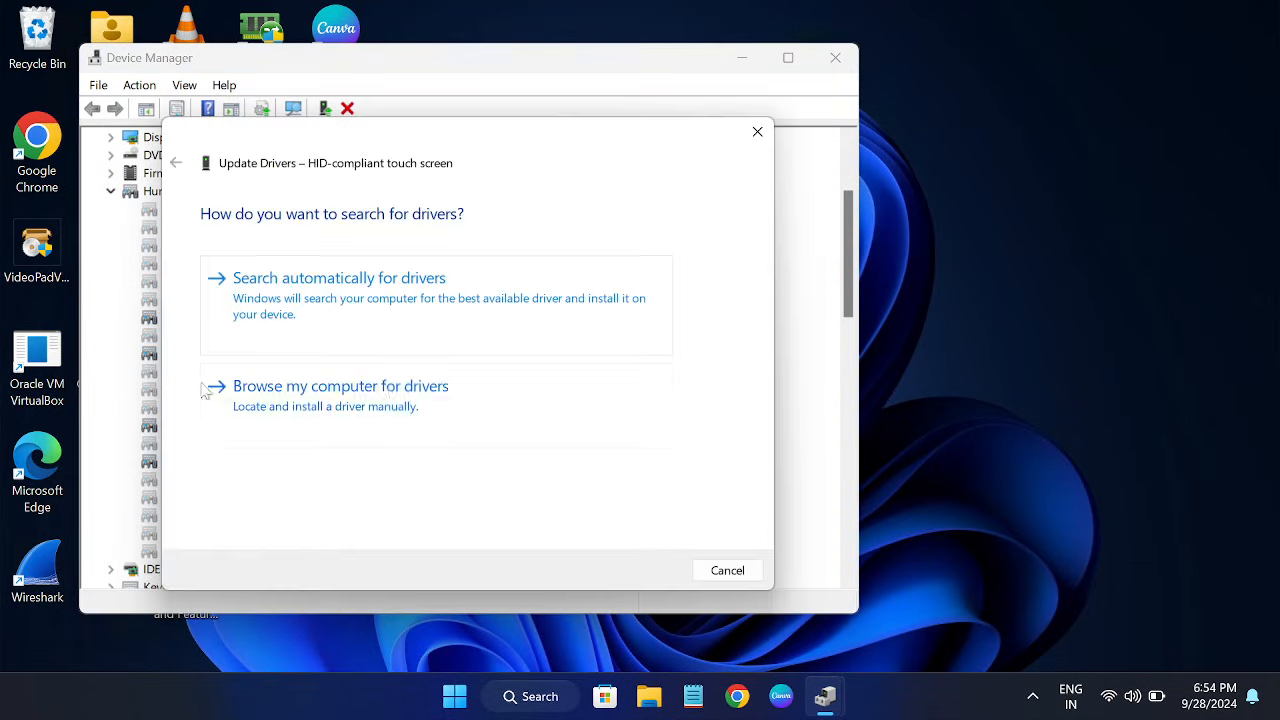
click(340, 384)
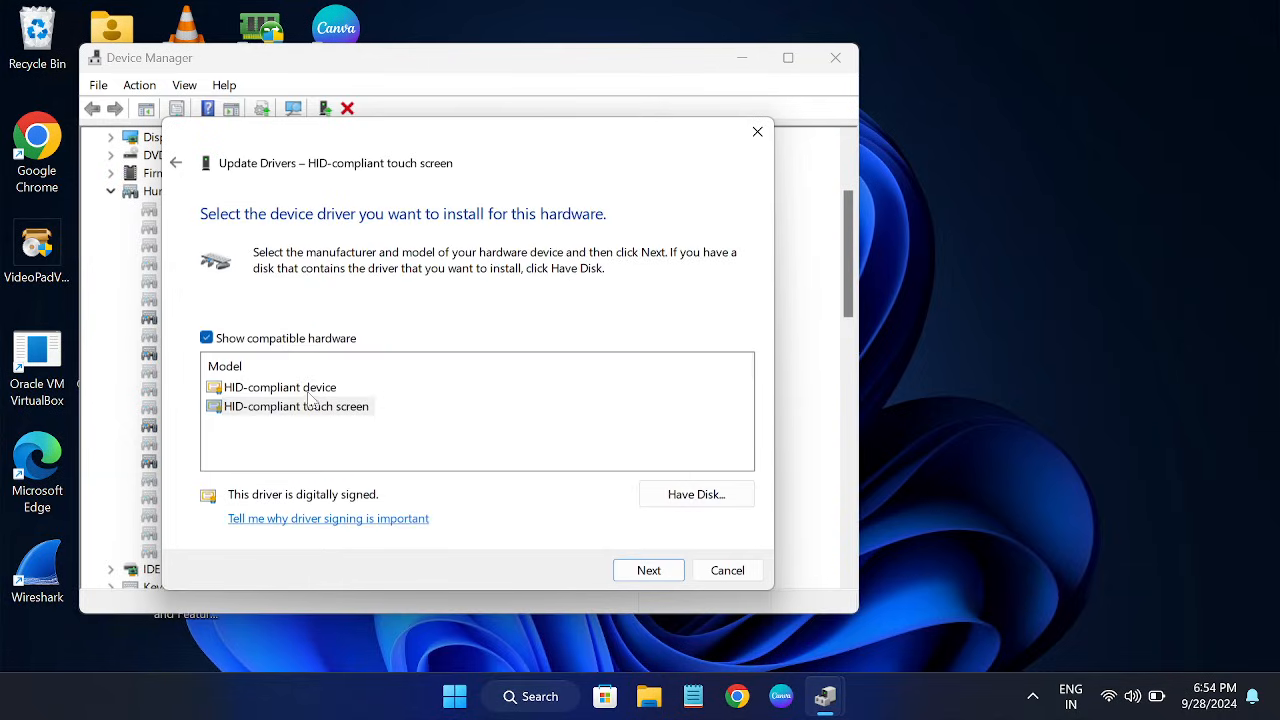
click(296, 406)
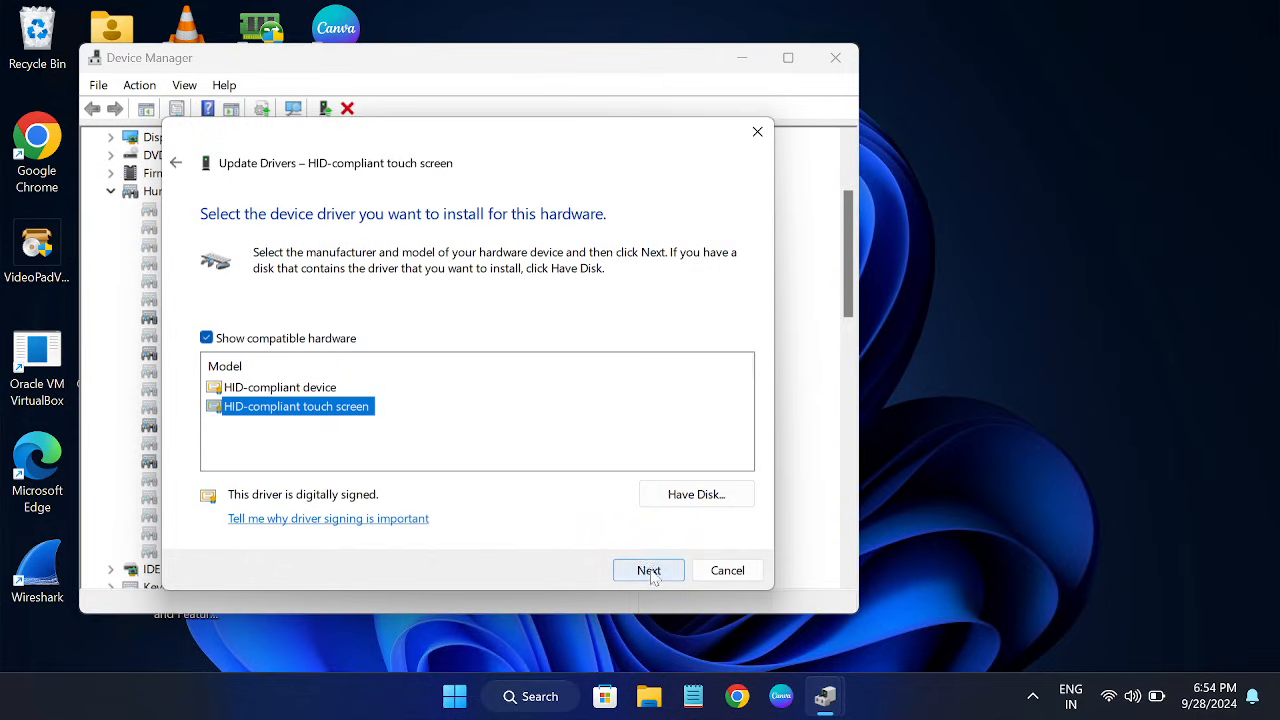
click(648, 570)
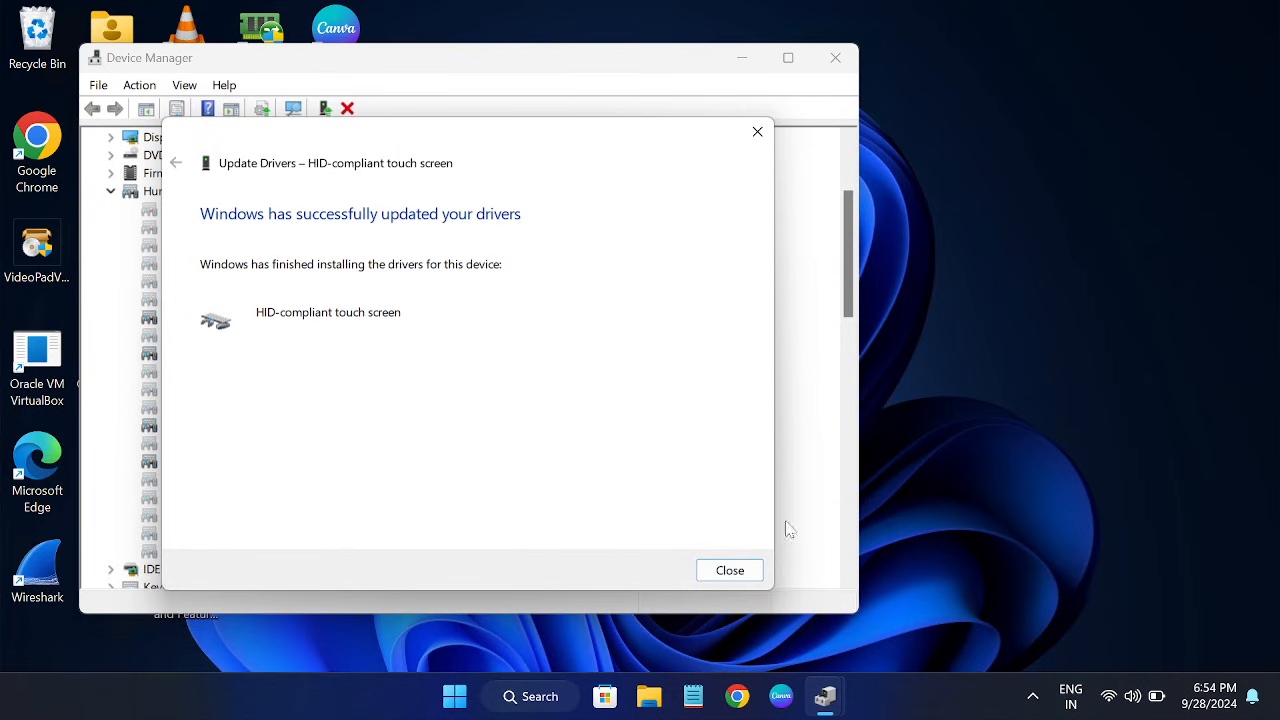
click(728, 570)
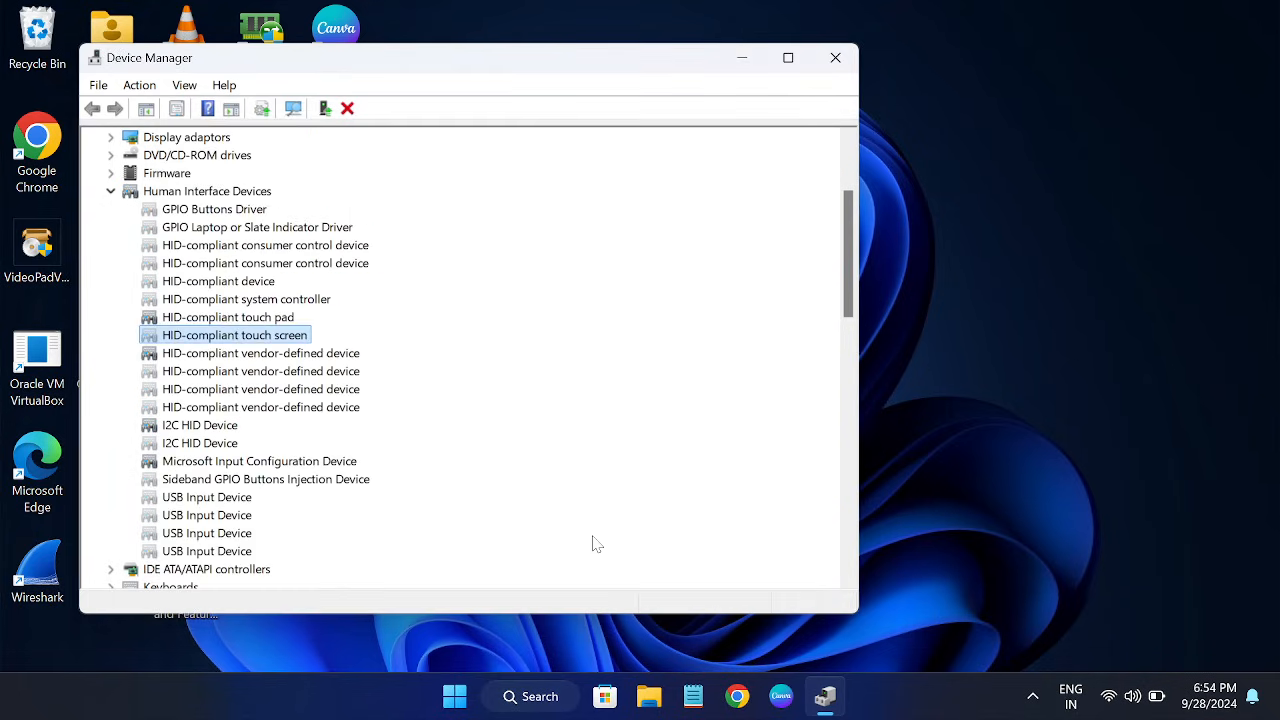
mouse_move(268, 444)
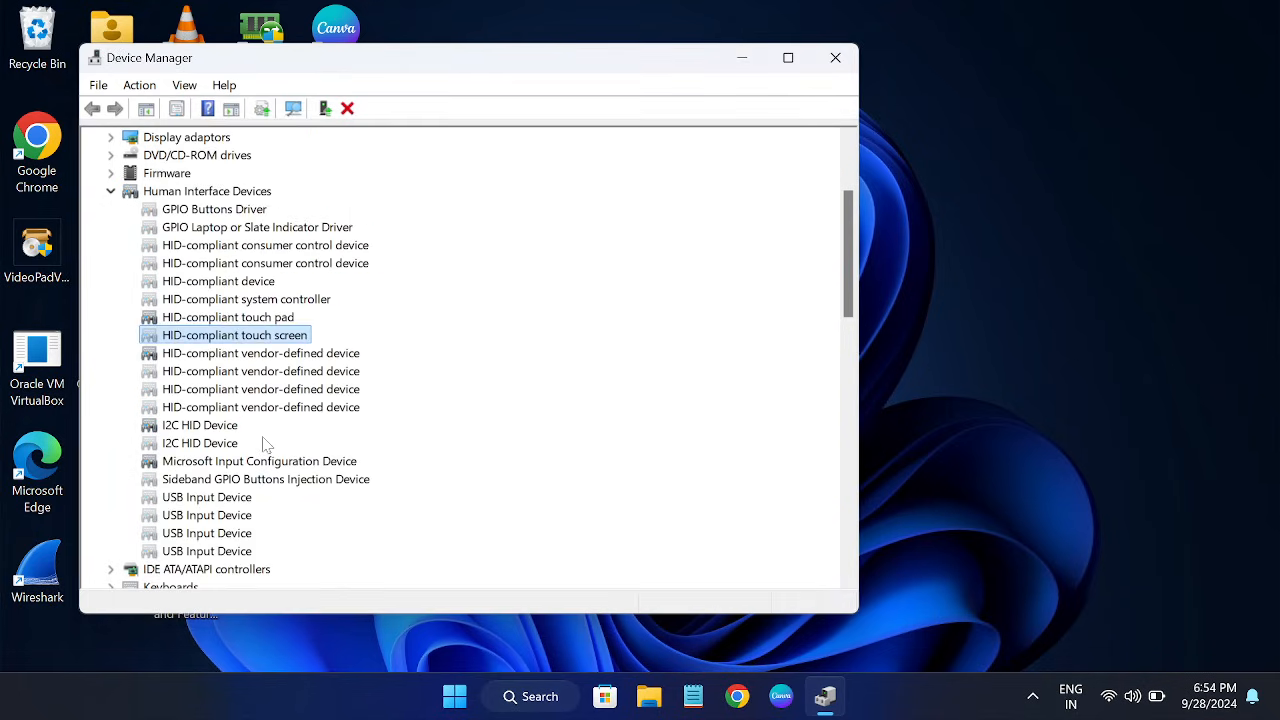
mouse_move(272, 394)
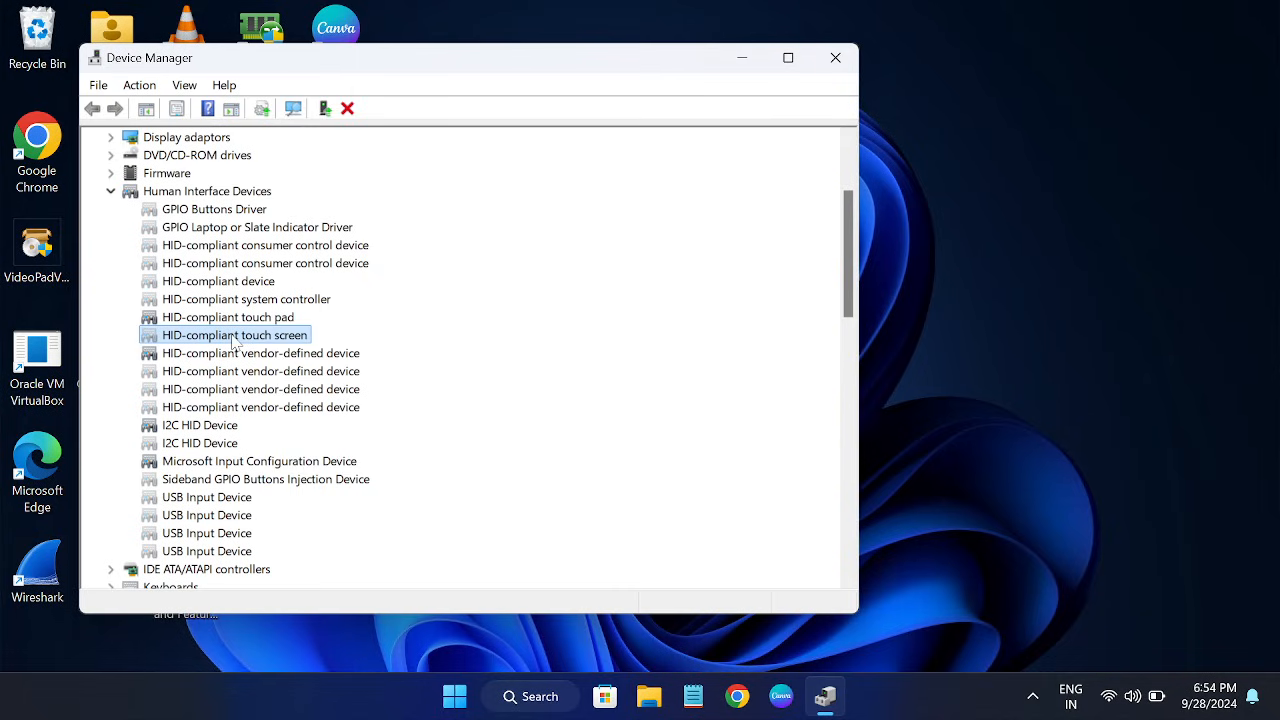
right_click(234, 336)
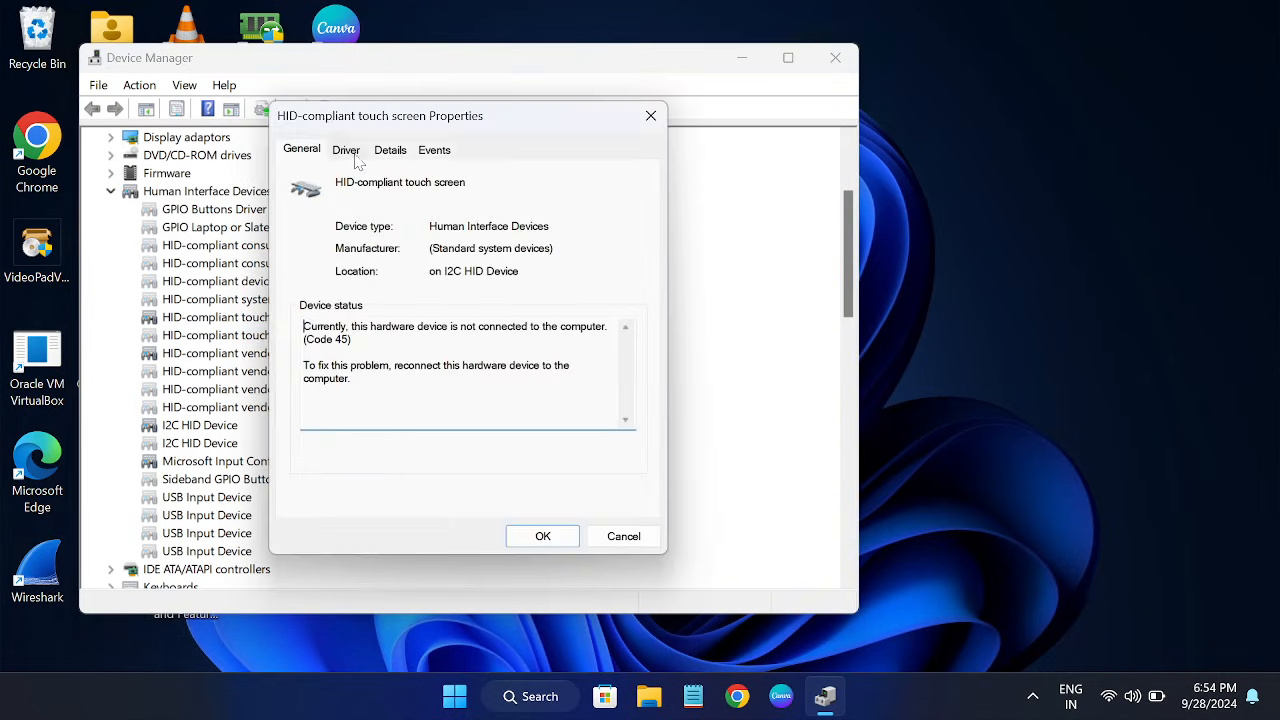
click(344, 150)
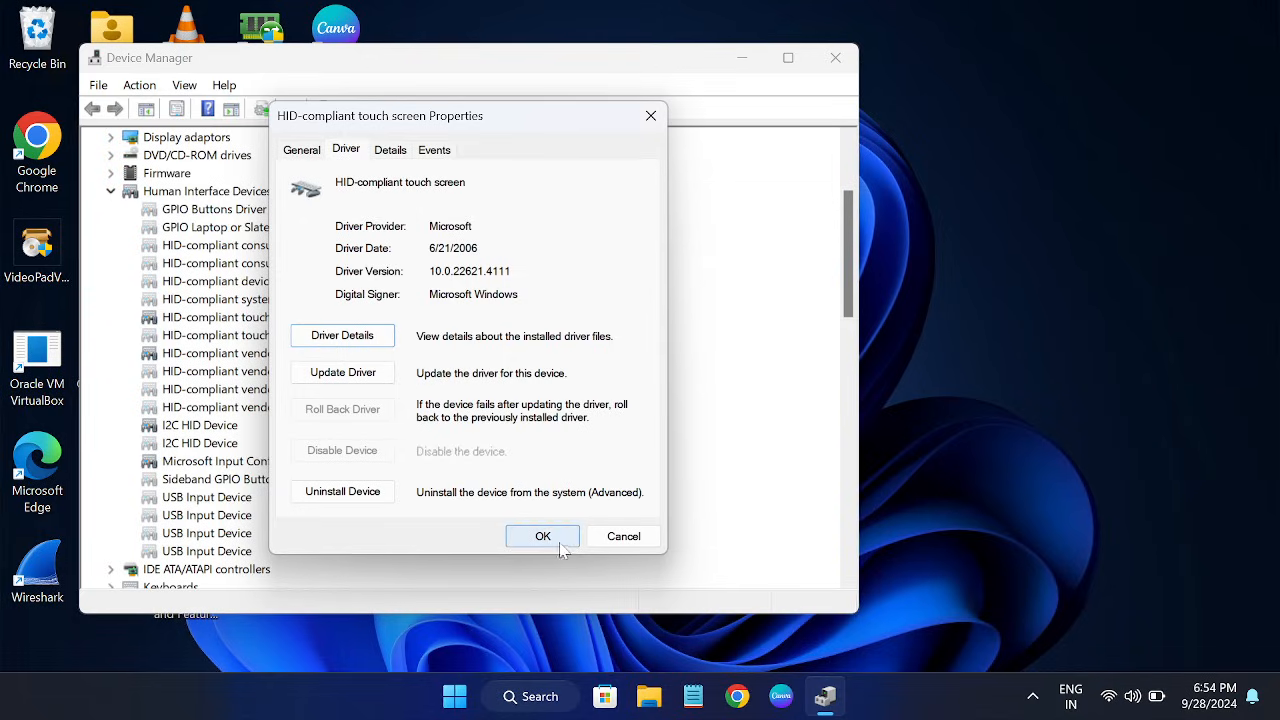
click(542, 536)
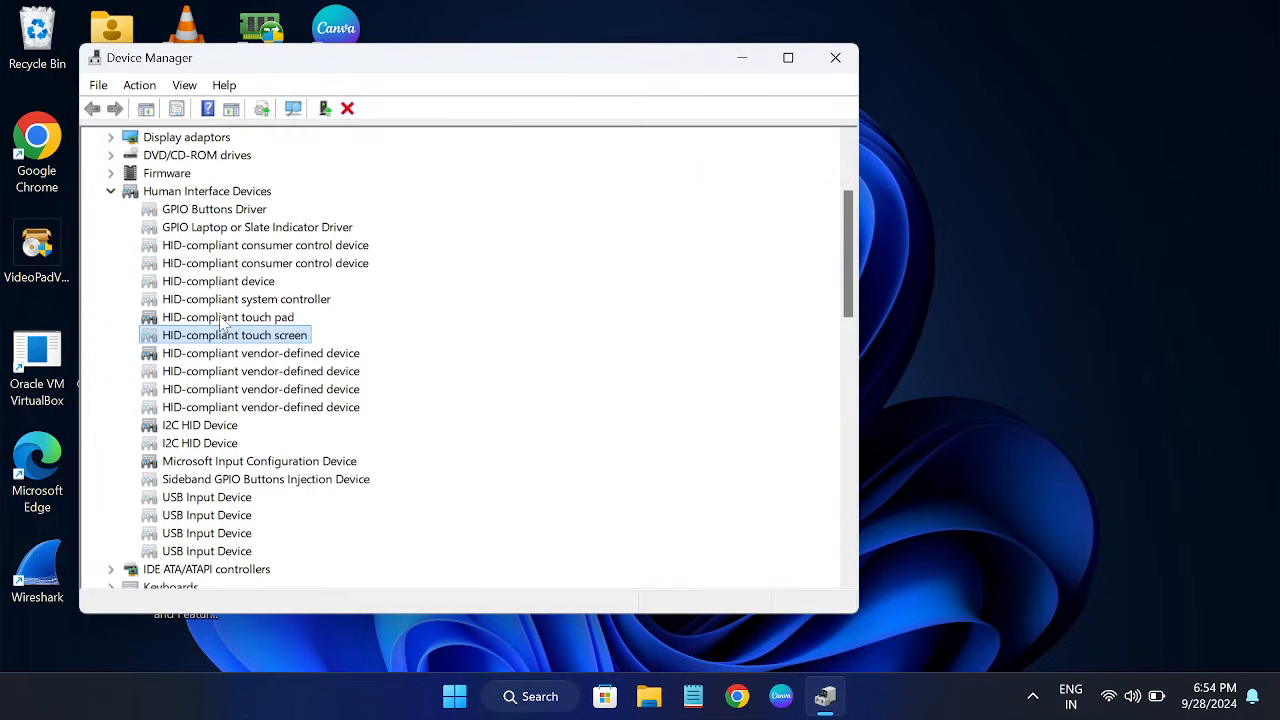
scroll(up, 3)
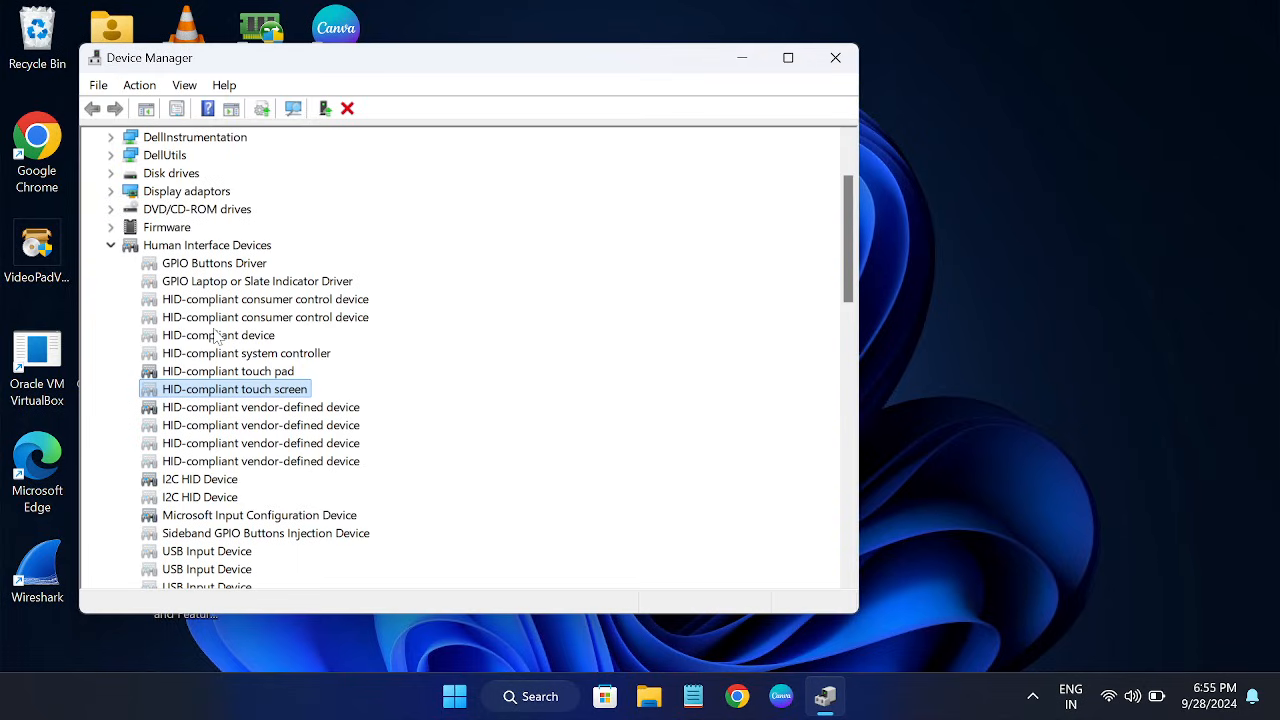
scroll(down, 3)
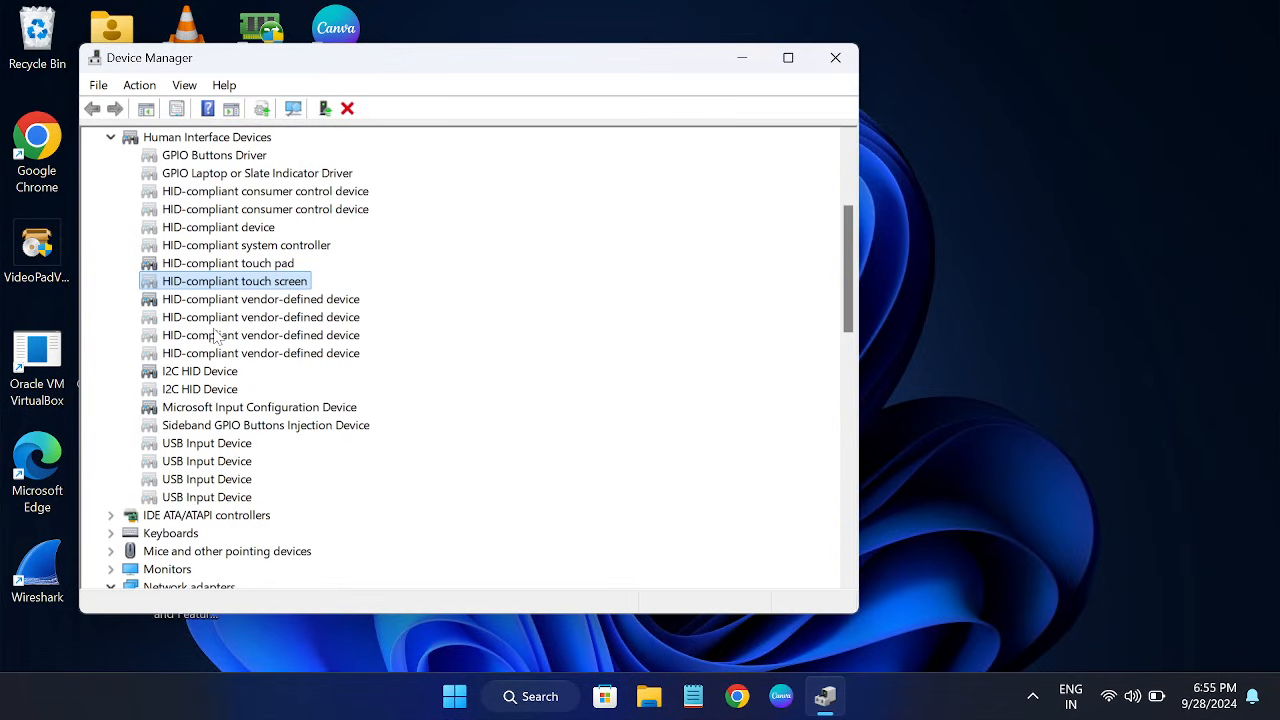
scroll(up, 3)
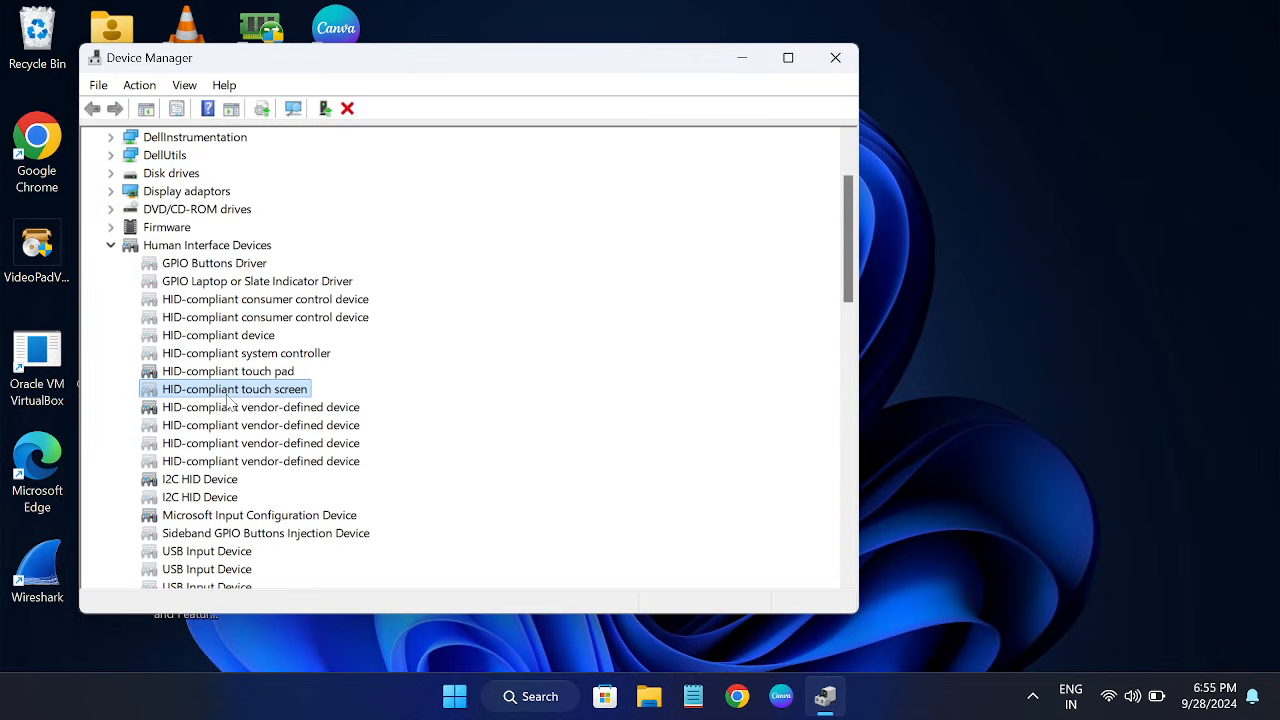
click(208, 244)
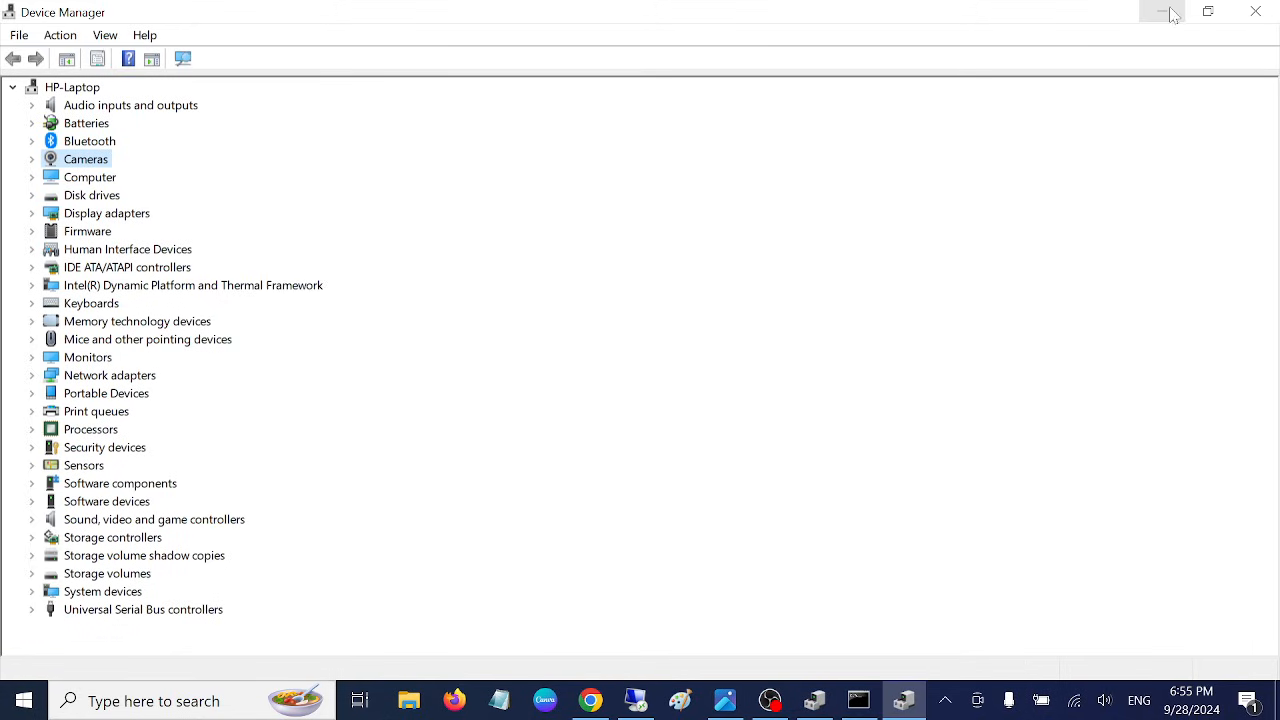
mouse_move(1148, 44)
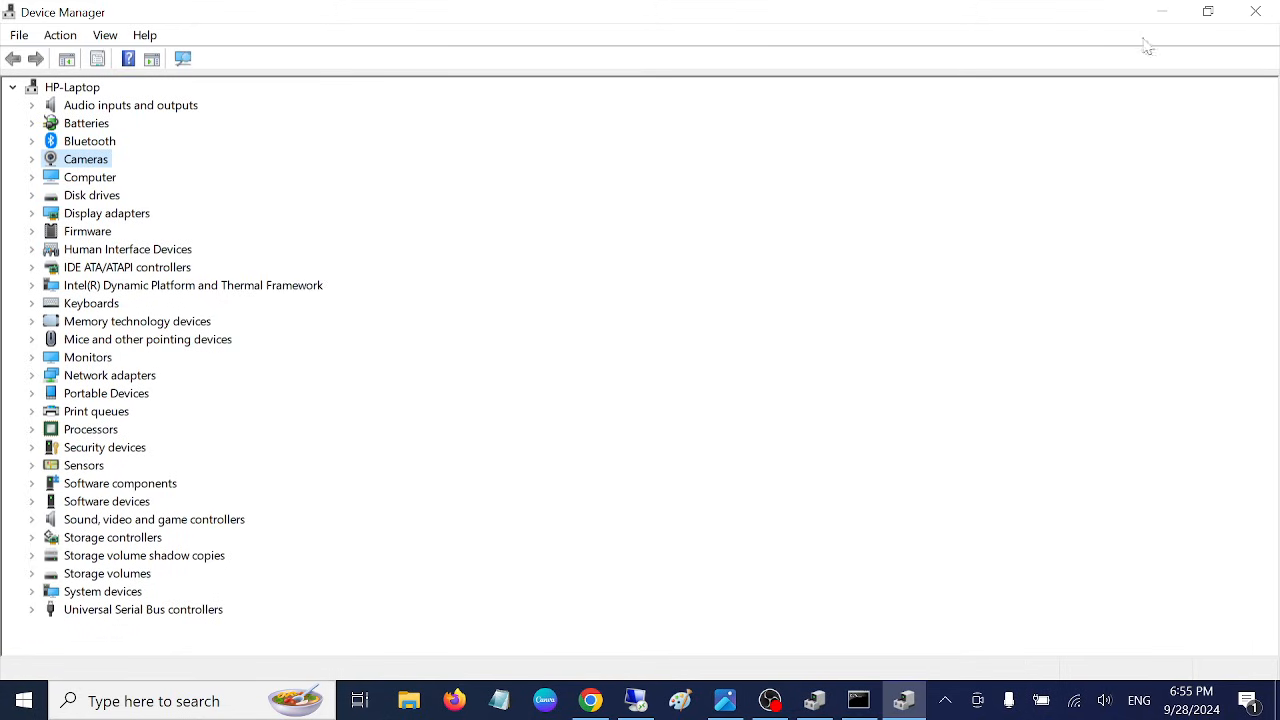
mouse_move(30, 356)
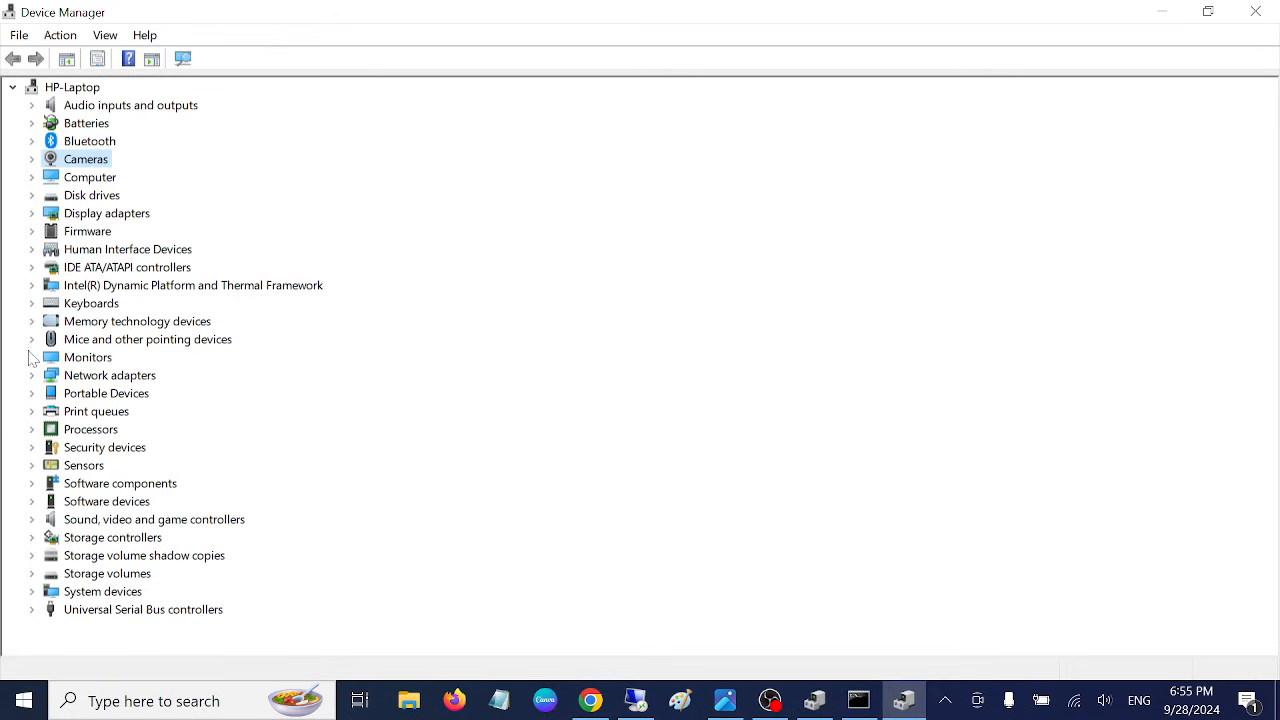
mouse_move(1196, 80)
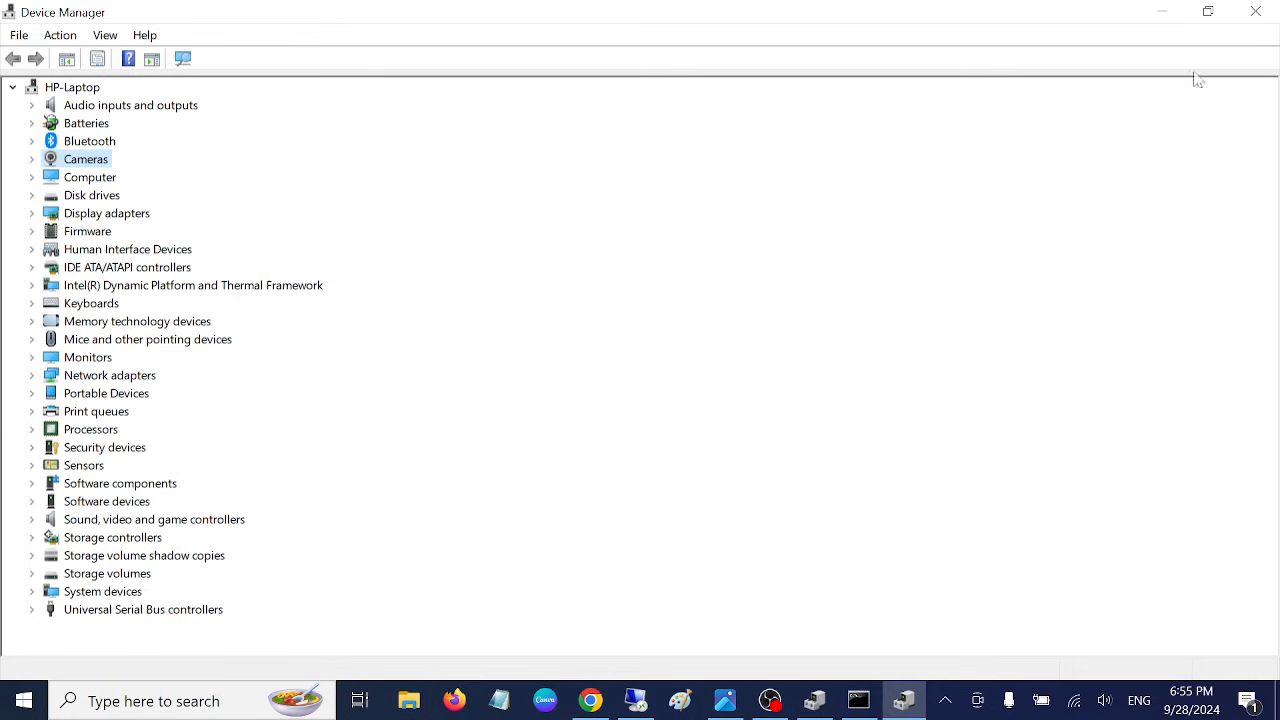
Close Device Manager and search the taskbar for 'cmd' to find Command Prompt
click(1256, 12)
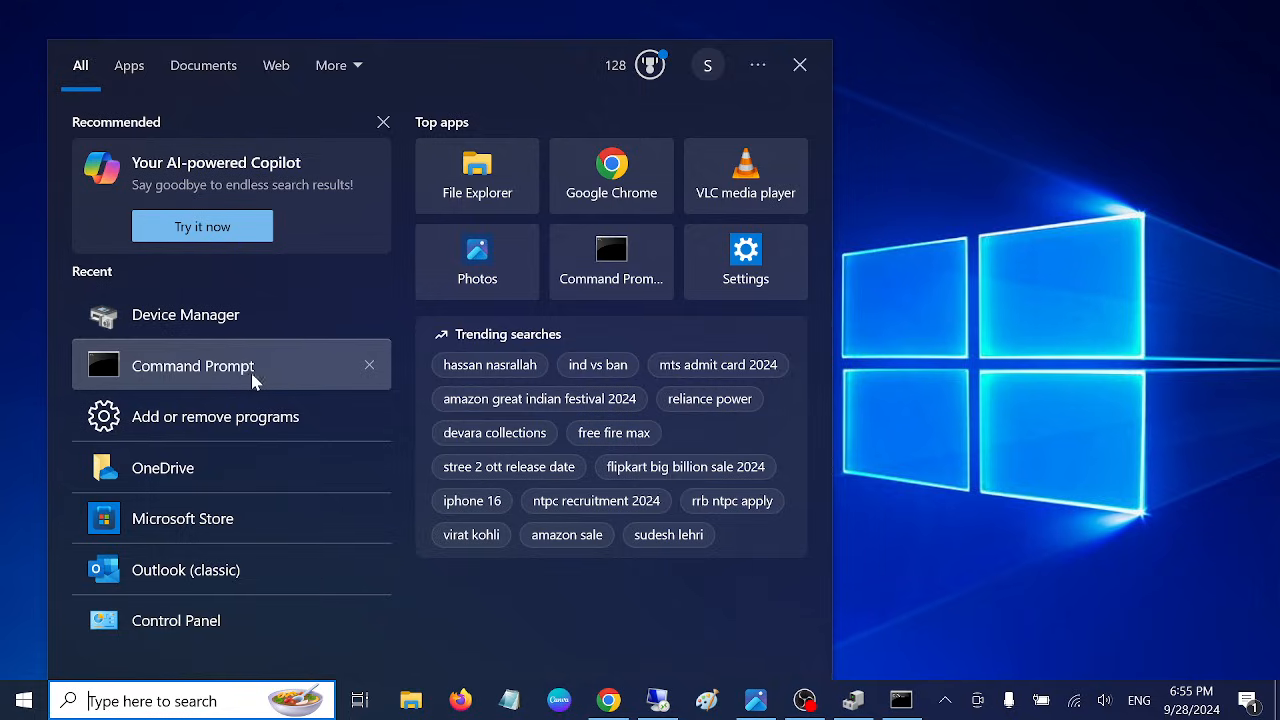
text(cmd)
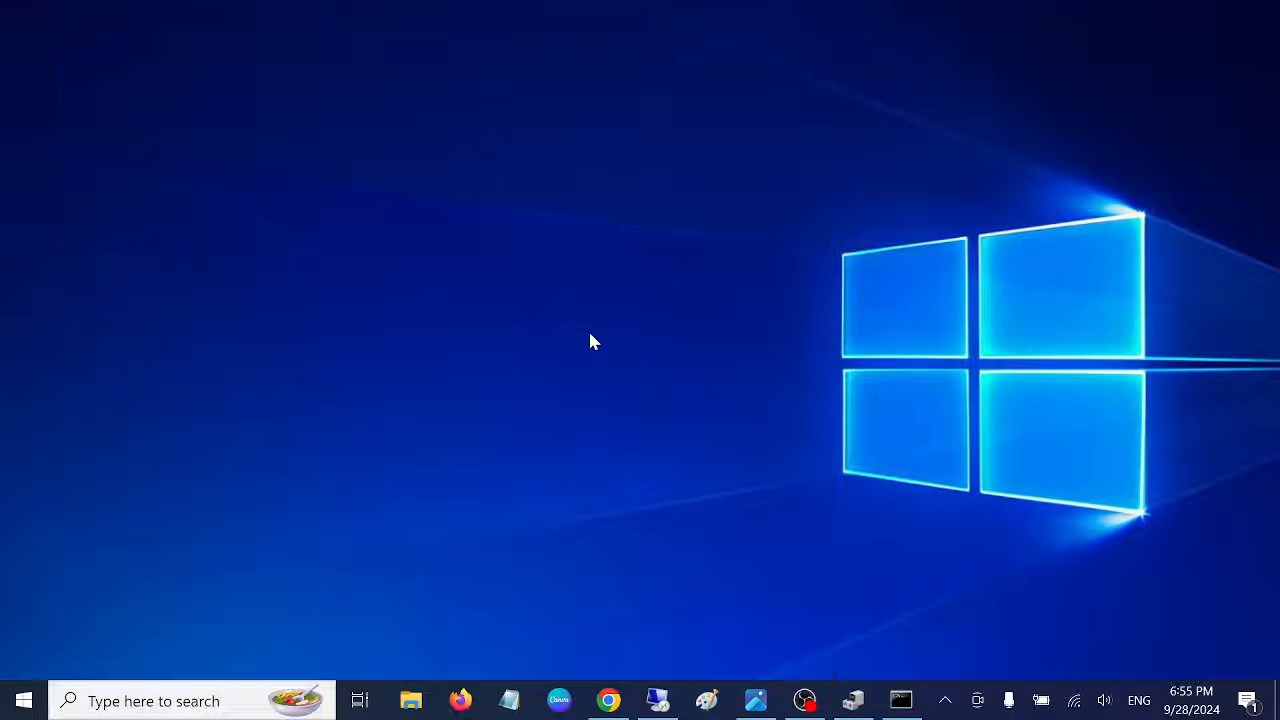
Accept the UAC prompt and run sfc /scannow in the administrator Command Prompt
click(900, 700)
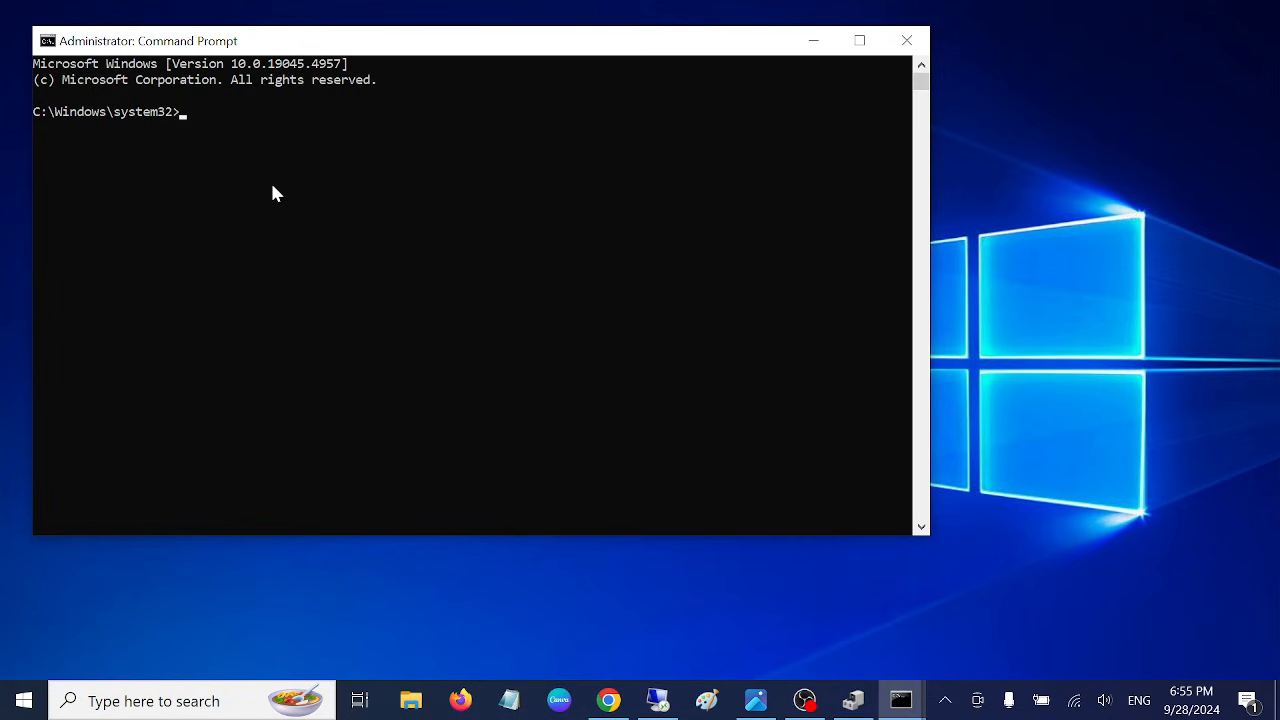
text(sd)
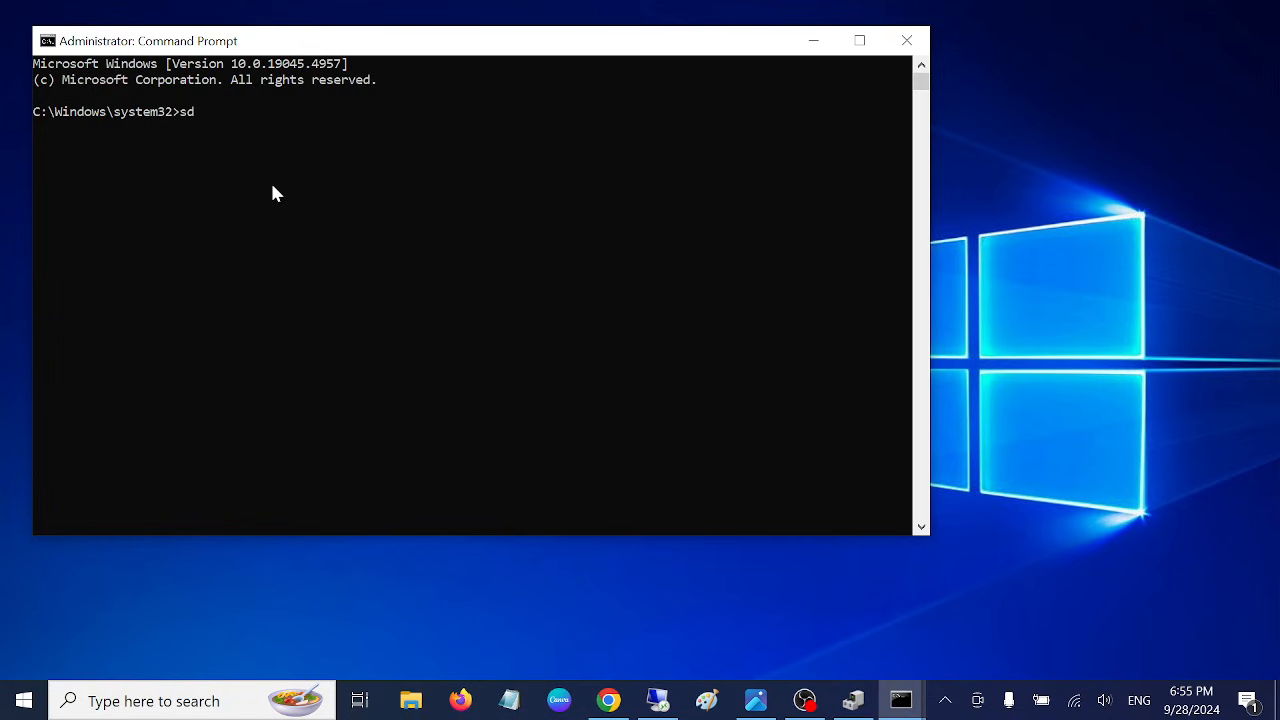
text(fc /)
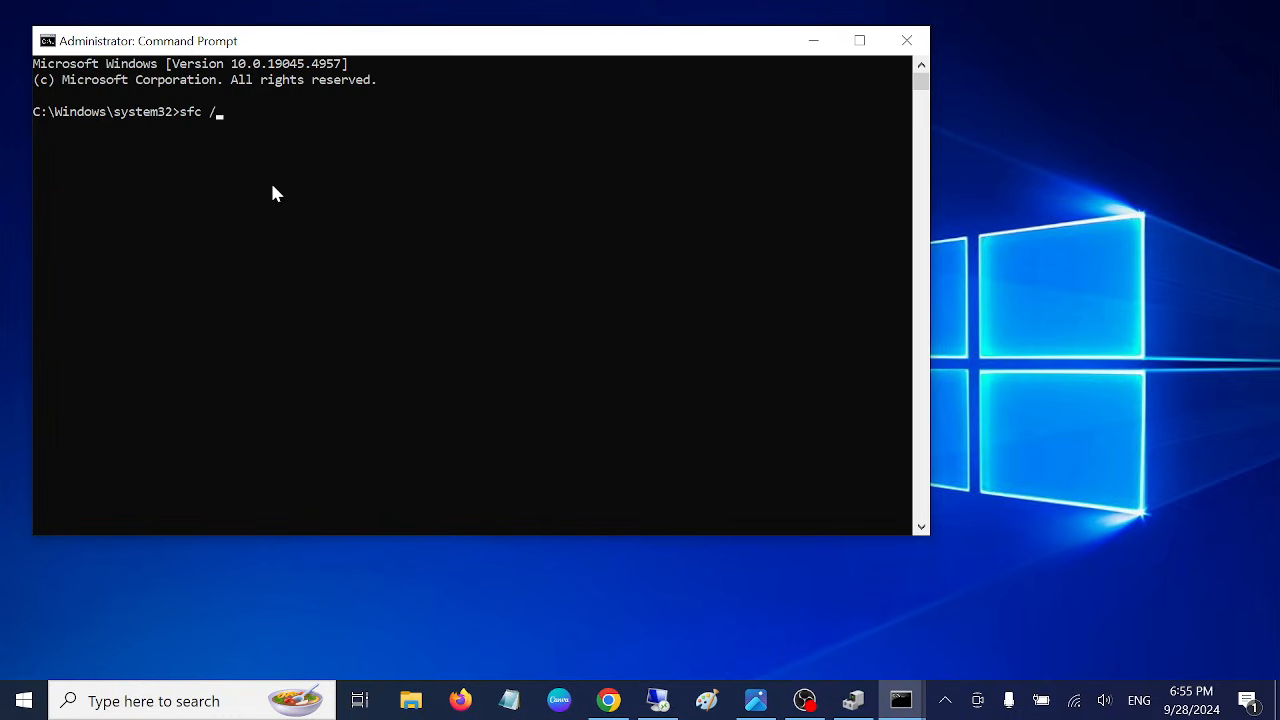
text(sc)
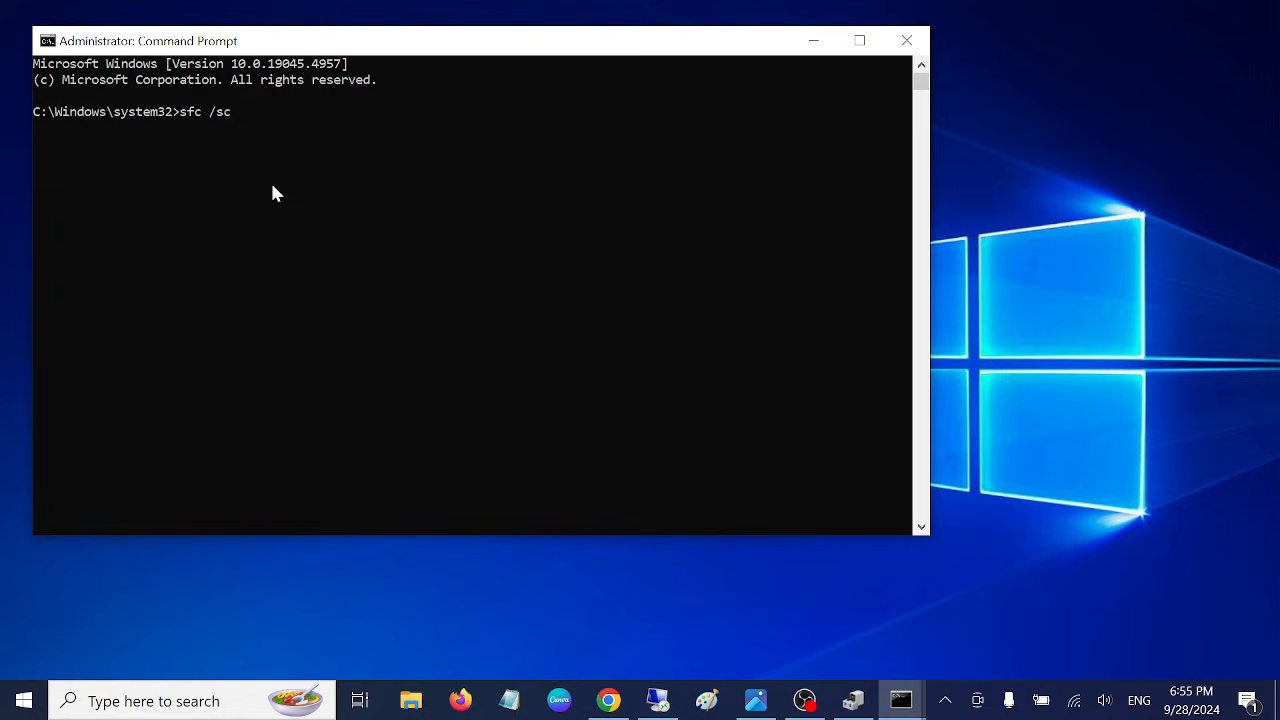
text(annow)
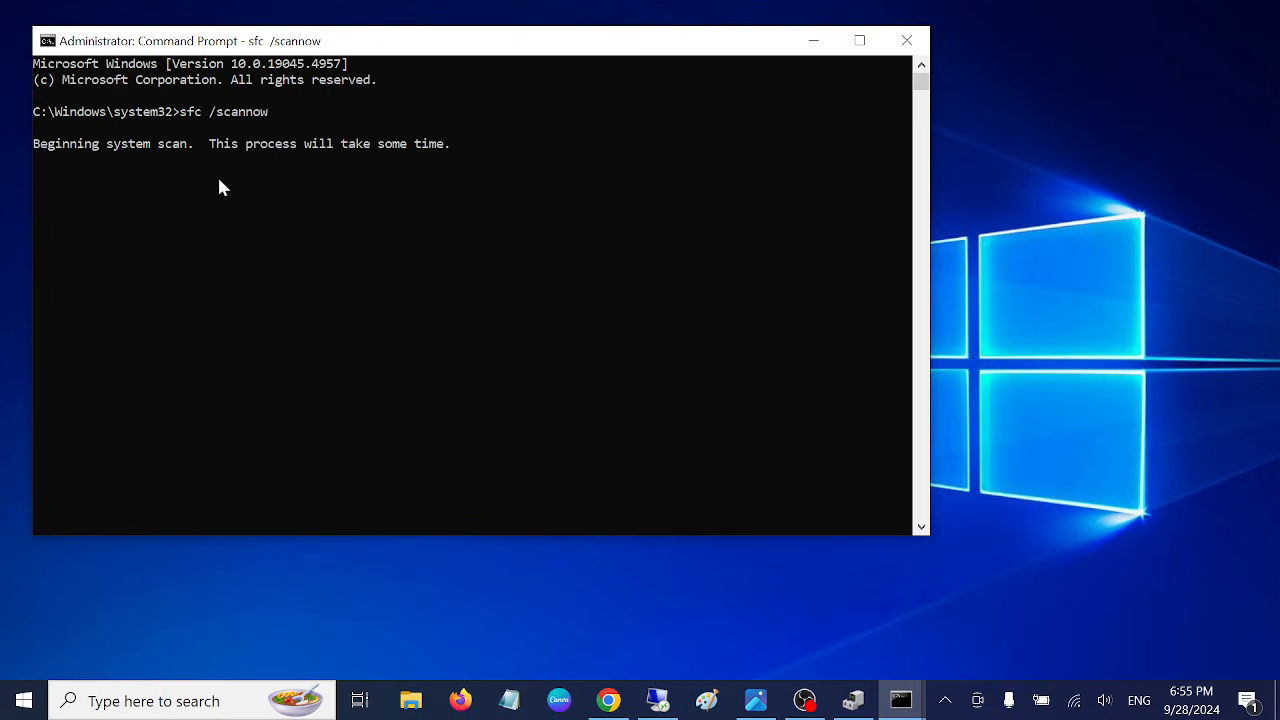
mouse_move(276, 290)
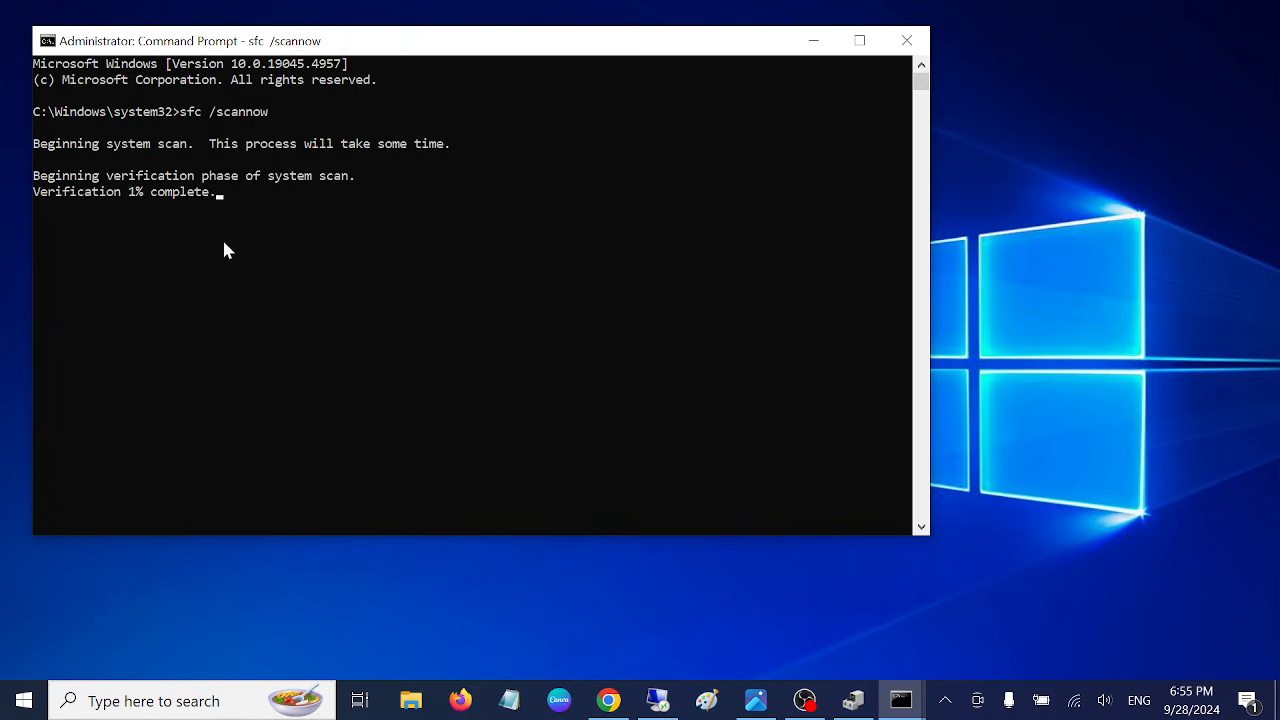
mouse_move(124, 320)
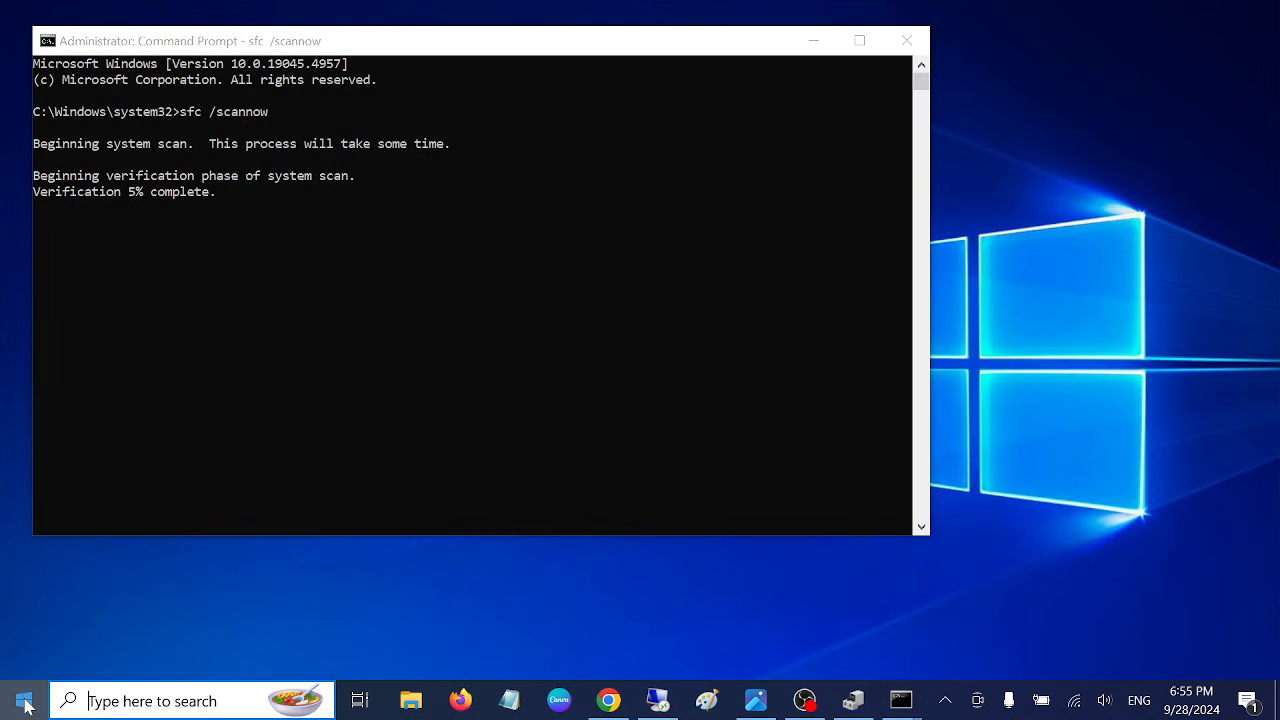
From Start, go into Settings > Update & Security to reach the Windows Update page
click(20, 700)
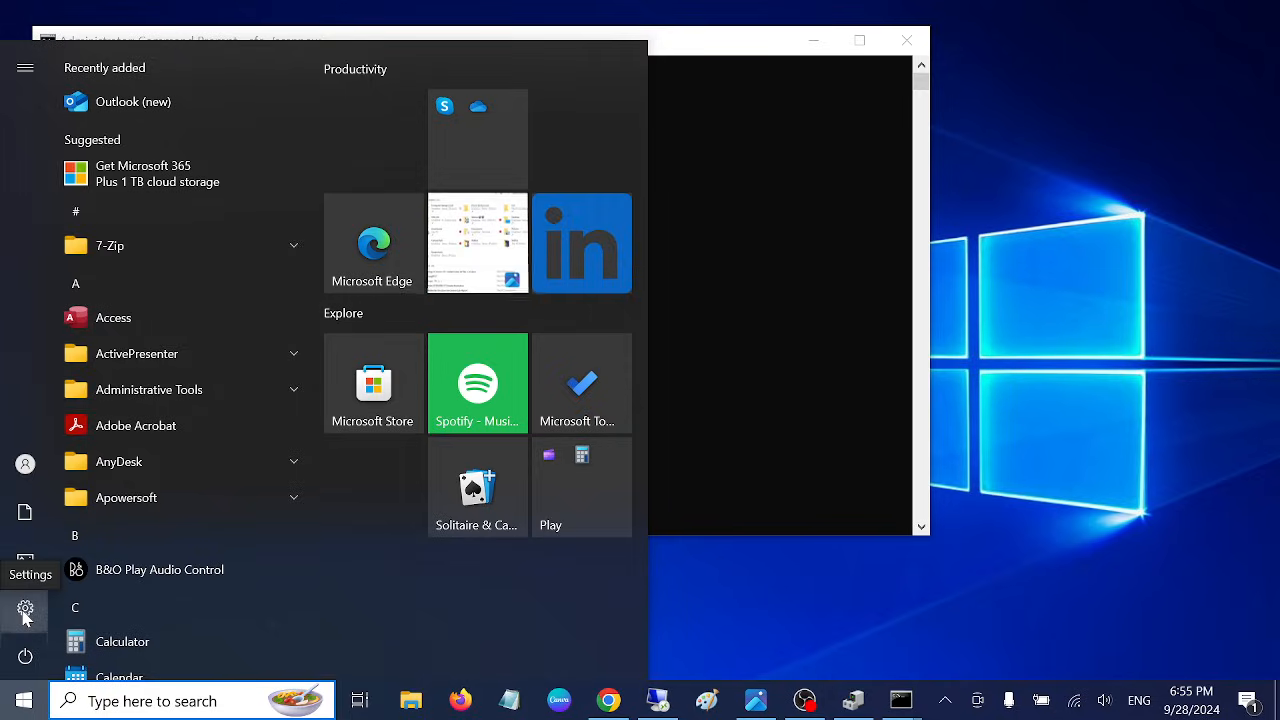
click(24, 608)
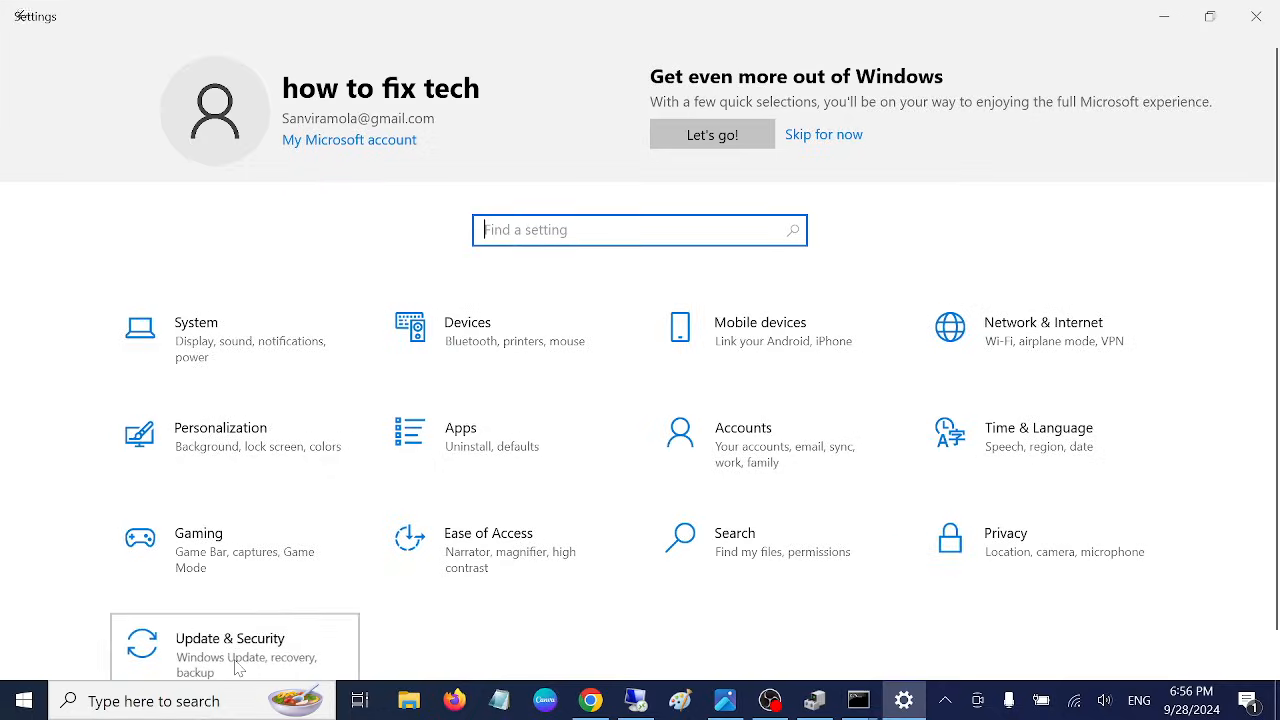
click(230, 644)
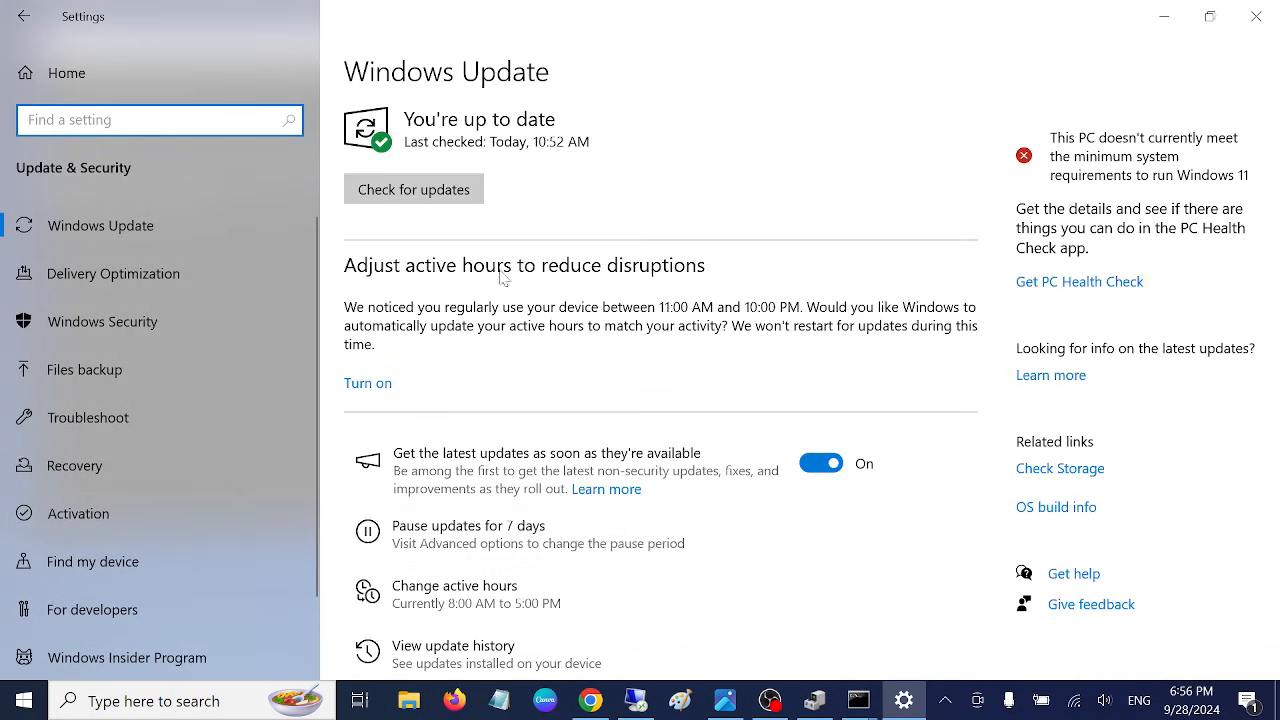
click(412, 188)
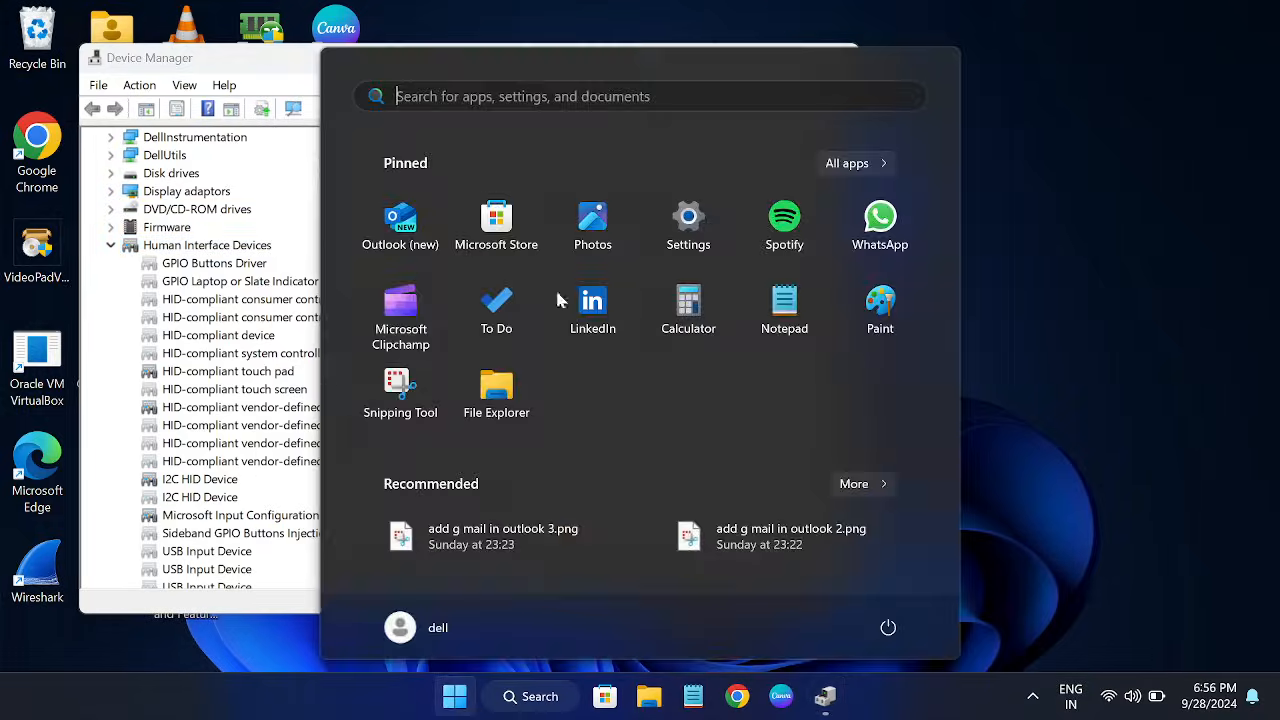
In Settings, select Windows Update and run Check for updates
click(688, 216)
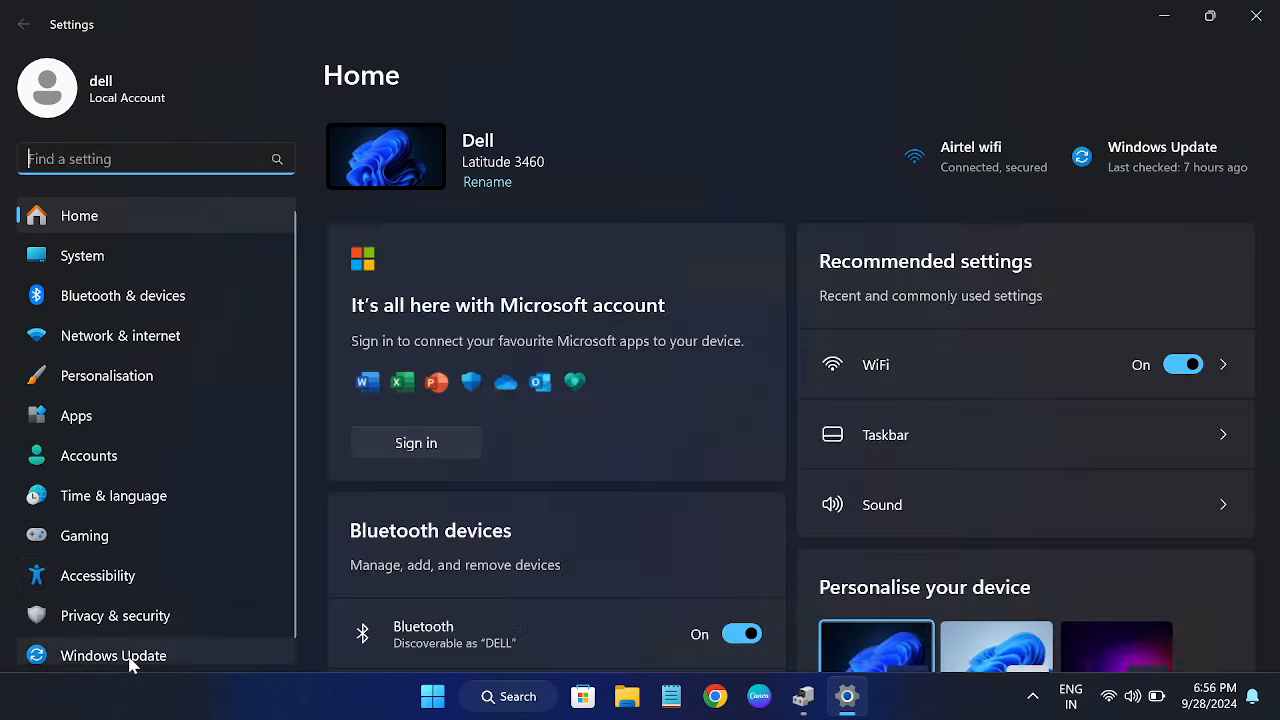
click(112, 656)
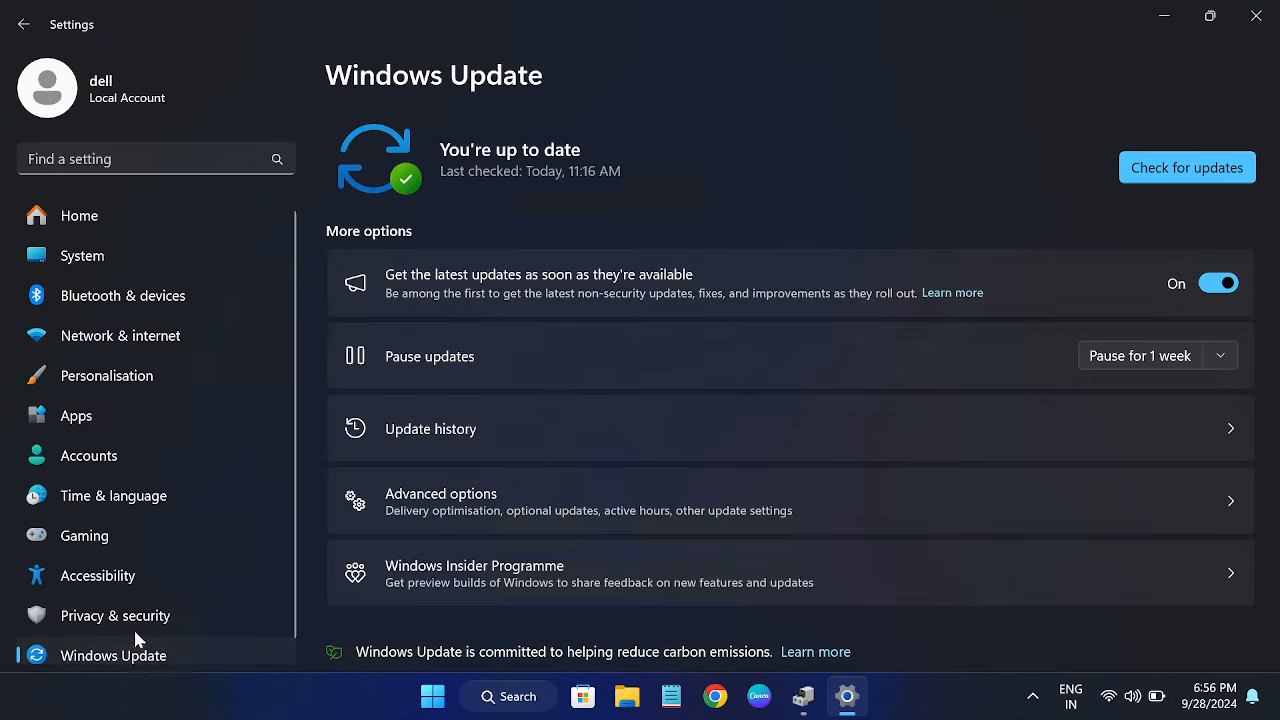
click(1186, 168)
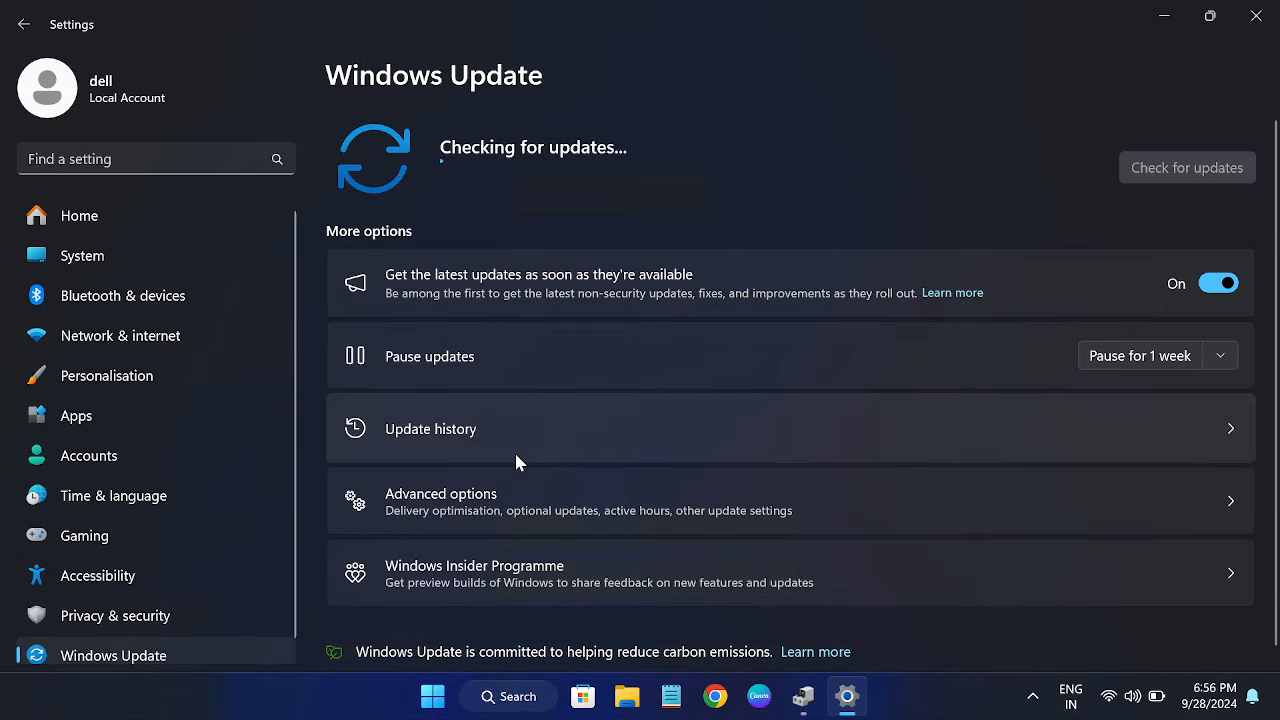
mouse_move(488, 426)
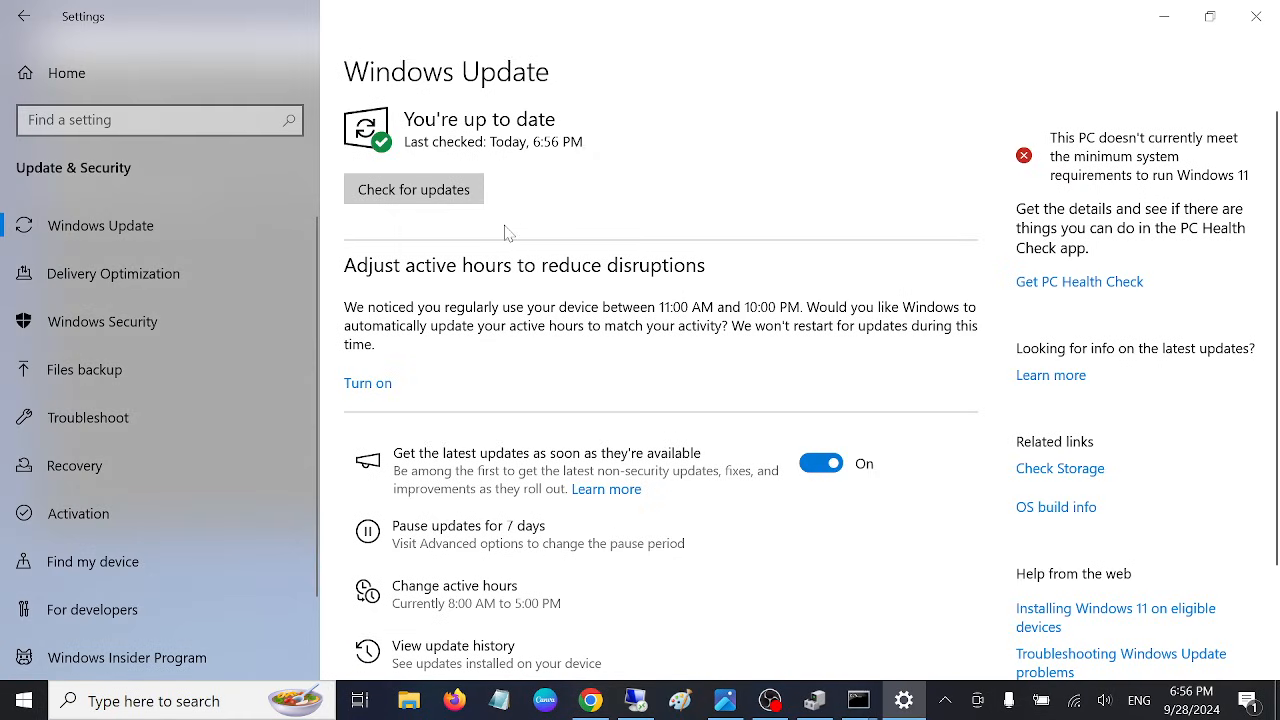
mouse_move(1256, 16)
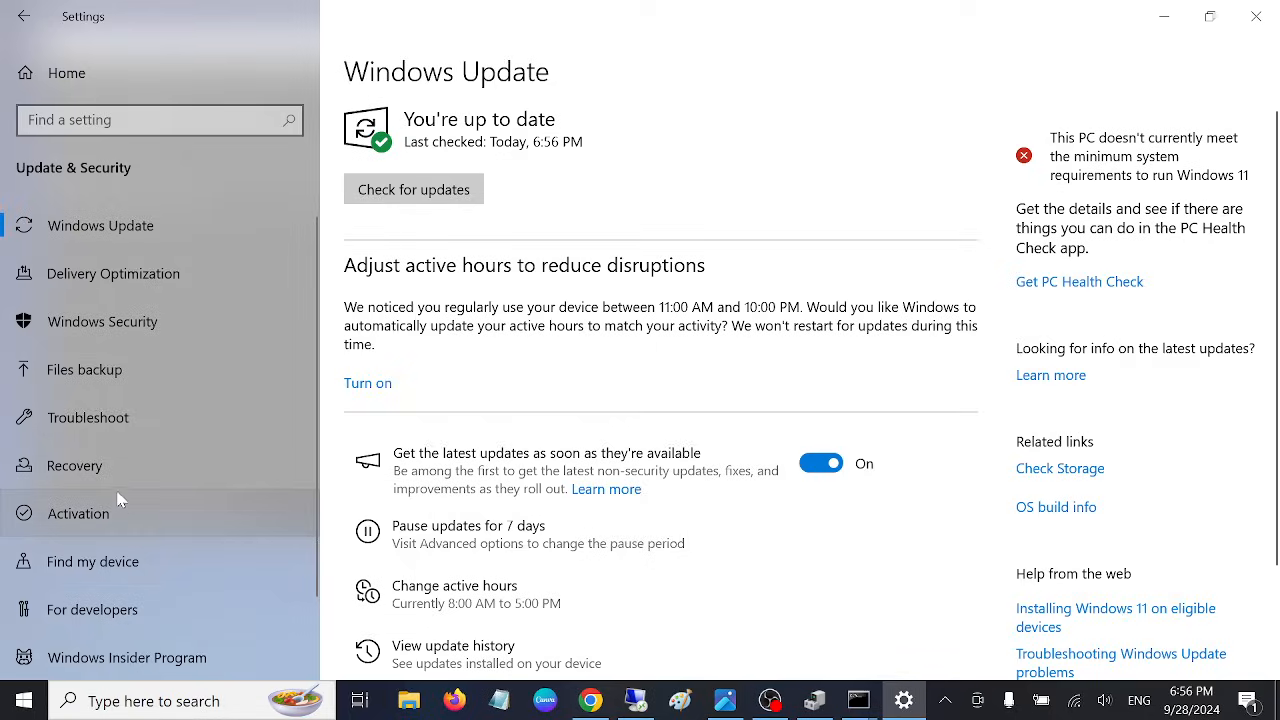
Go to Troubleshoot > Additional troubleshooters and run the Program Compatibility Troubleshooter
click(88, 418)
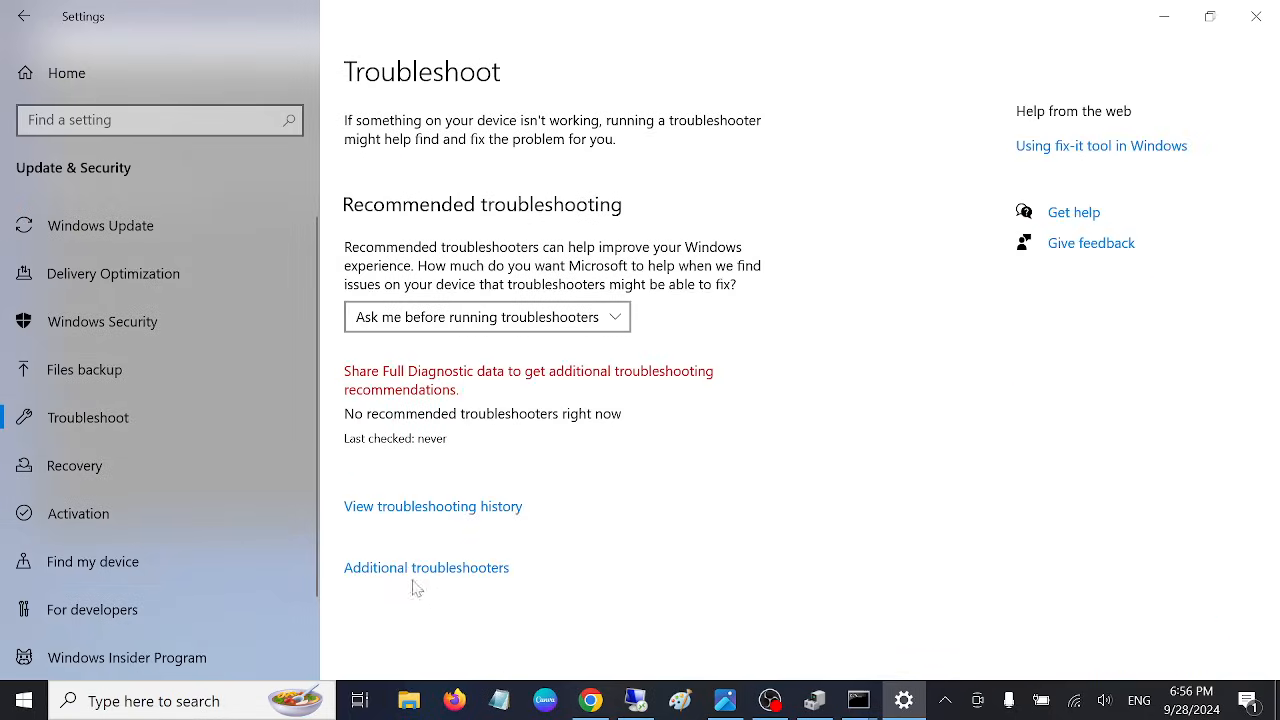
click(426, 568)
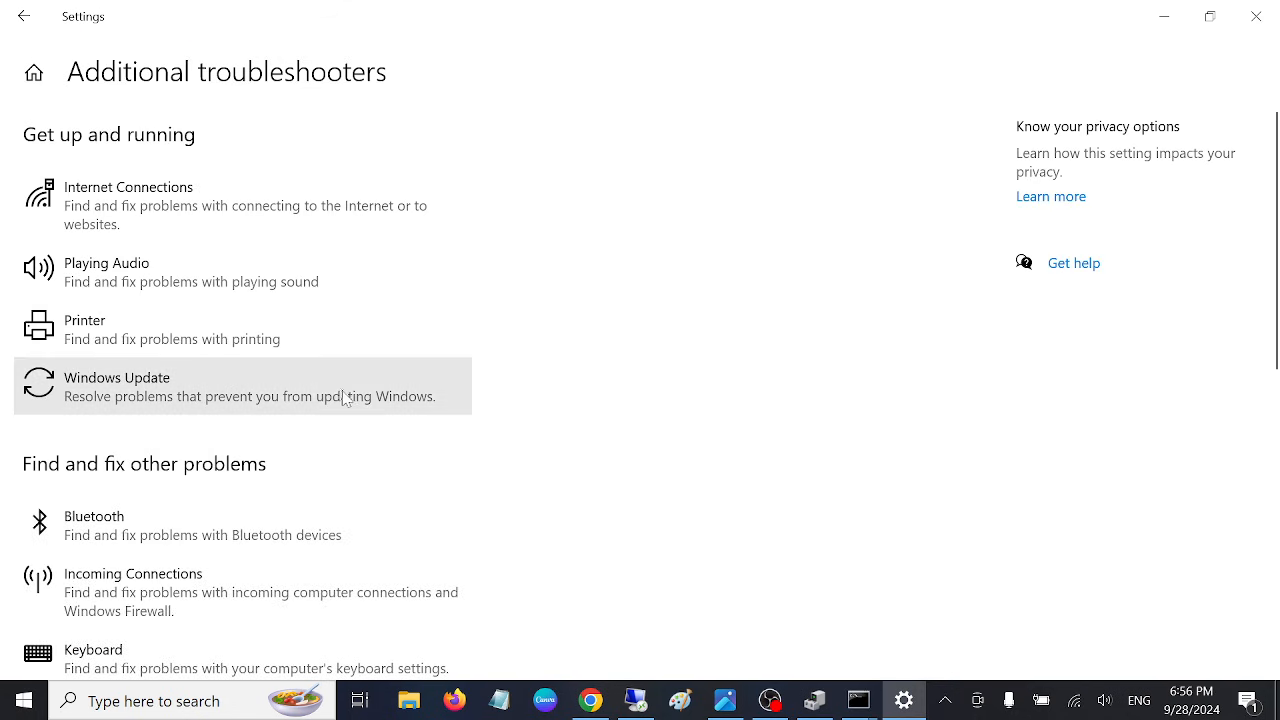
click(240, 386)
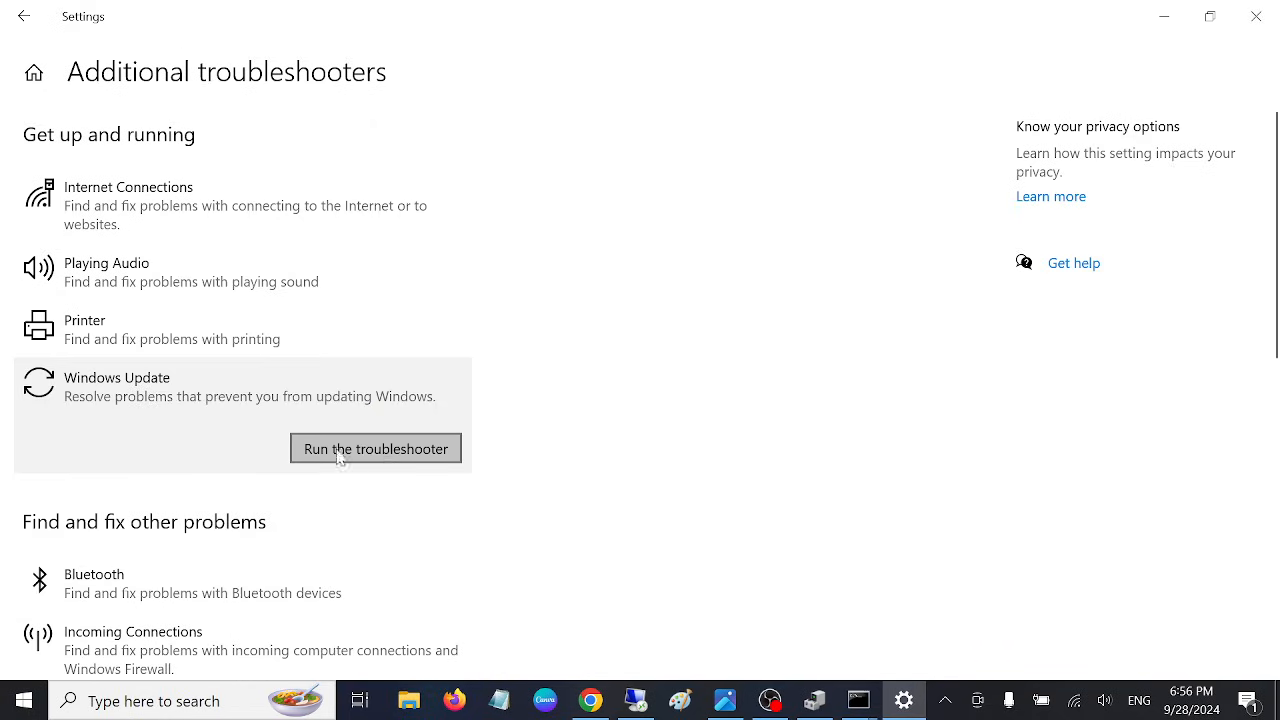
mouse_move(440, 404)
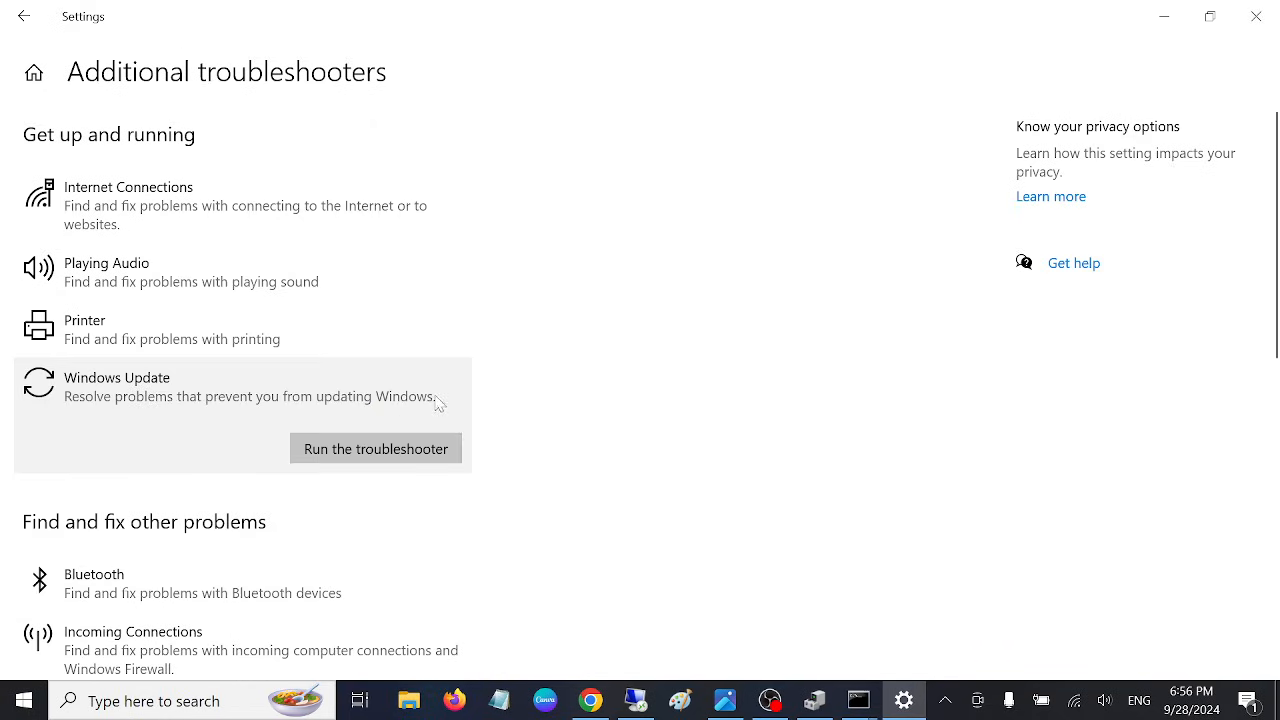
scroll(down, 3)
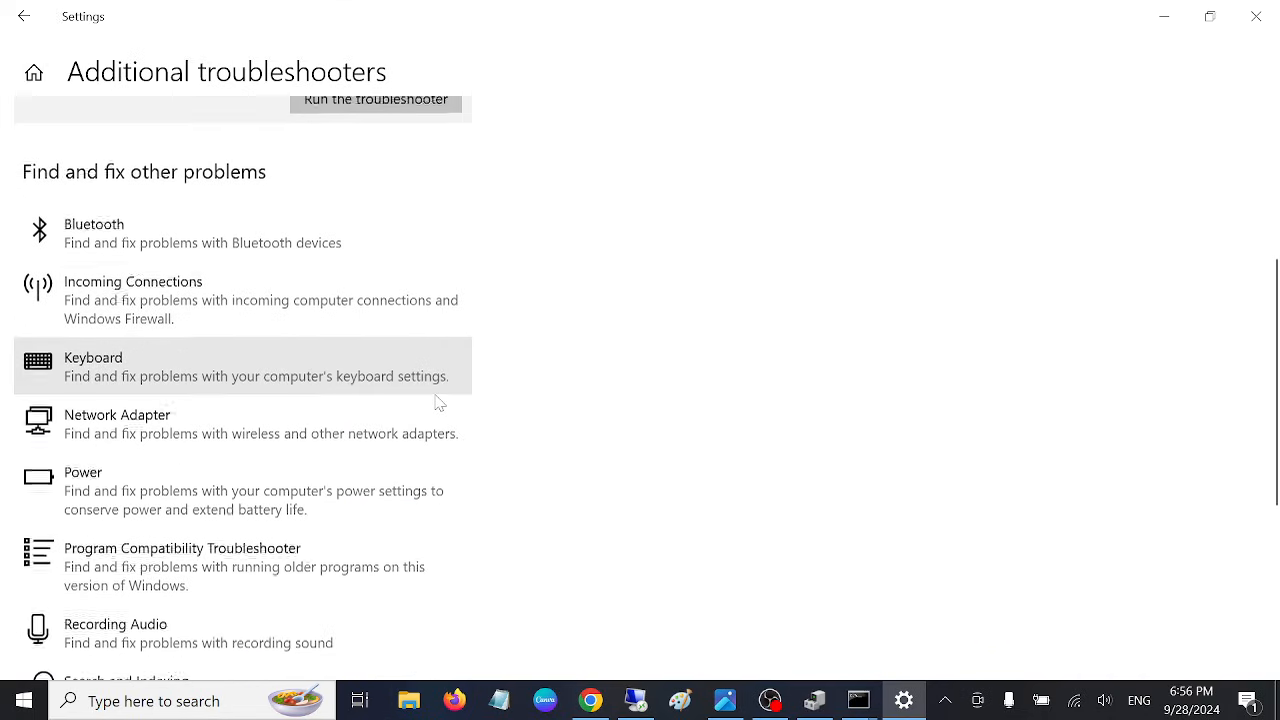
scroll(down, 3)
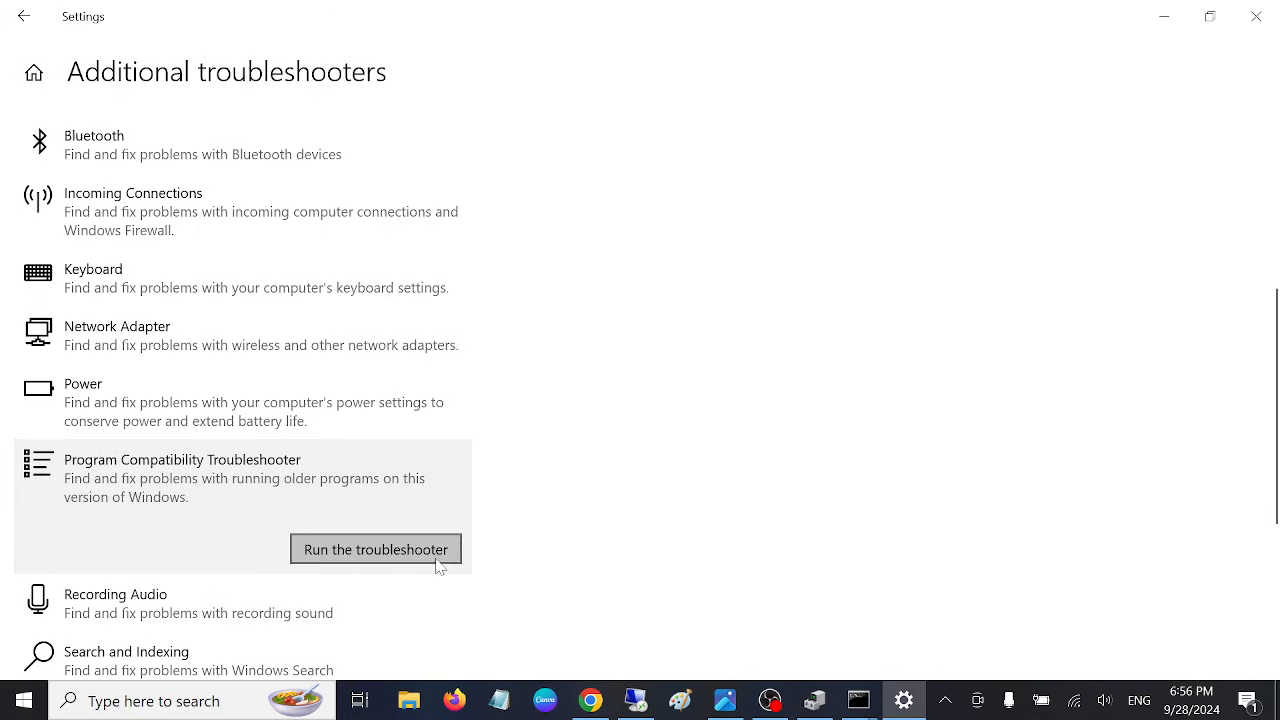
click(376, 548)
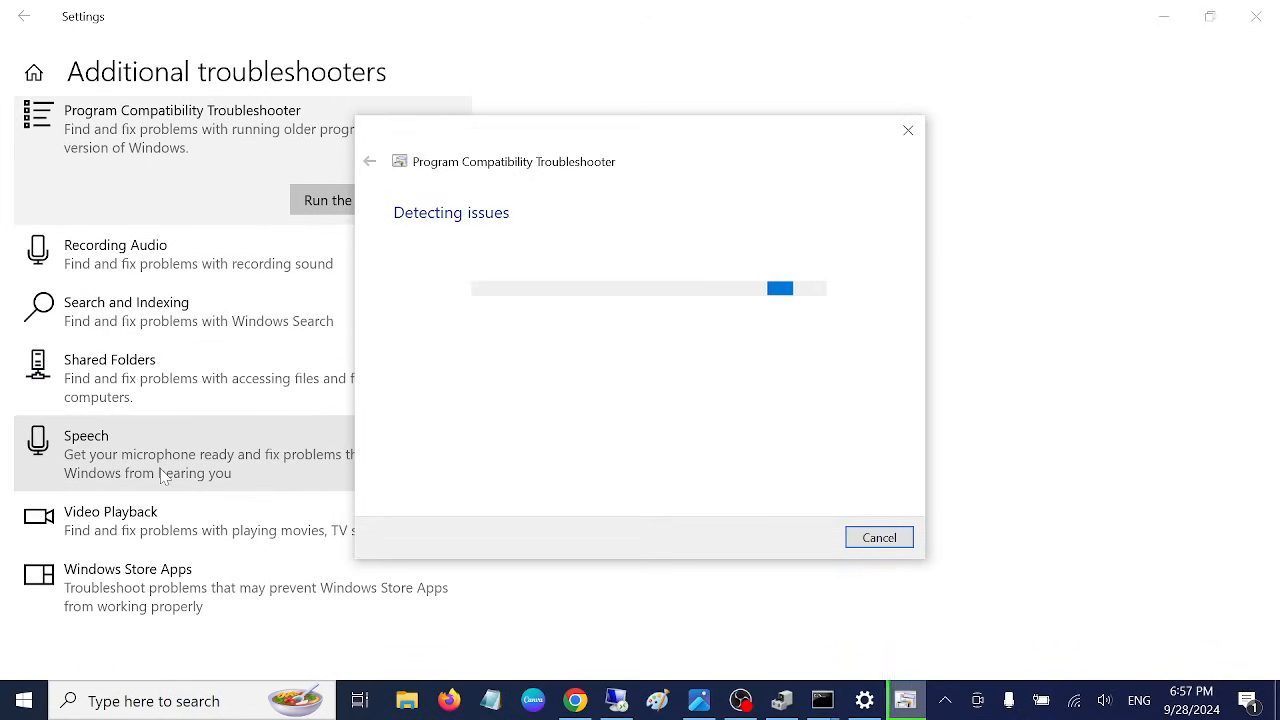
scroll(down, 3)
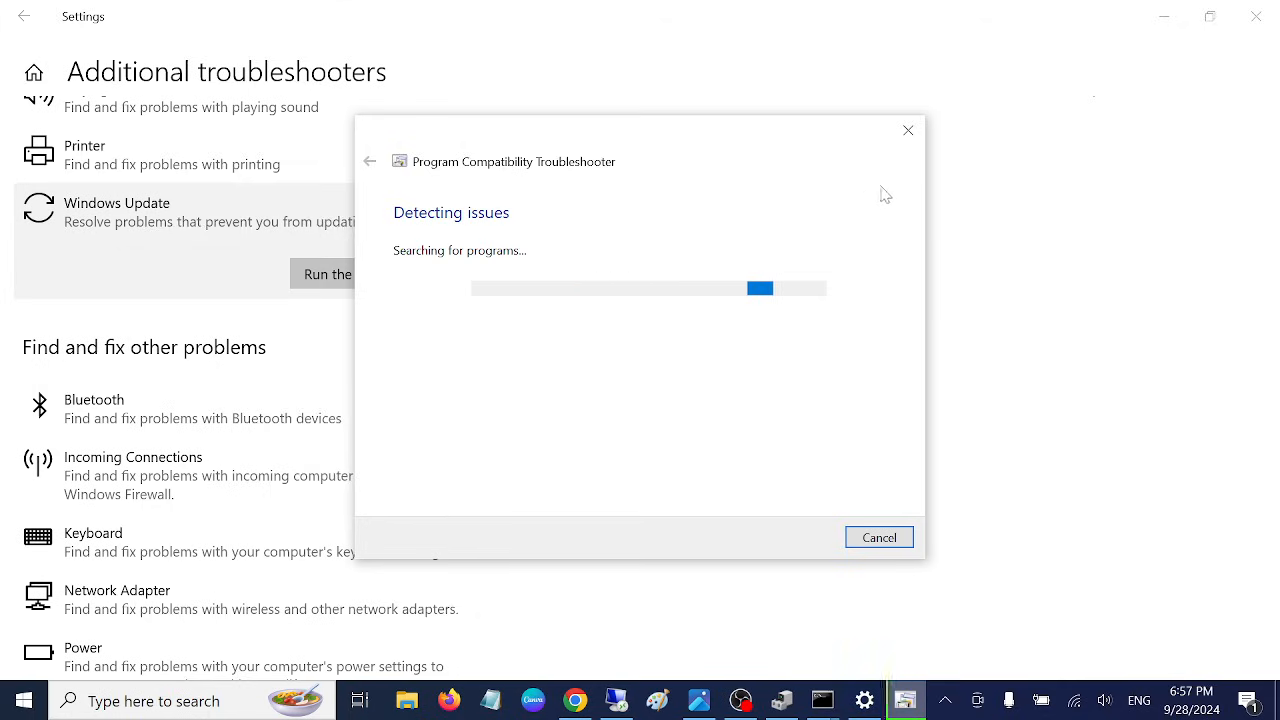
mouse_move(938, 216)
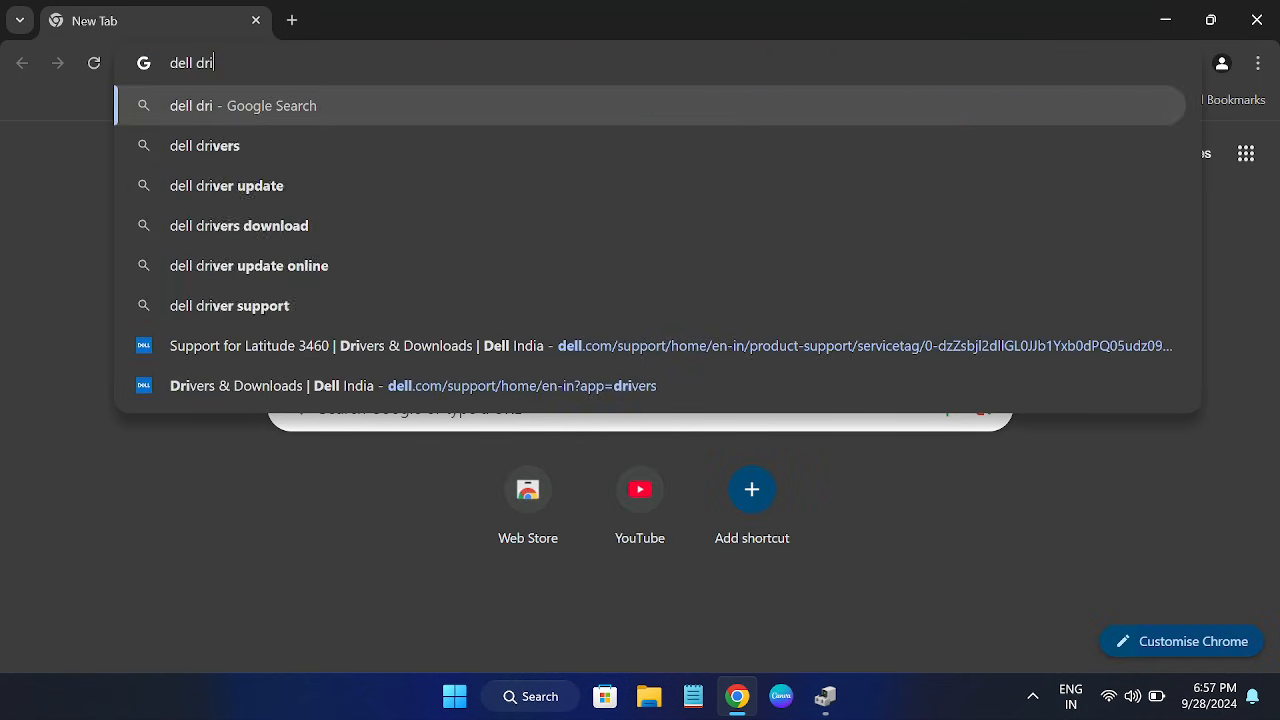
Search Google for dell drivers and open the Drivers & Downloads | Dell India result
click(204, 144)
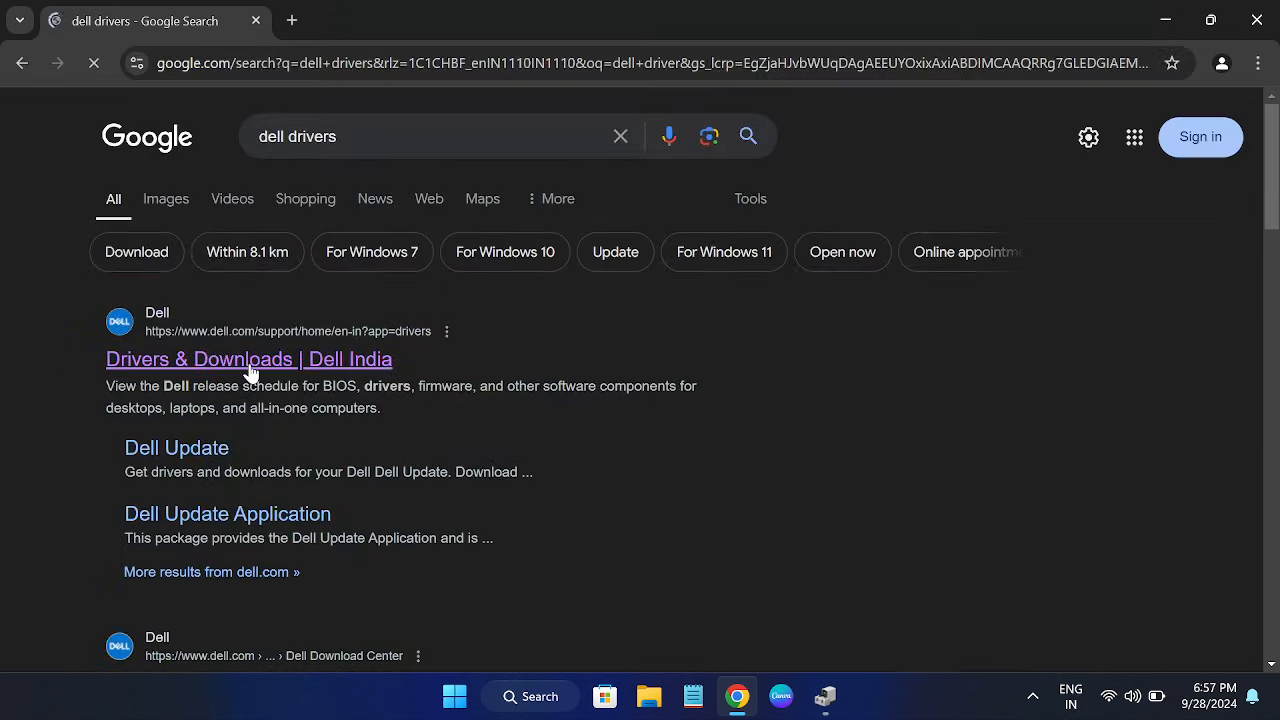
click(248, 358)
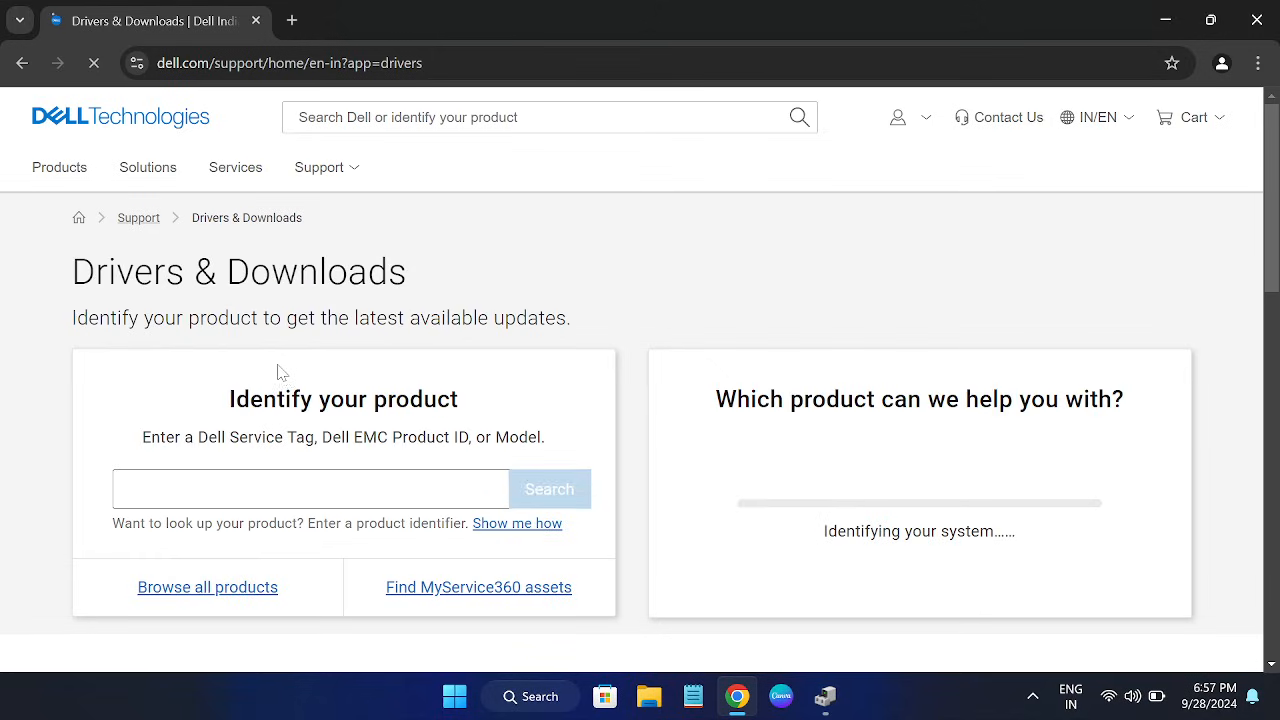
click(310, 488)
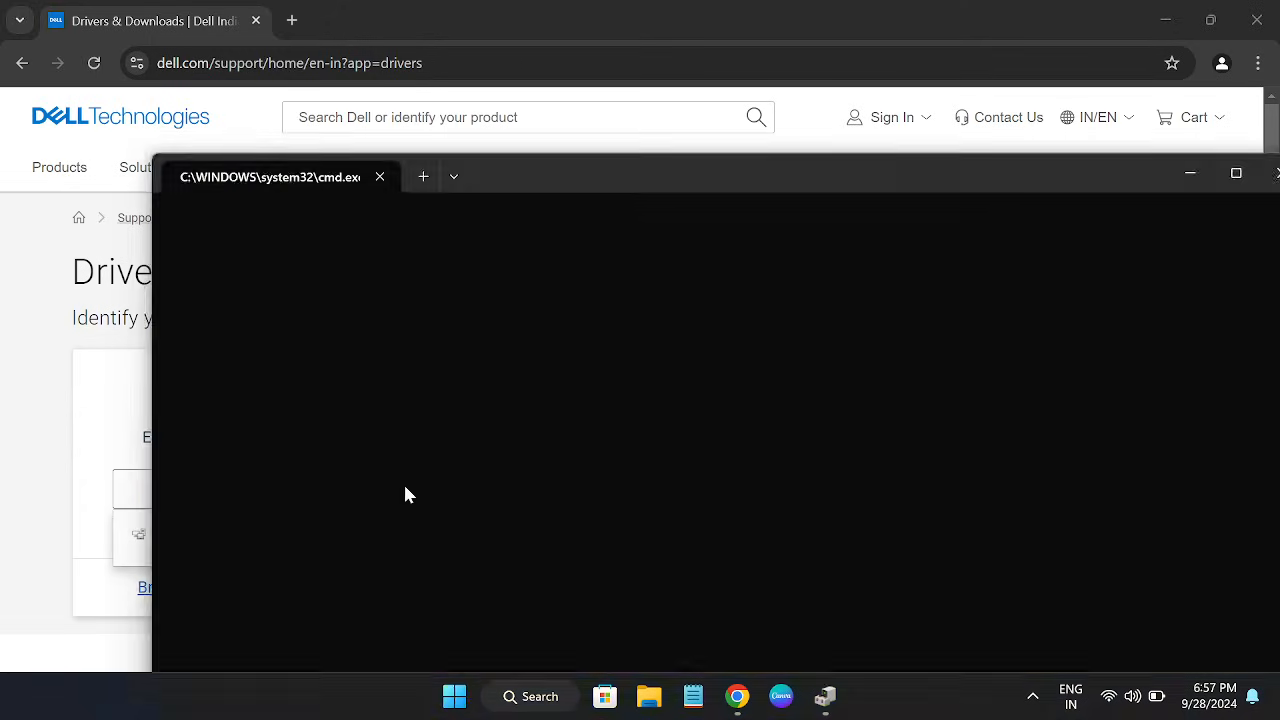
Run wmic csproduct and select the service tag CLQ13F2 shown for the Latitude 3460
text(wmic)
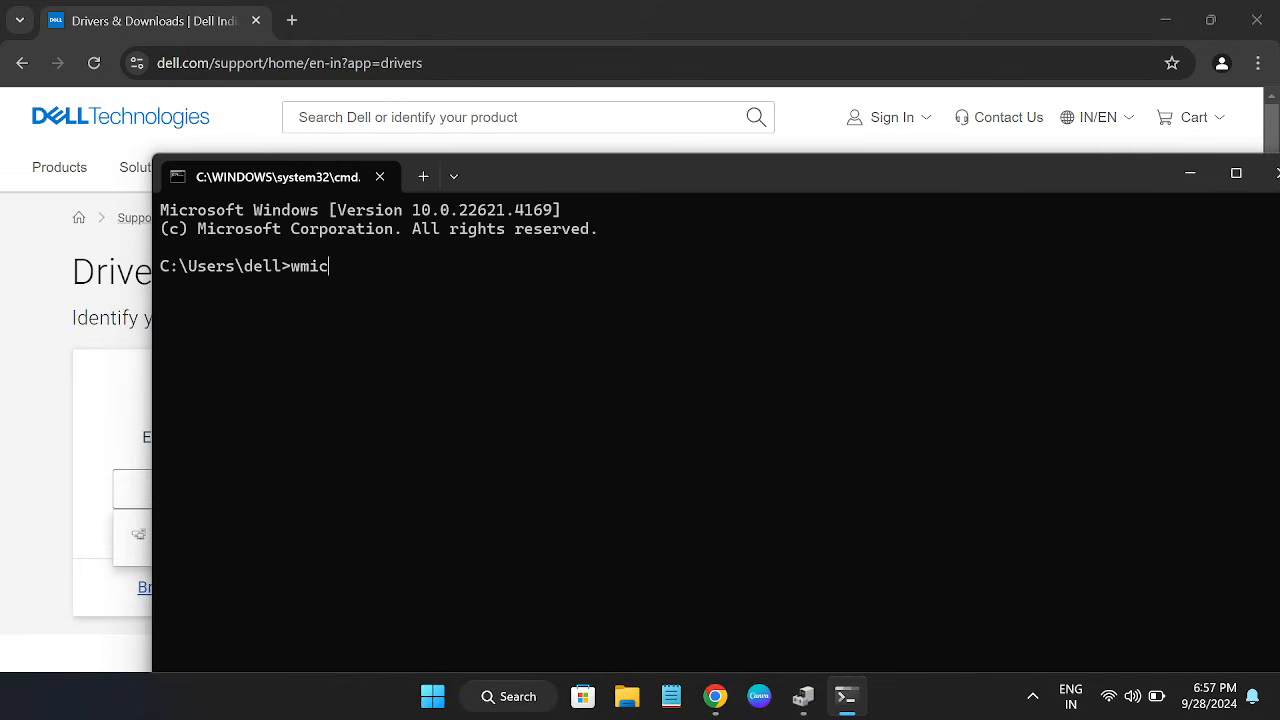
text(pro)
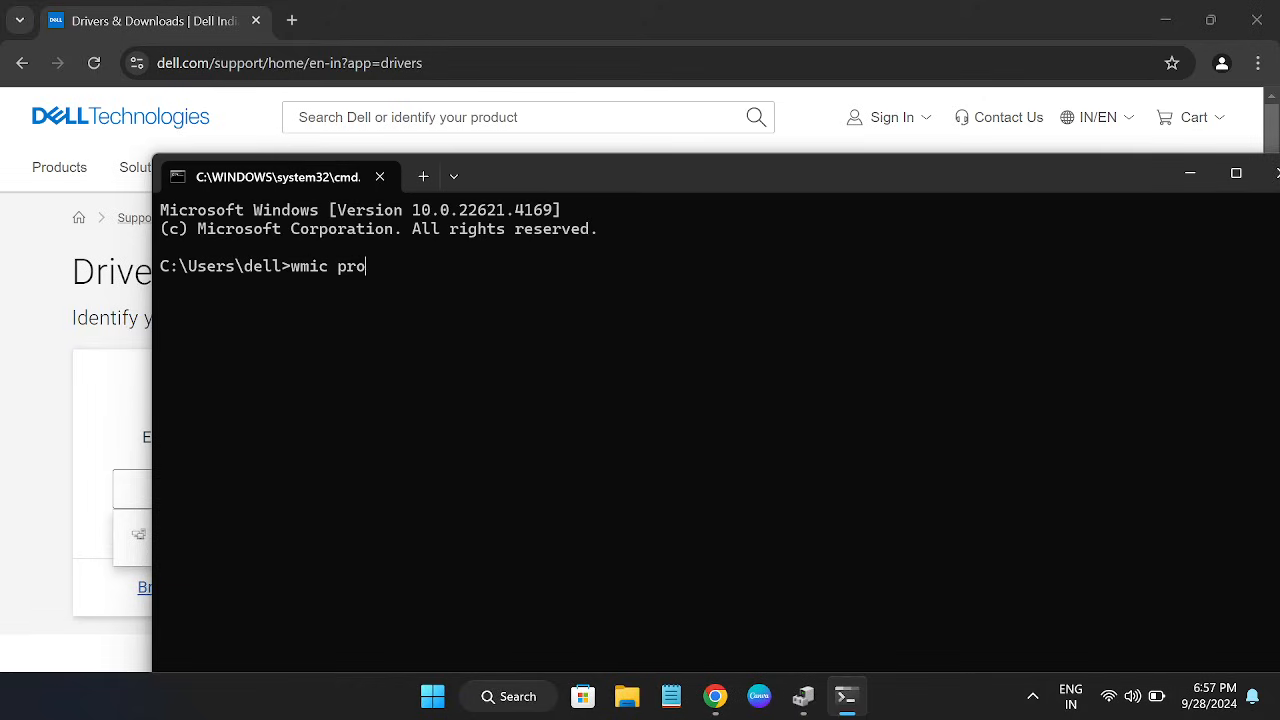
key(Backspace)
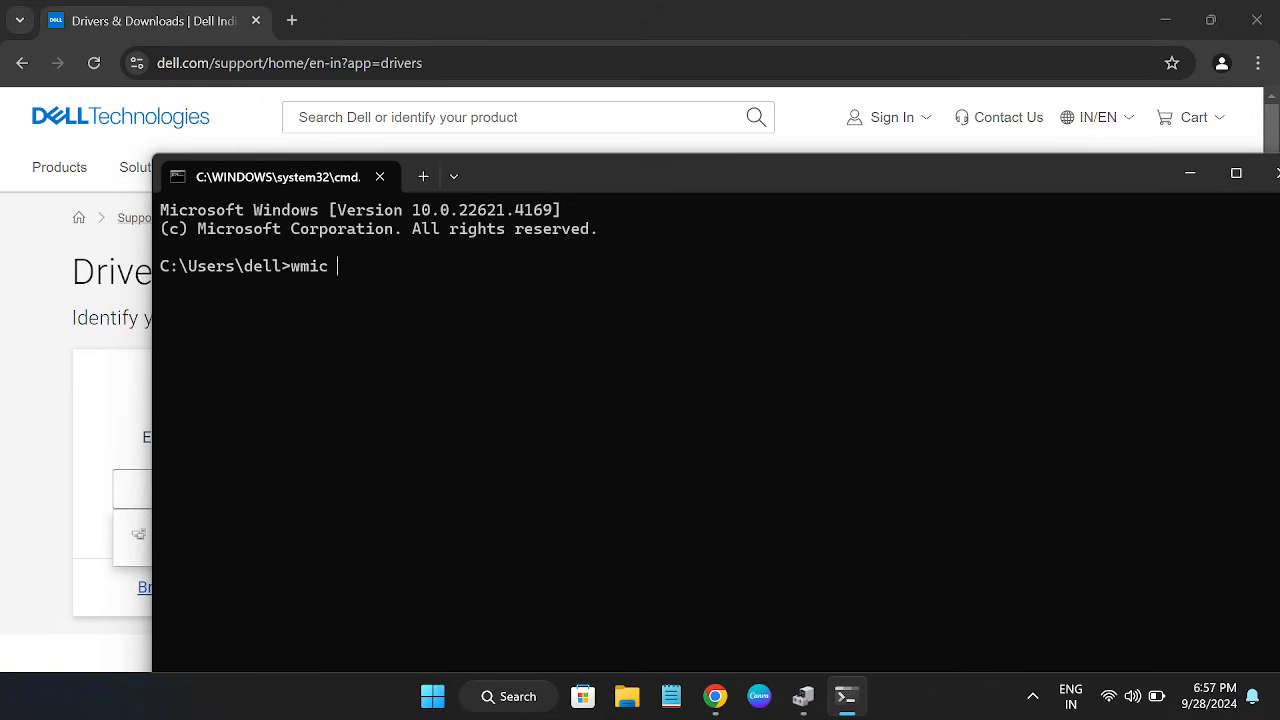
text(csprodud)
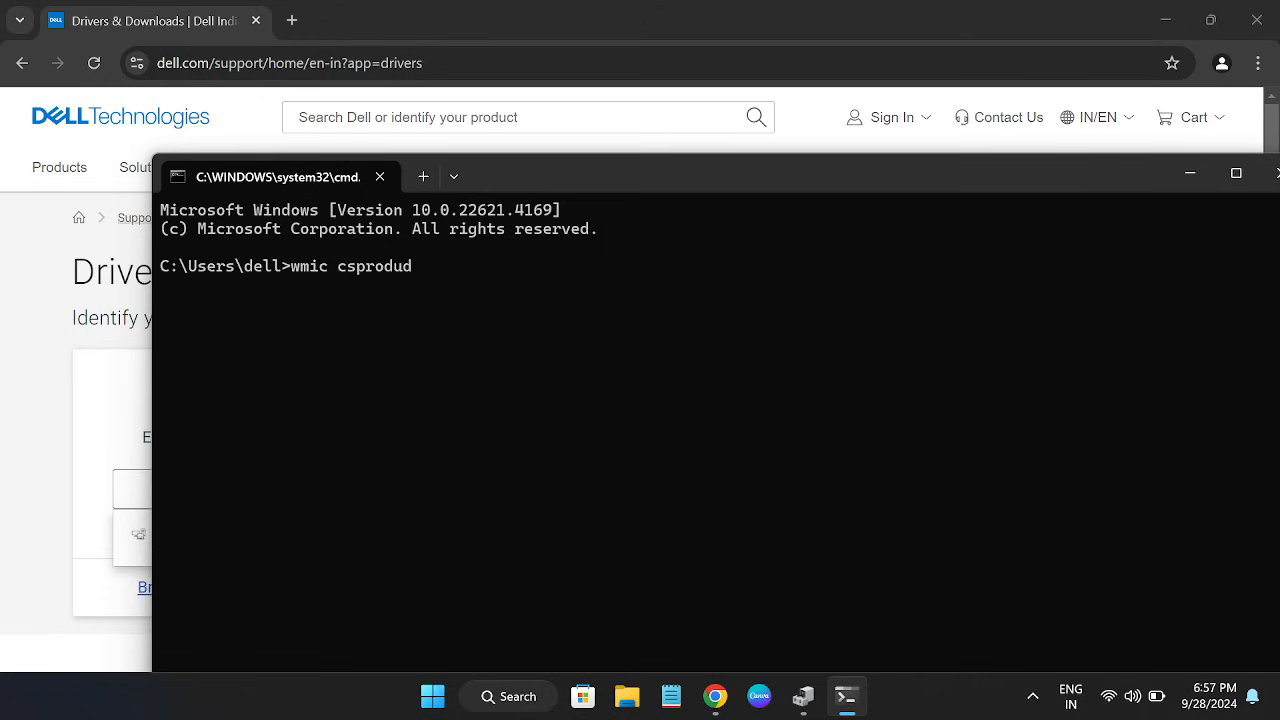
text(t)
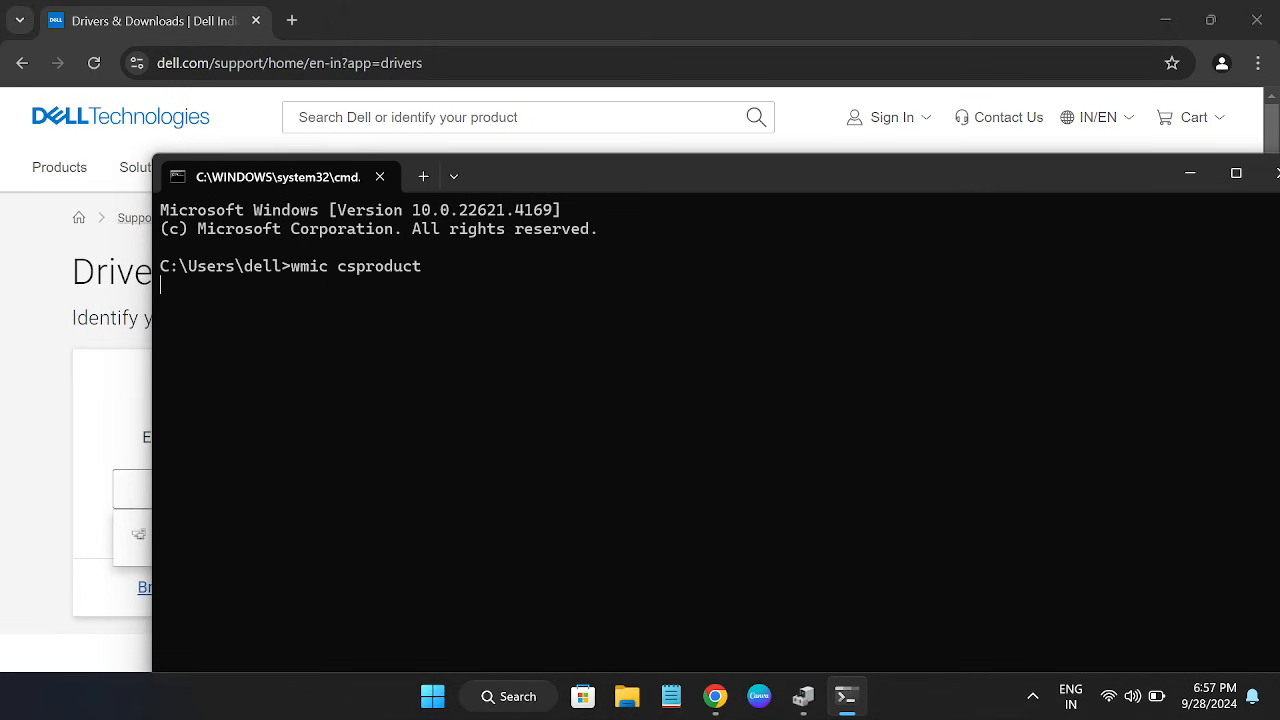
key(Return)
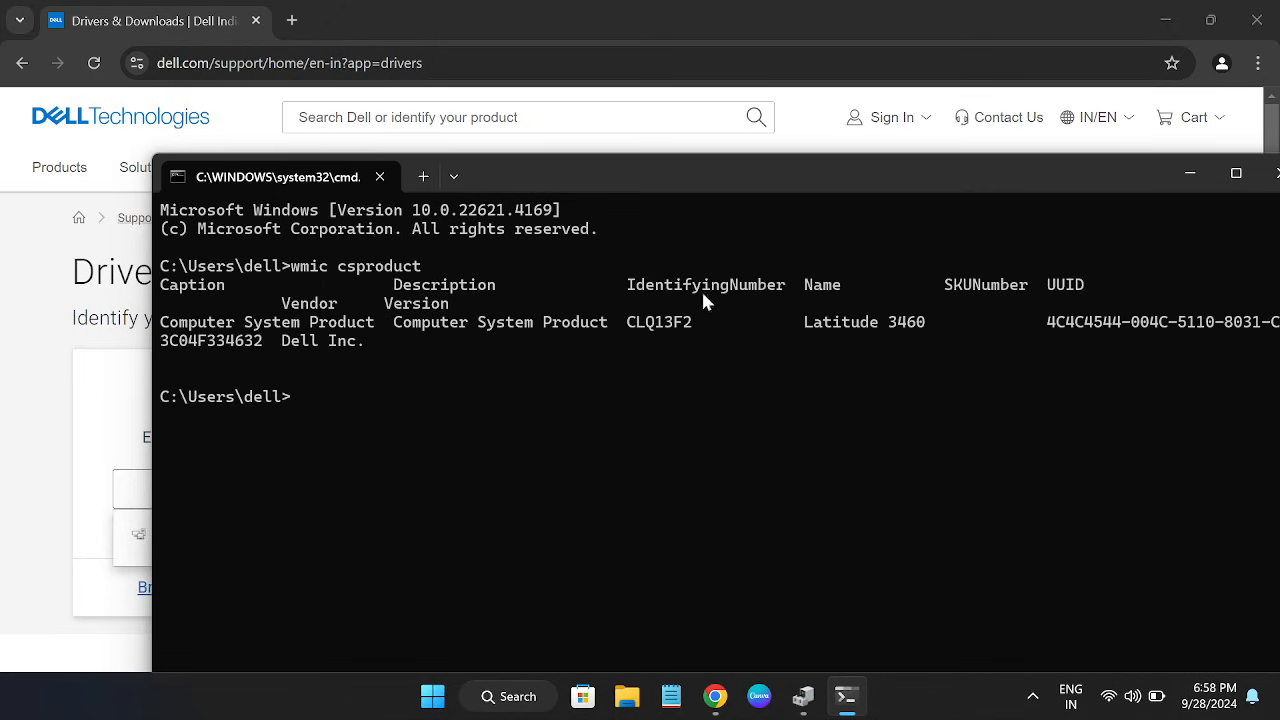
double_click(658, 320)
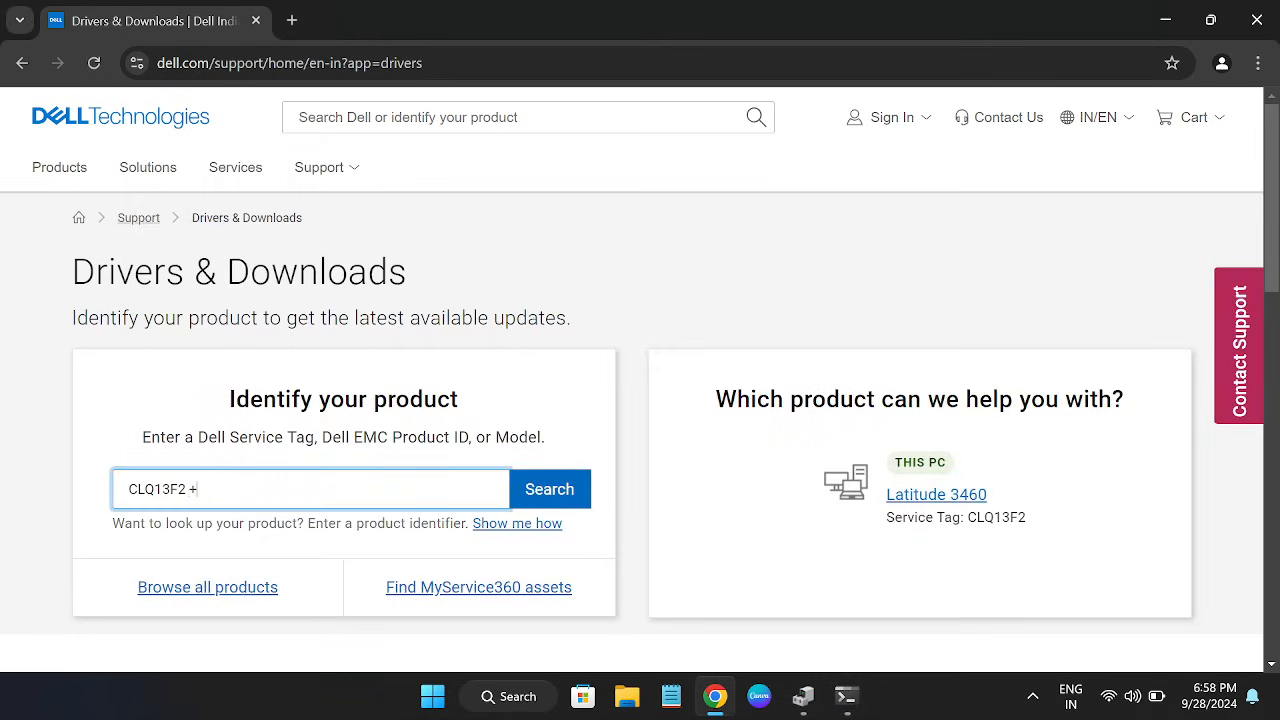
Look up service tag CLQ13F2 and scroll to the Latitude 3460 Drivers & Downloads section
click(548, 488)
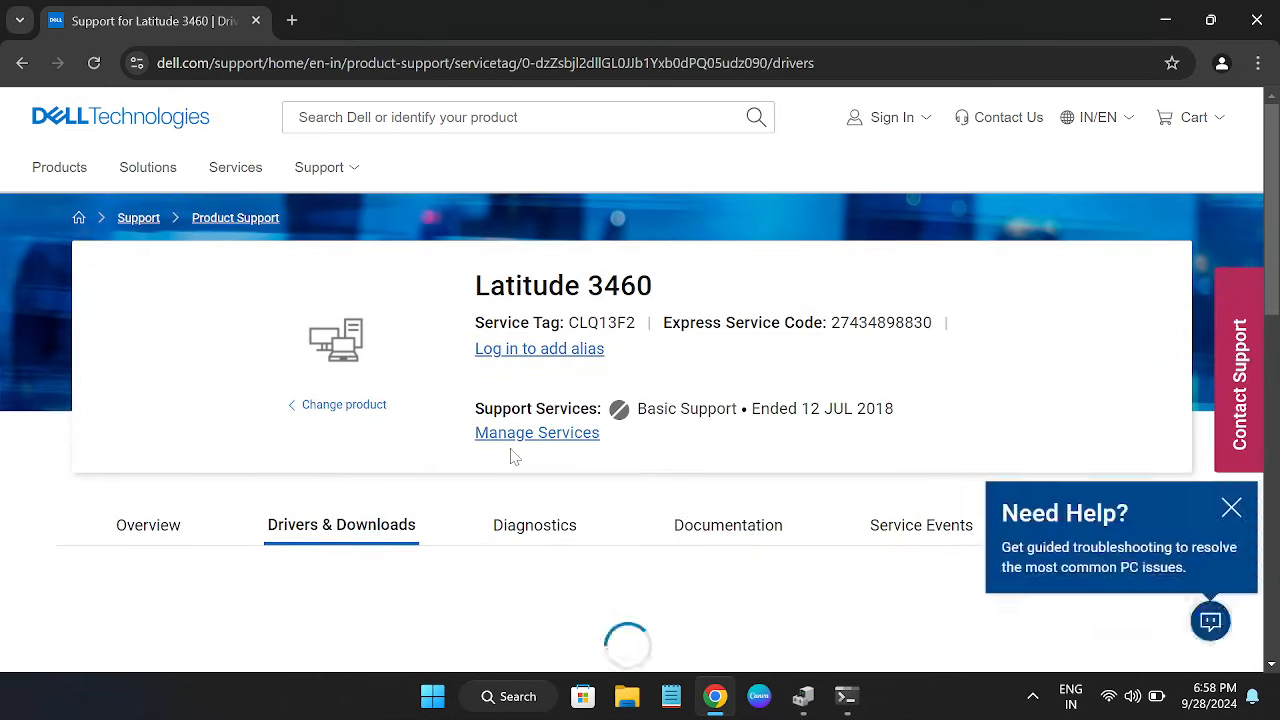
scroll(down, 3)
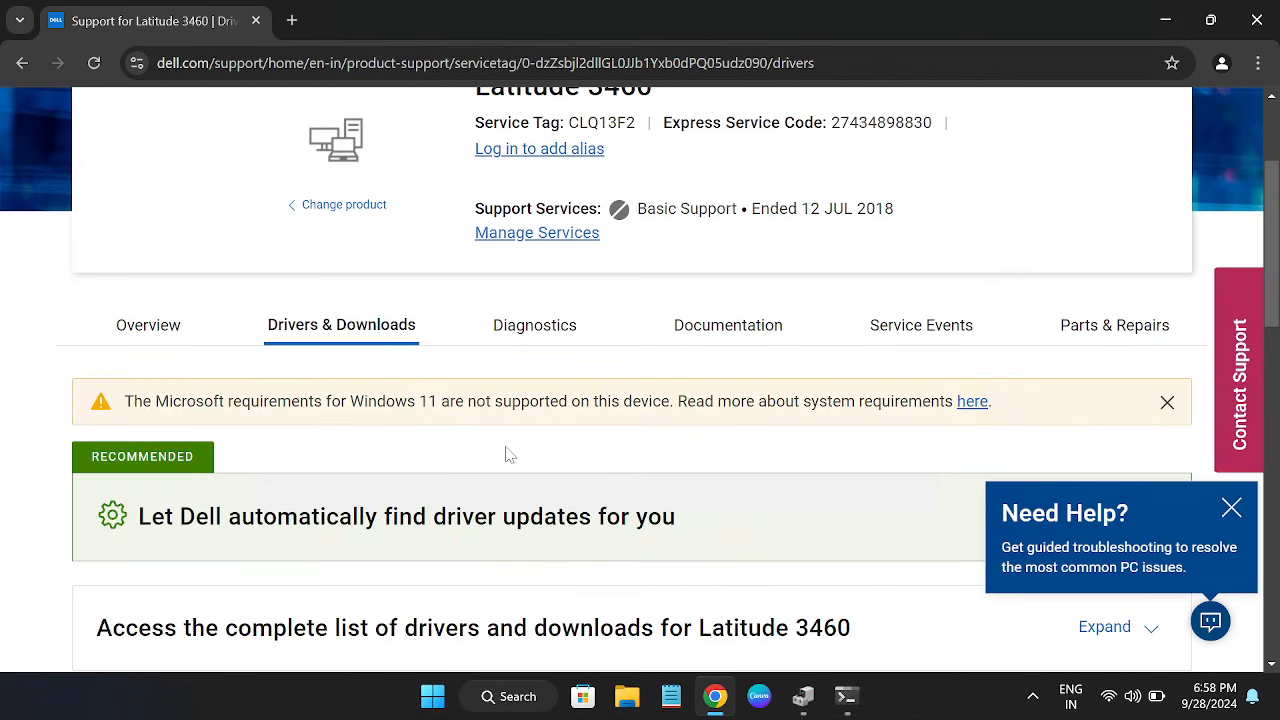
scroll(down, 3)
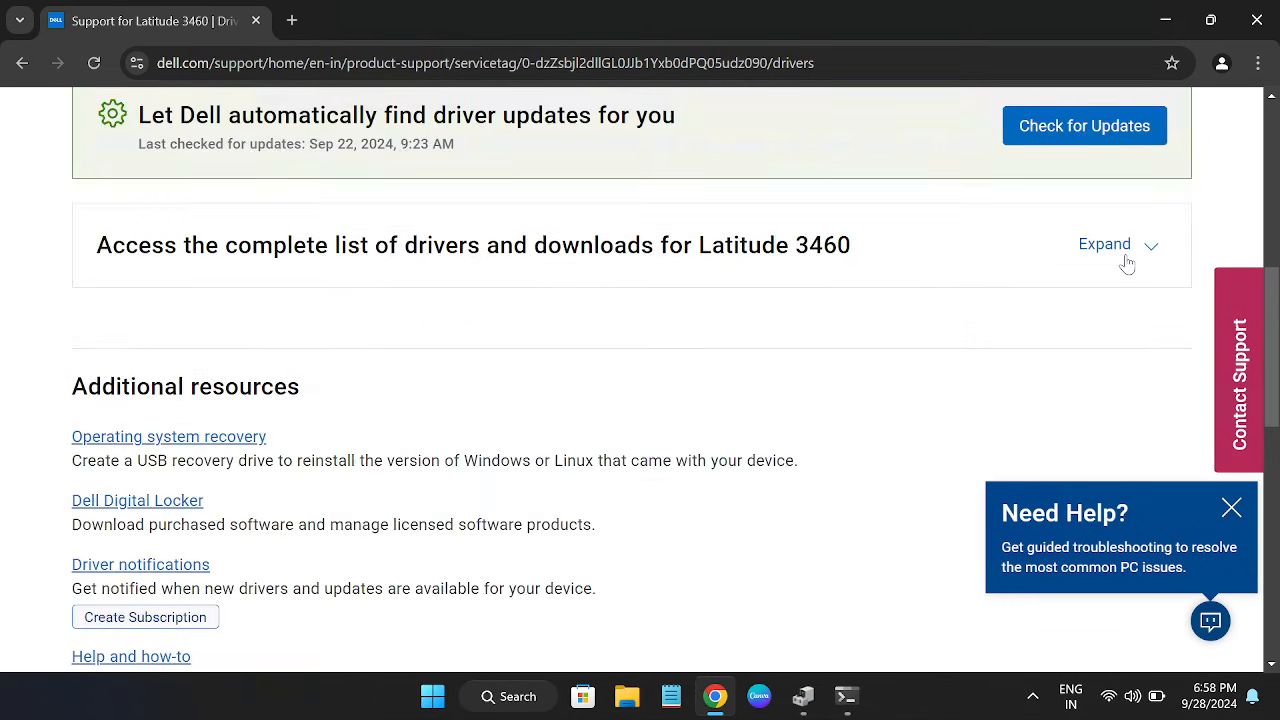
Expand the driver list and select System BIOS, Intel HD/Iris graphics driver and Intel Chipset Device Software
click(1104, 244)
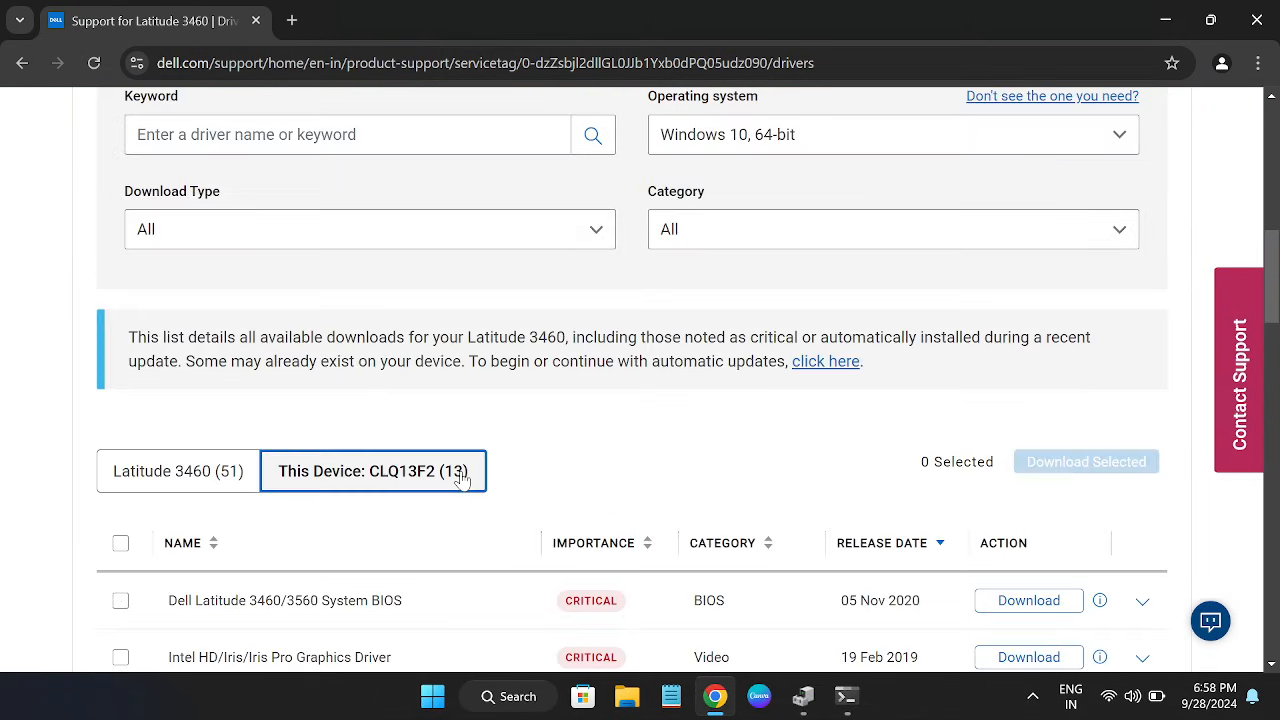
scroll(down, 3)
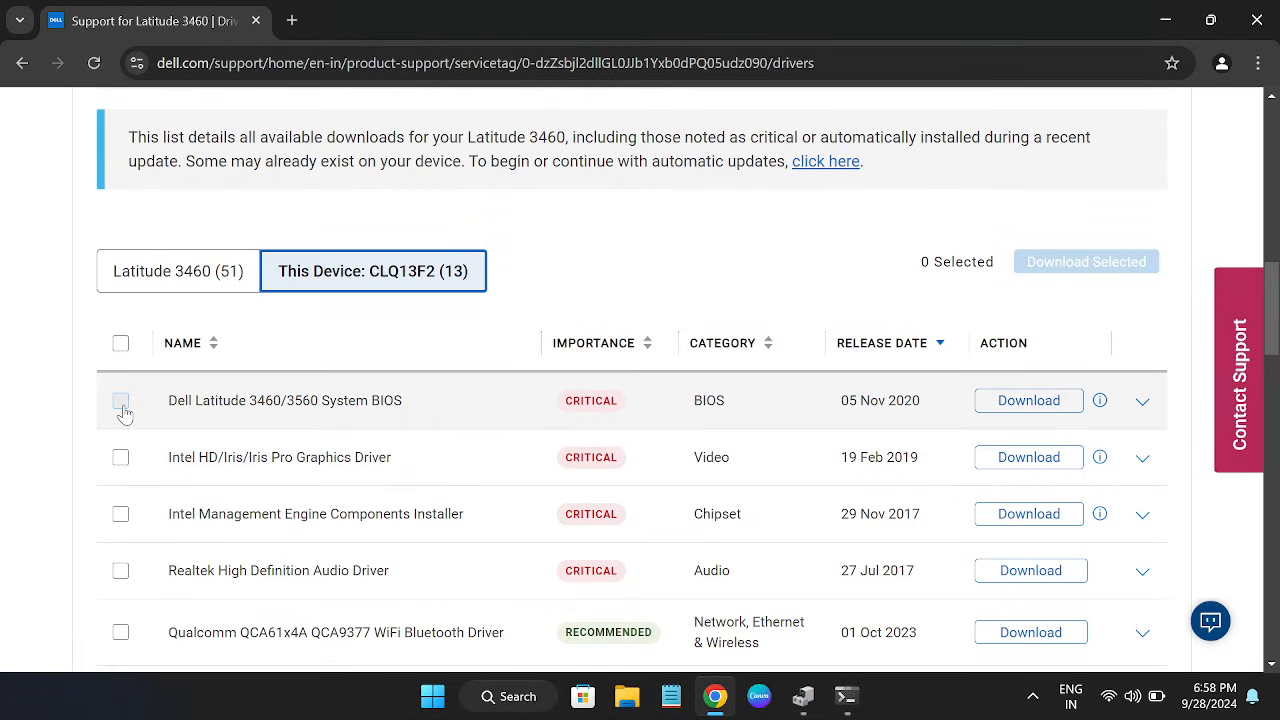
click(120, 400)
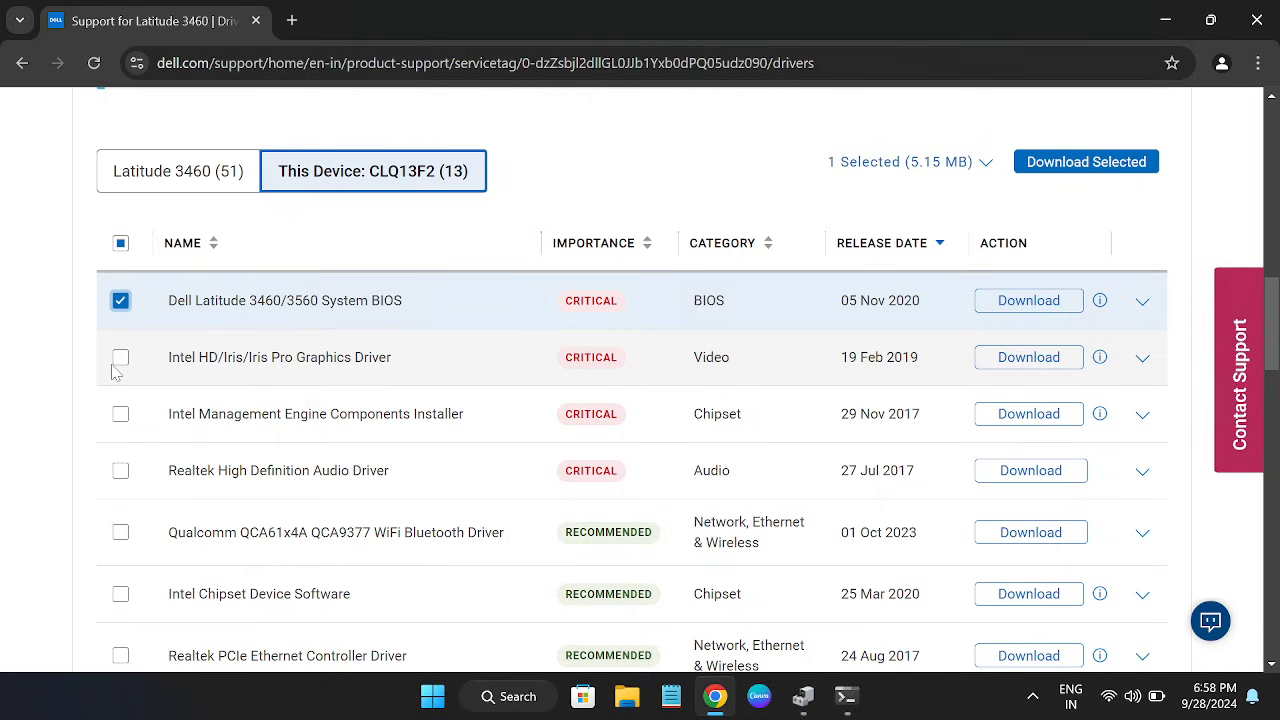
click(120, 356)
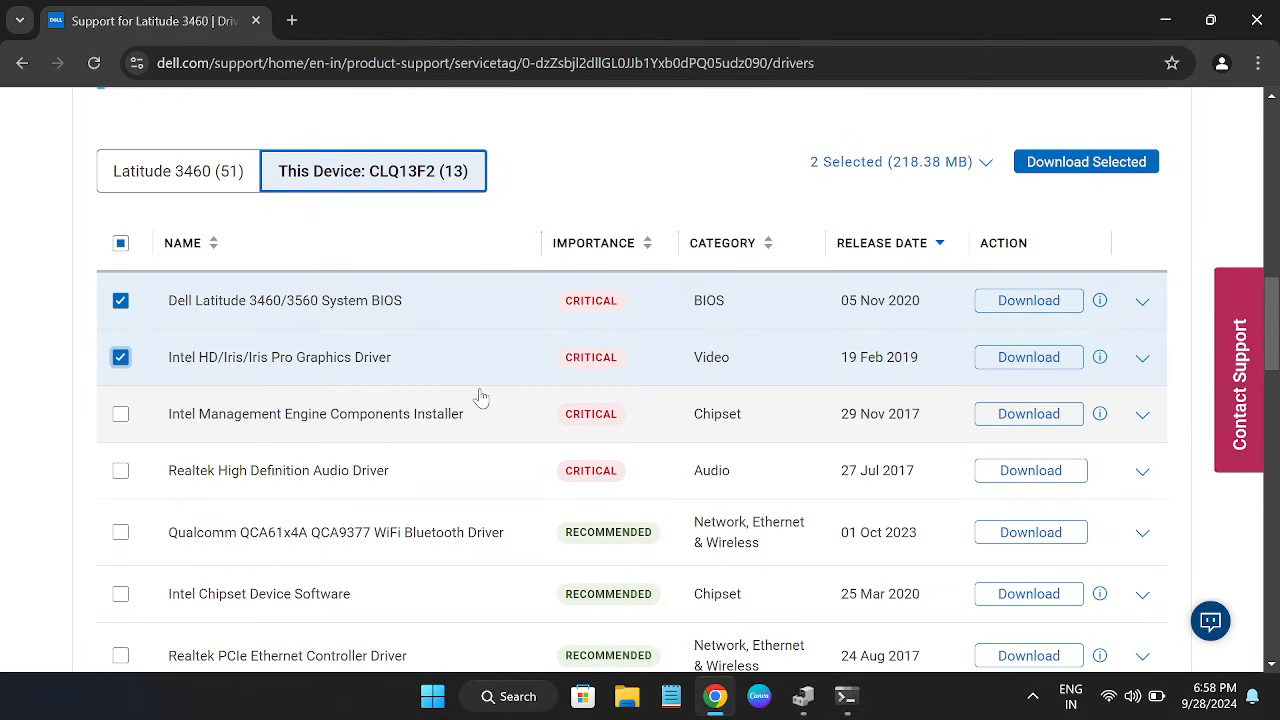
scroll(down, 3)
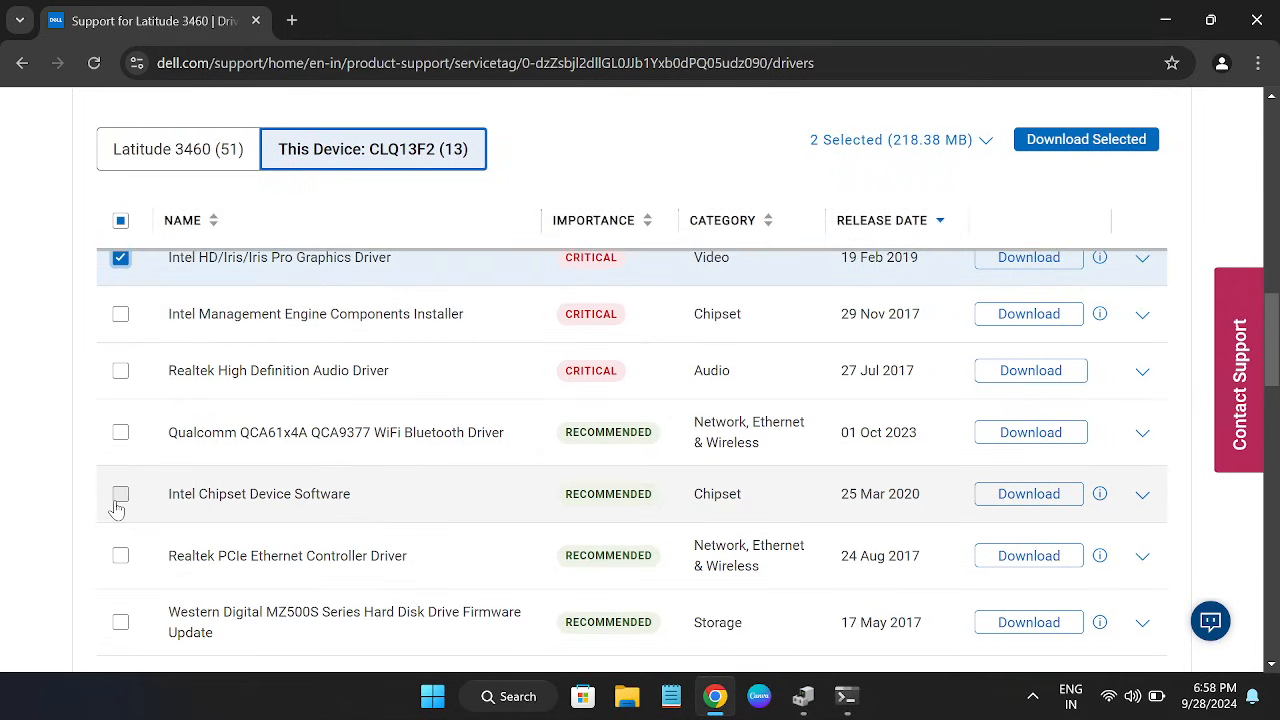
click(120, 494)
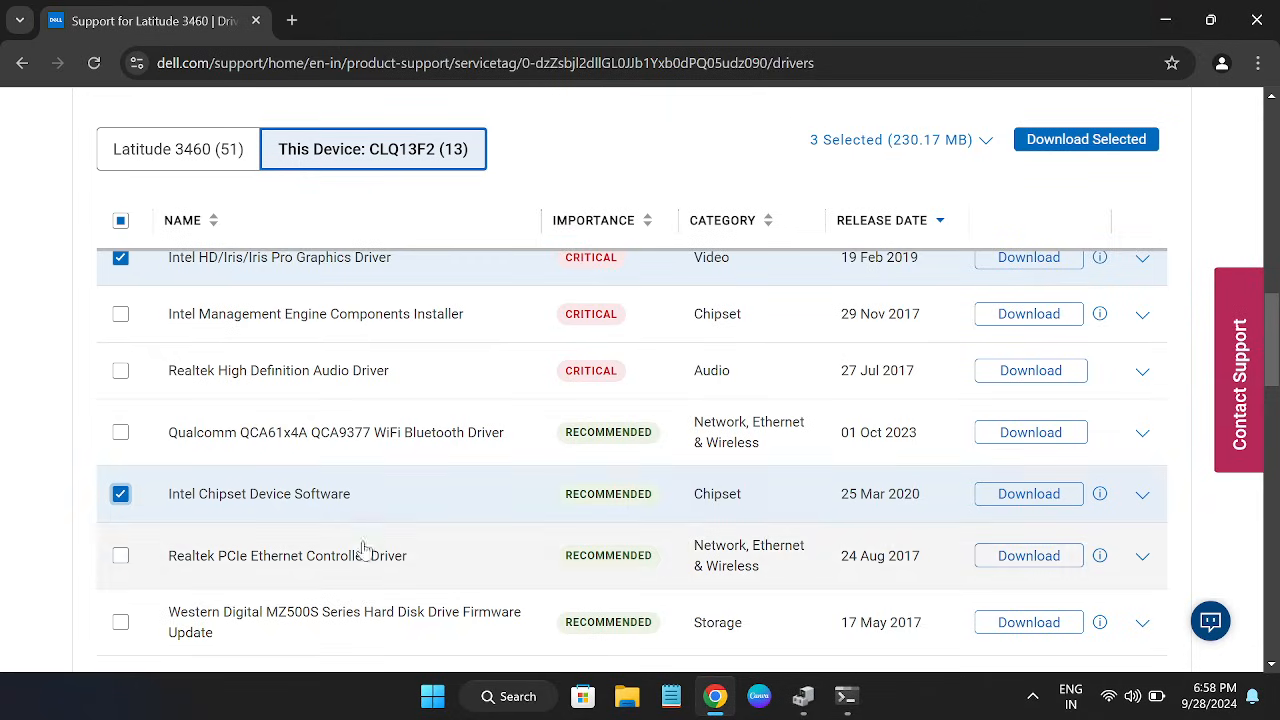
mouse_move(800, 528)
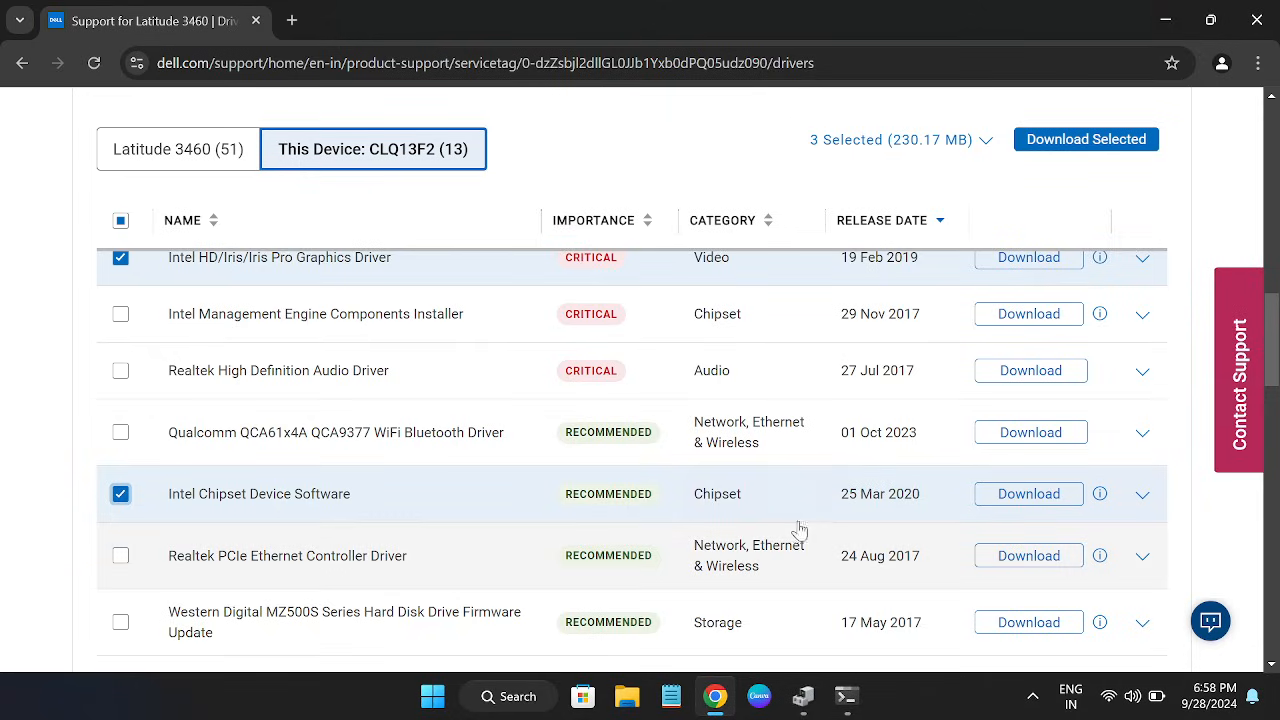
mouse_move(764, 510)
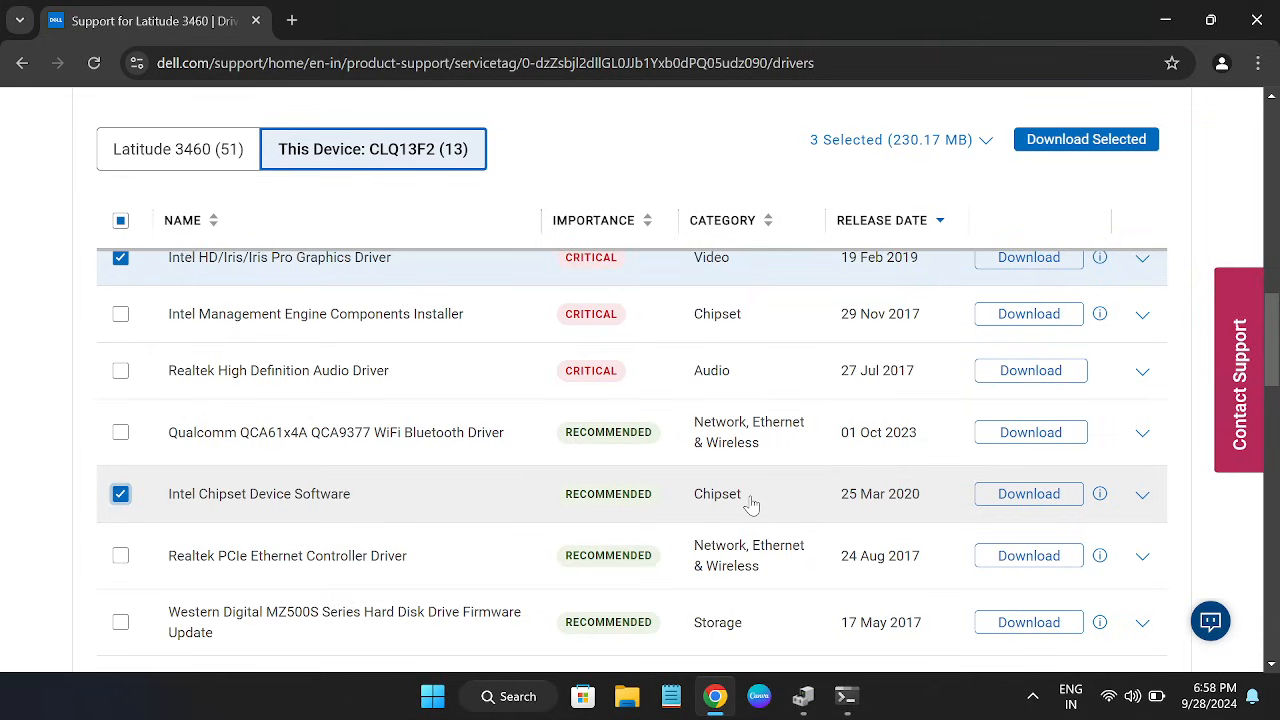
Scroll through the remaining driver list to review the three selections totaling 230 MB
scroll(down, 3)
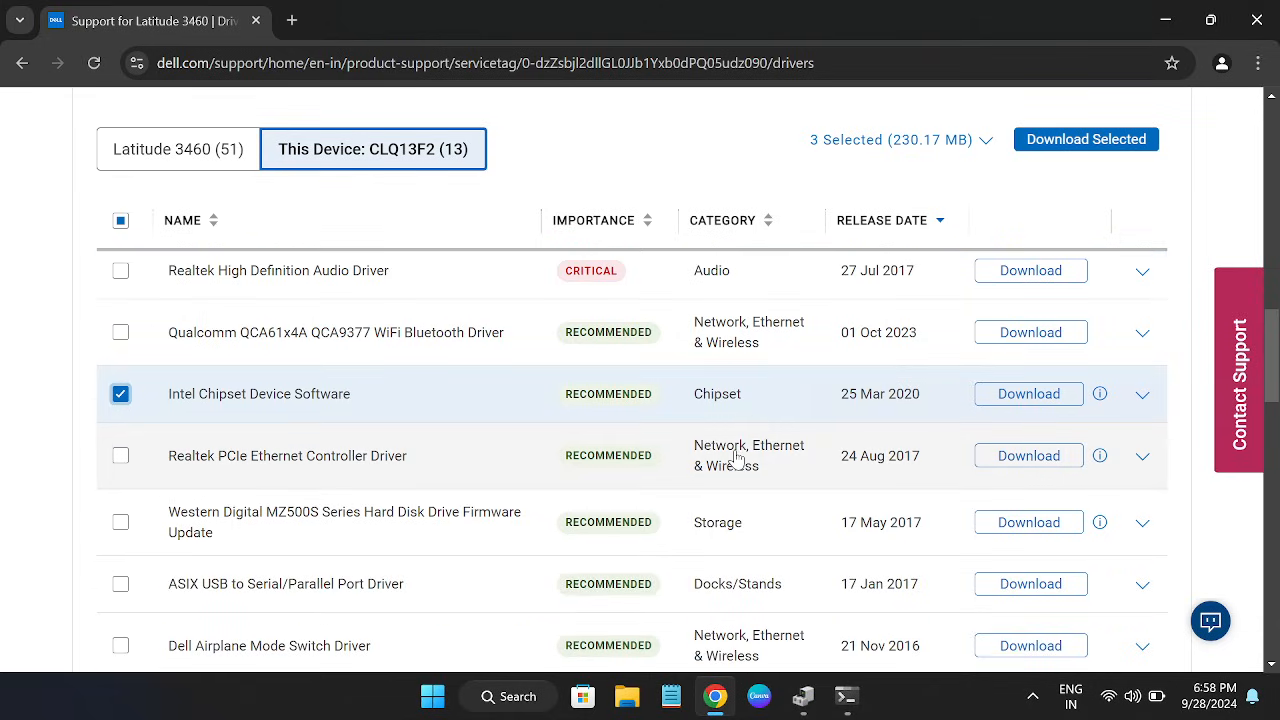
scroll(down, 3)
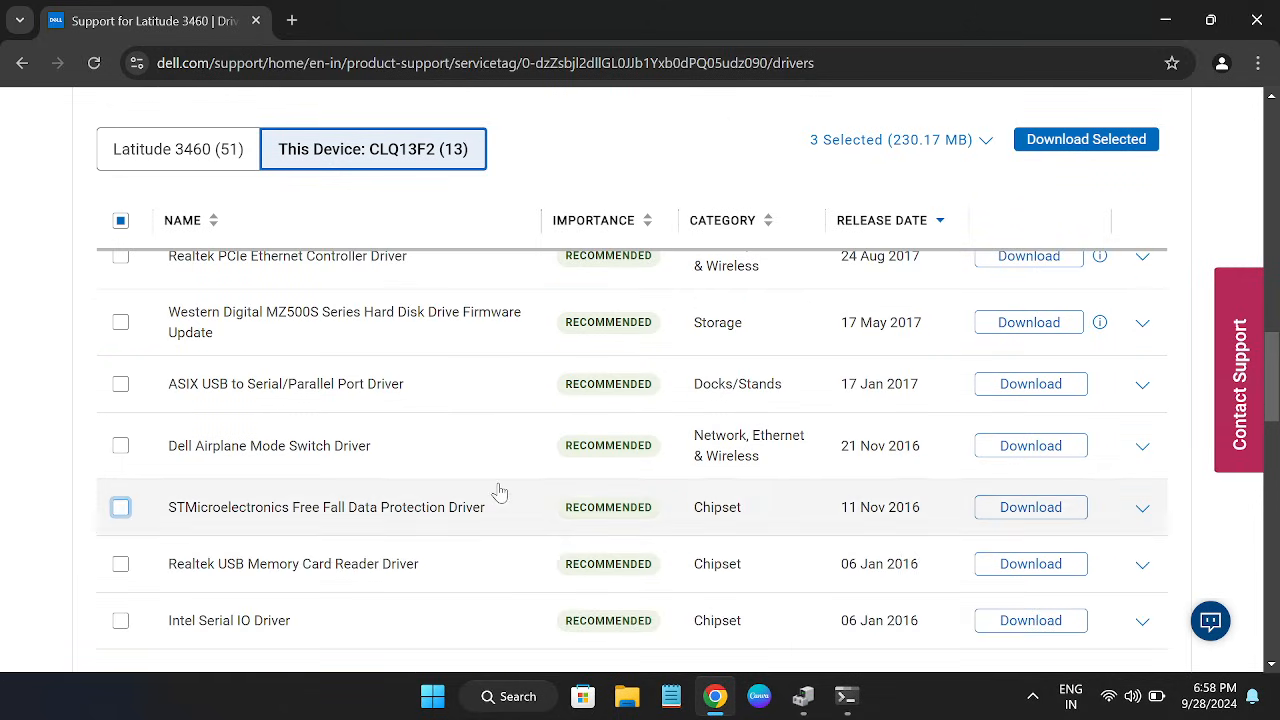
scroll(down, 3)
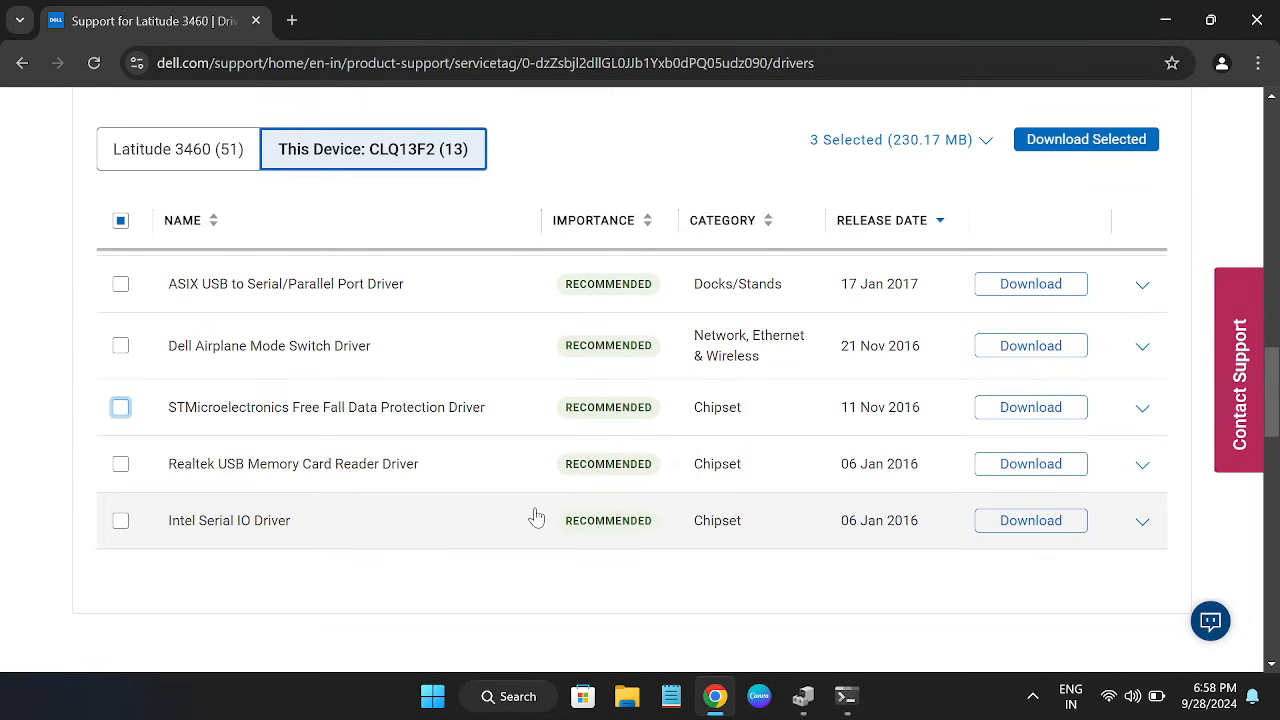
mouse_move(452, 468)
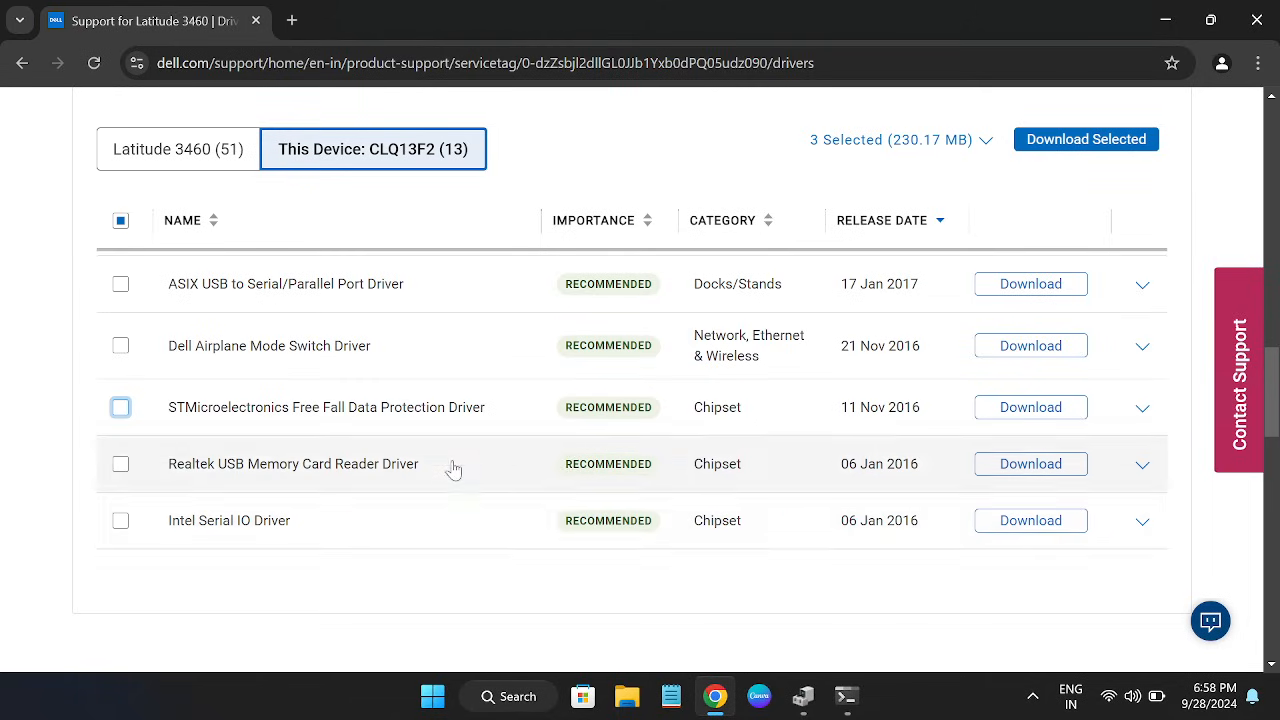
scroll(up, 3)
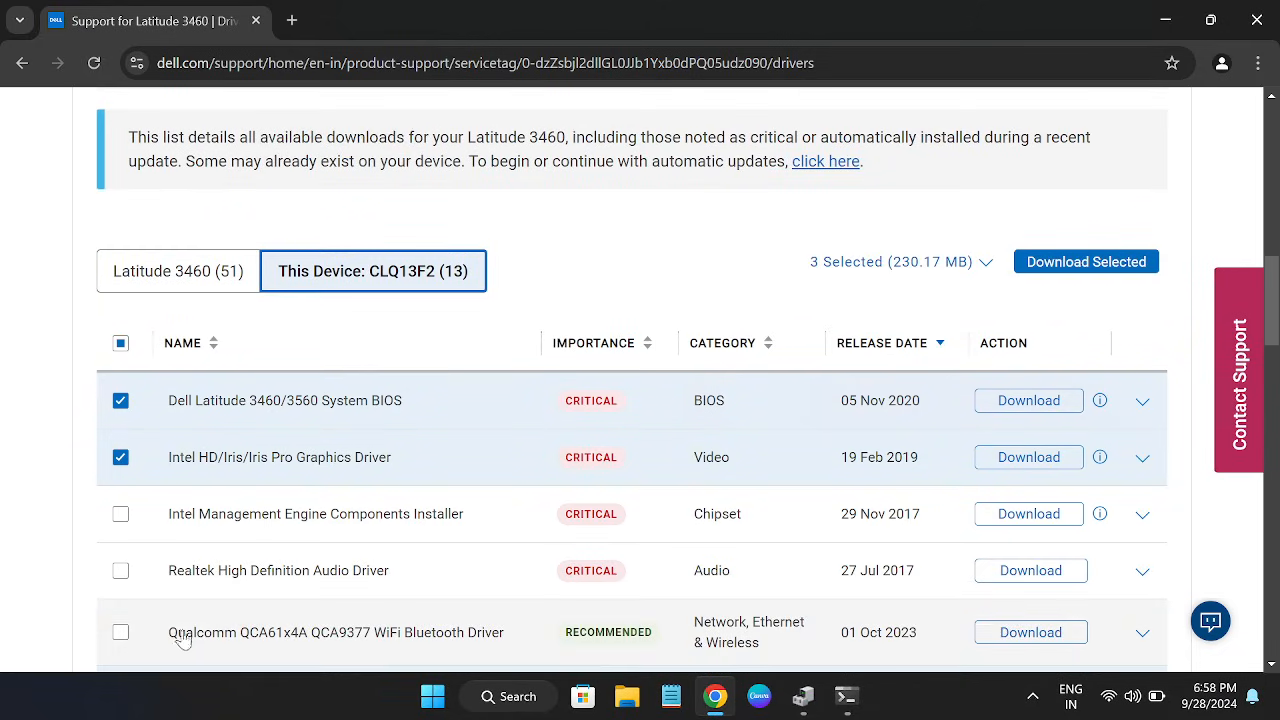
scroll(down, 3)
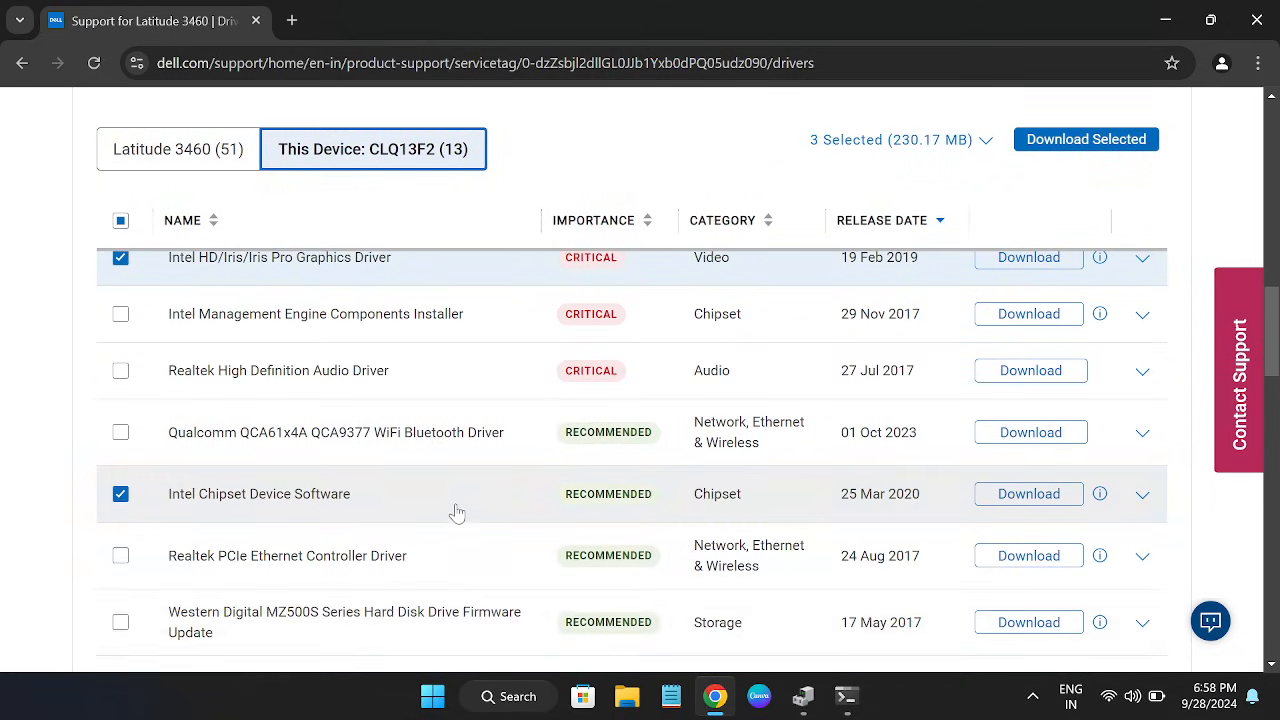
scroll(up, 3)
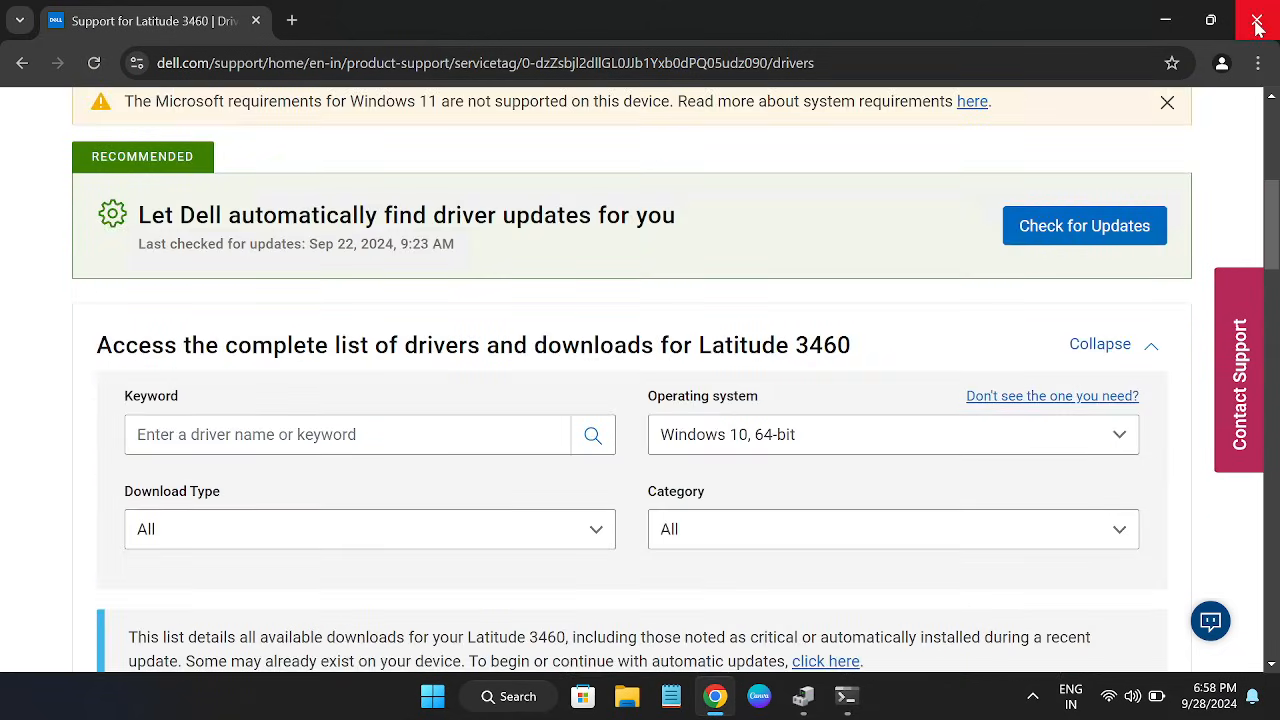
Close Chrome so sfc /scannow can run in the administrator Command Prompt
click(1256, 20)
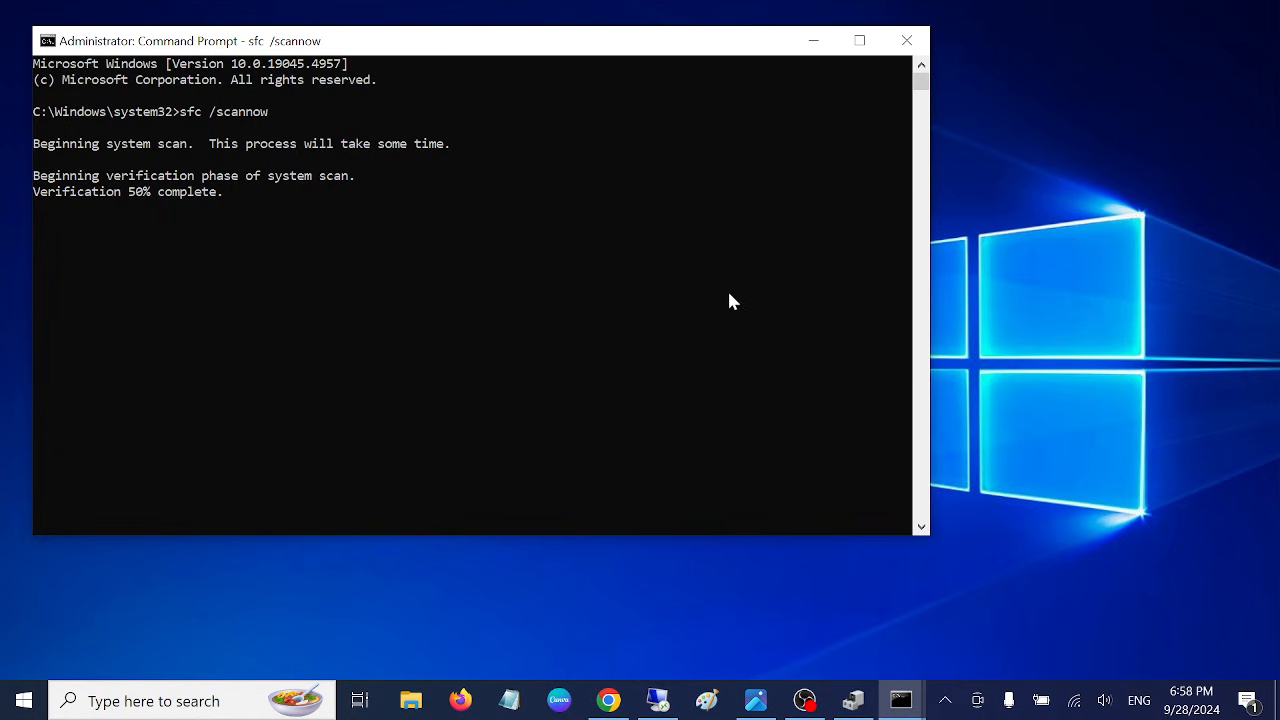
mouse_move(572, 74)
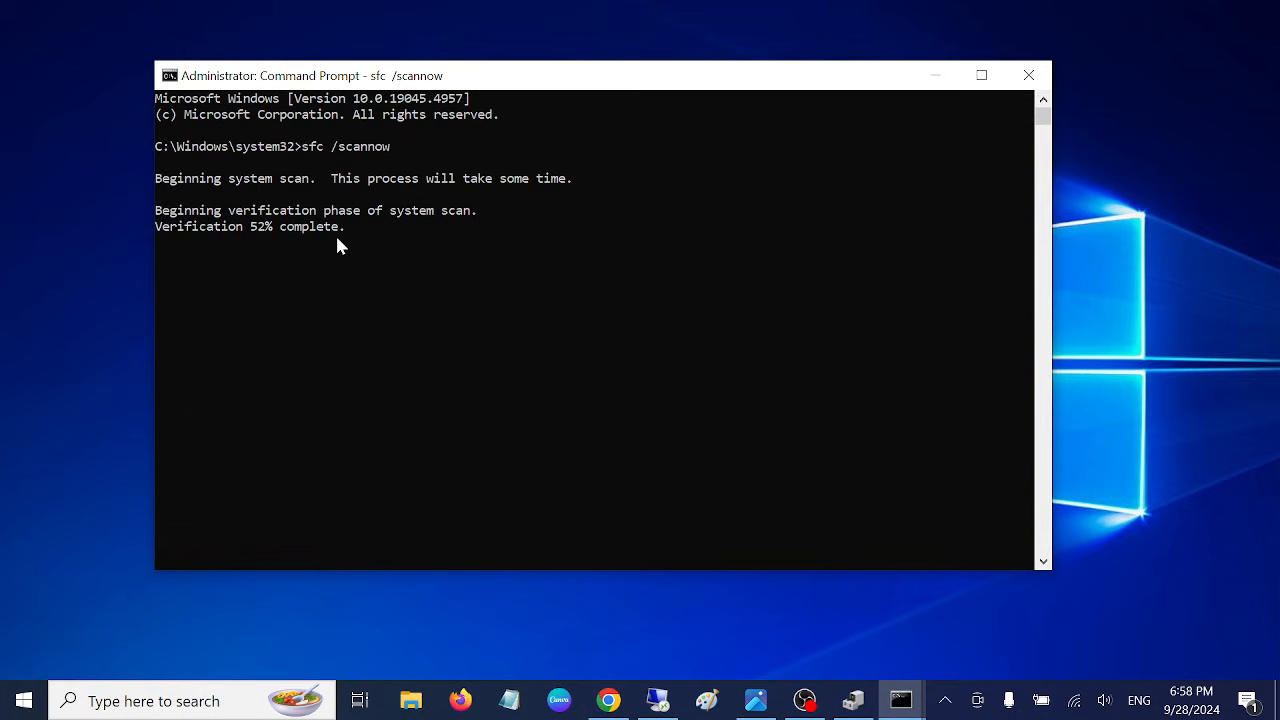
mouse_move(618, 628)
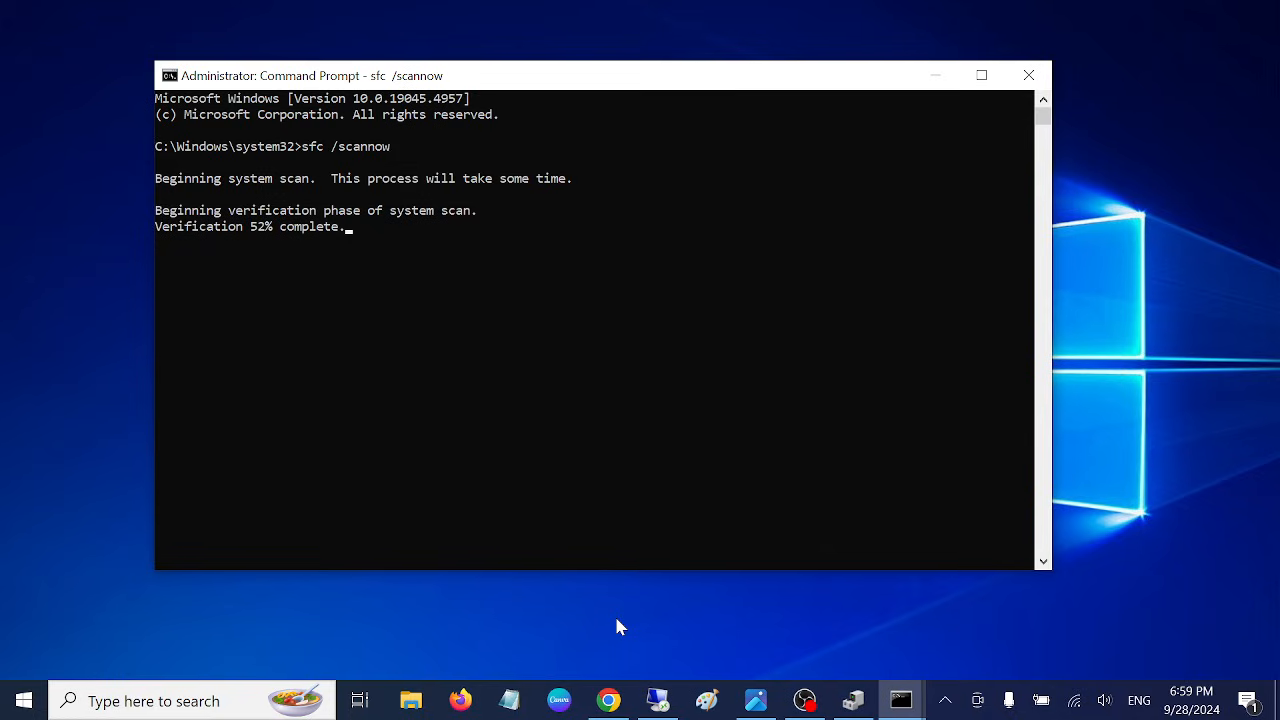